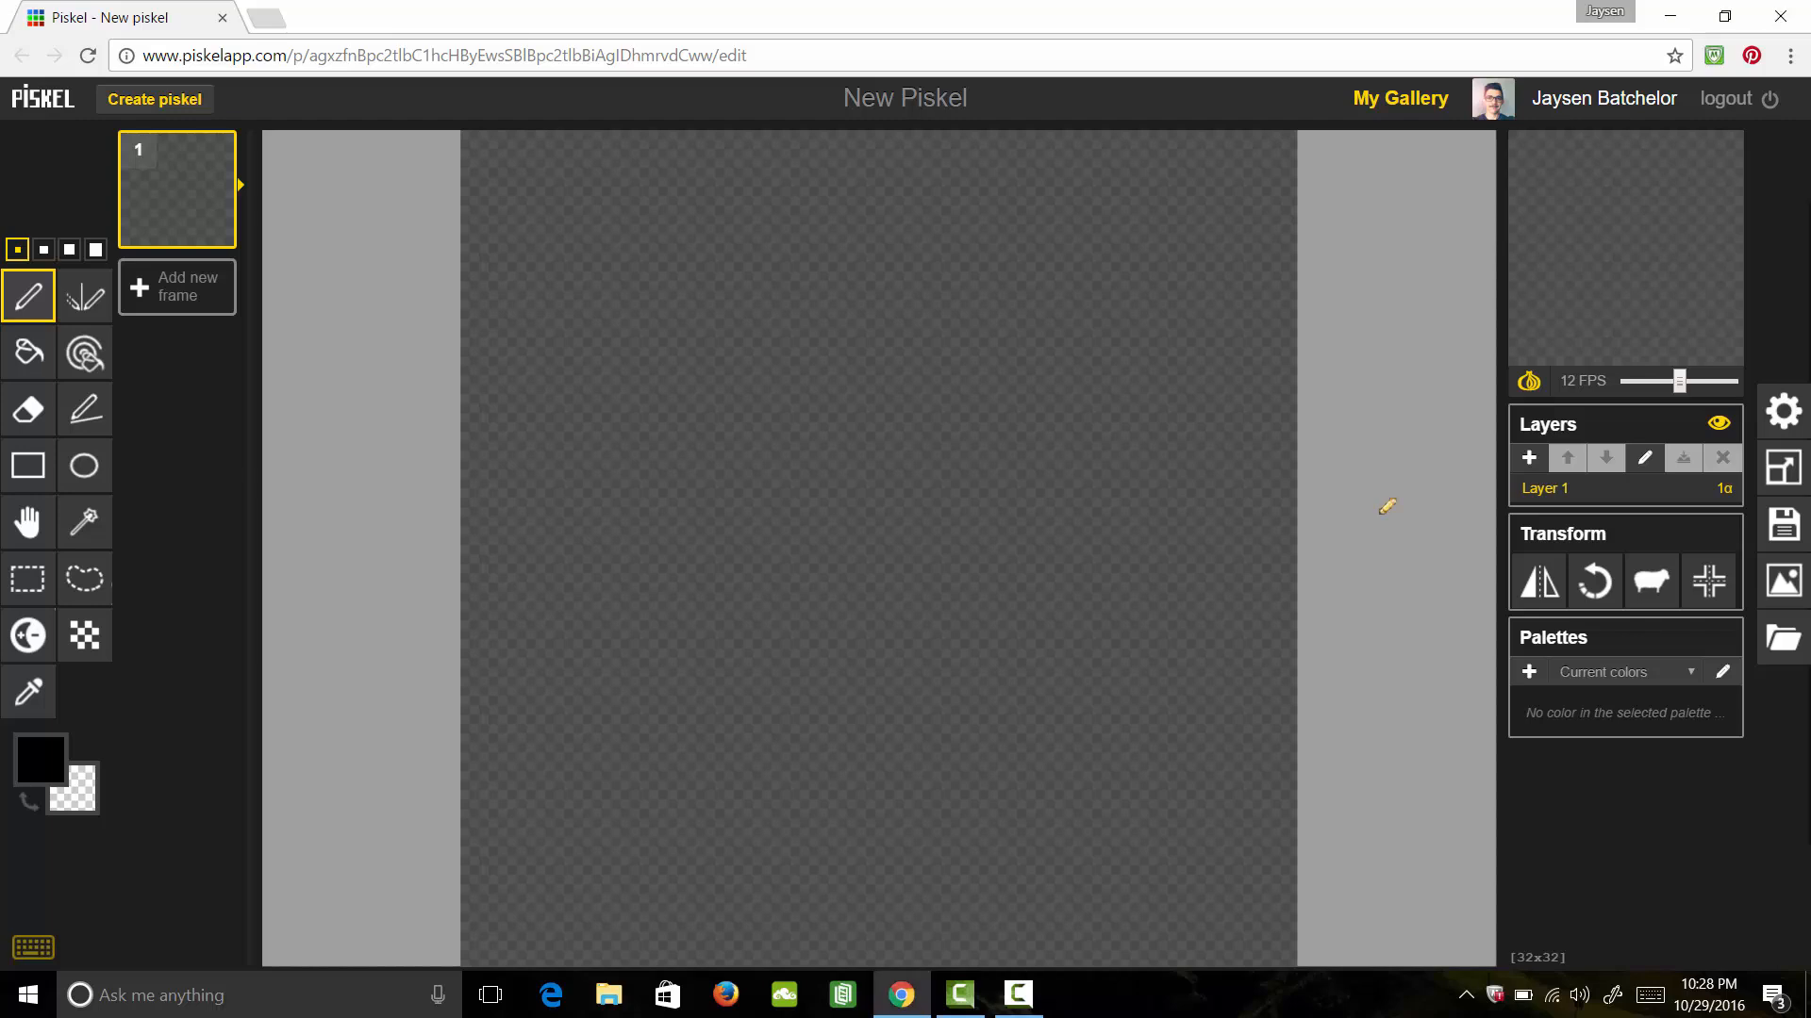
Sketch a rough black outline on the canvas and return to the Pen tool
left_click(864, 405)
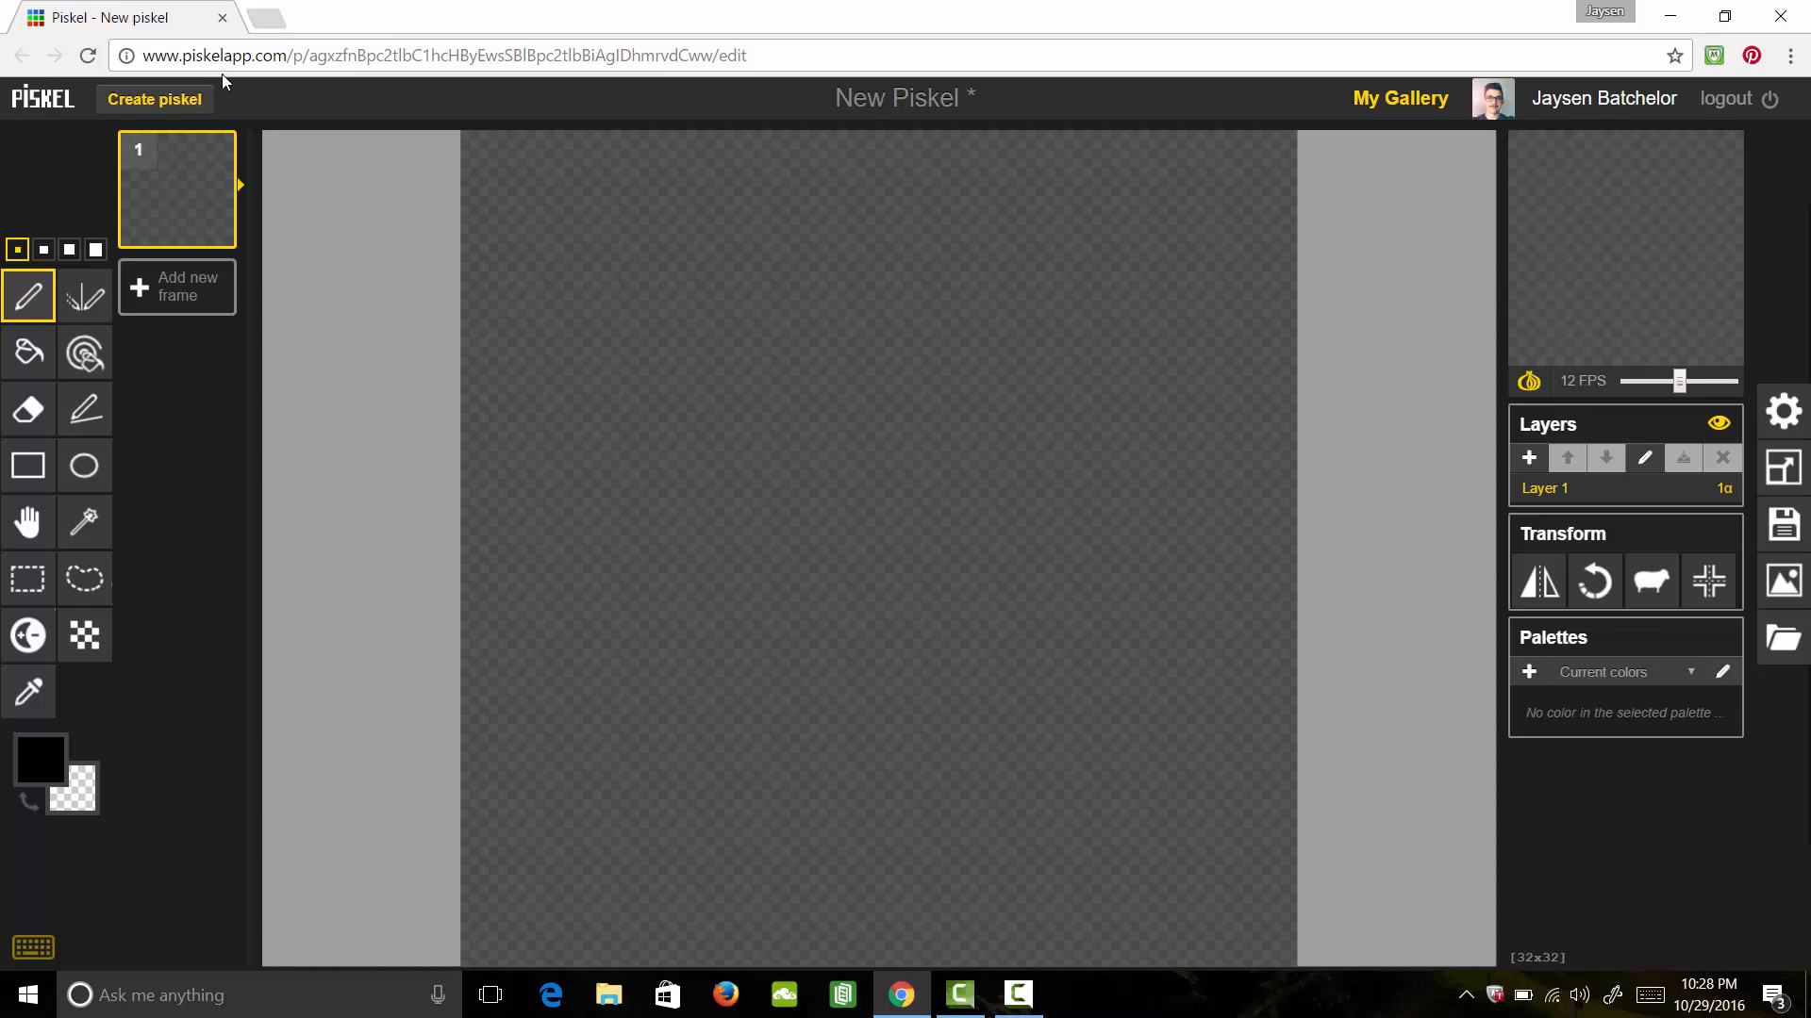
mouse_move(245, 77)
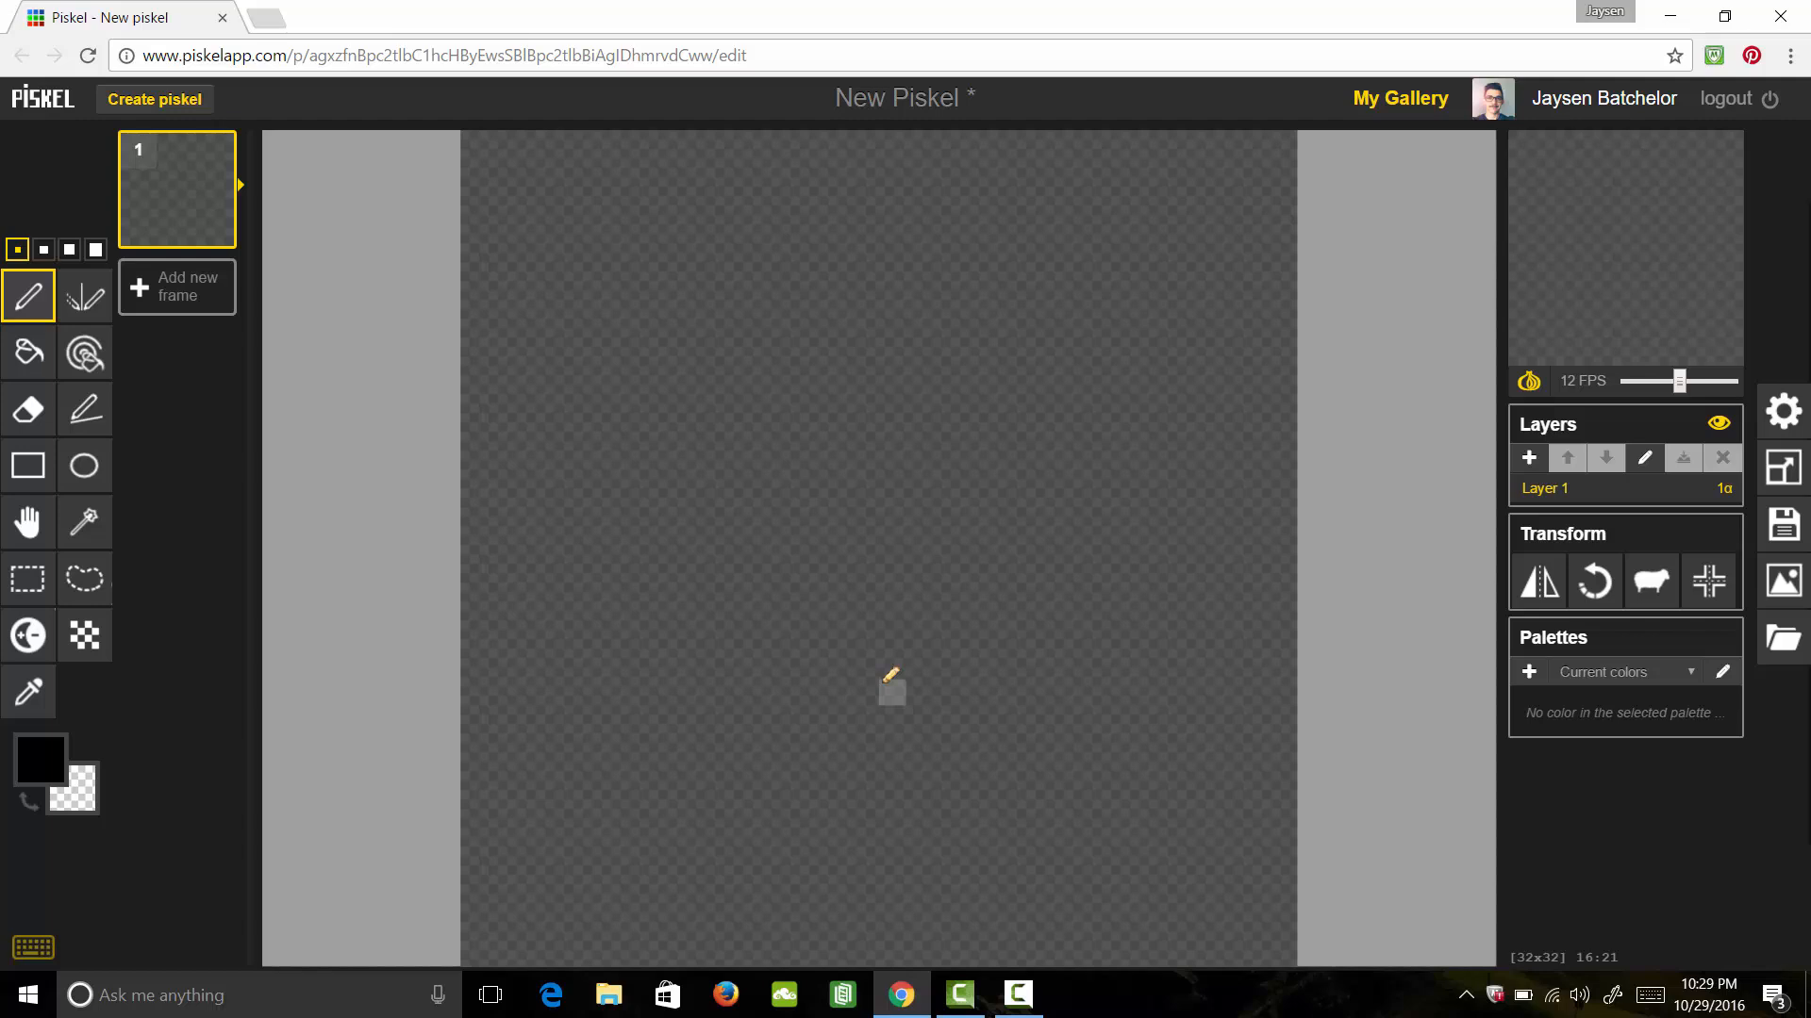
mouse_move(468, 366)
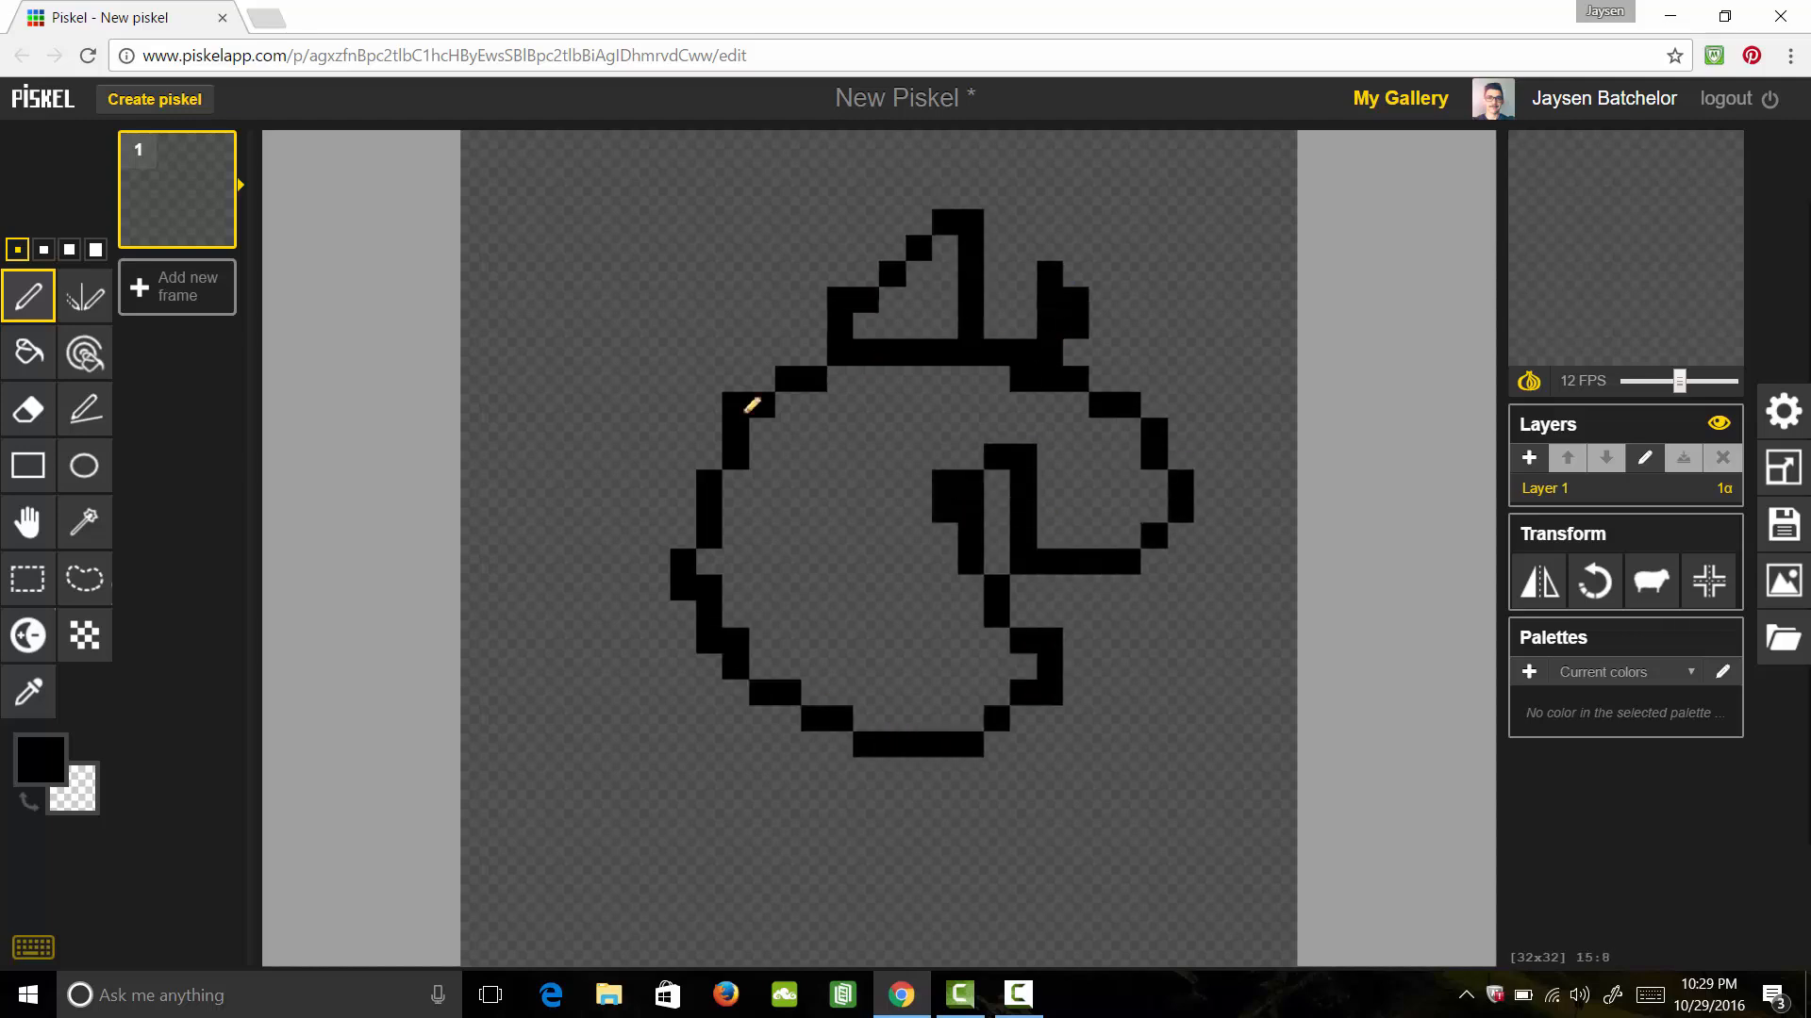
left_click_drag(750, 403, 924, 762)
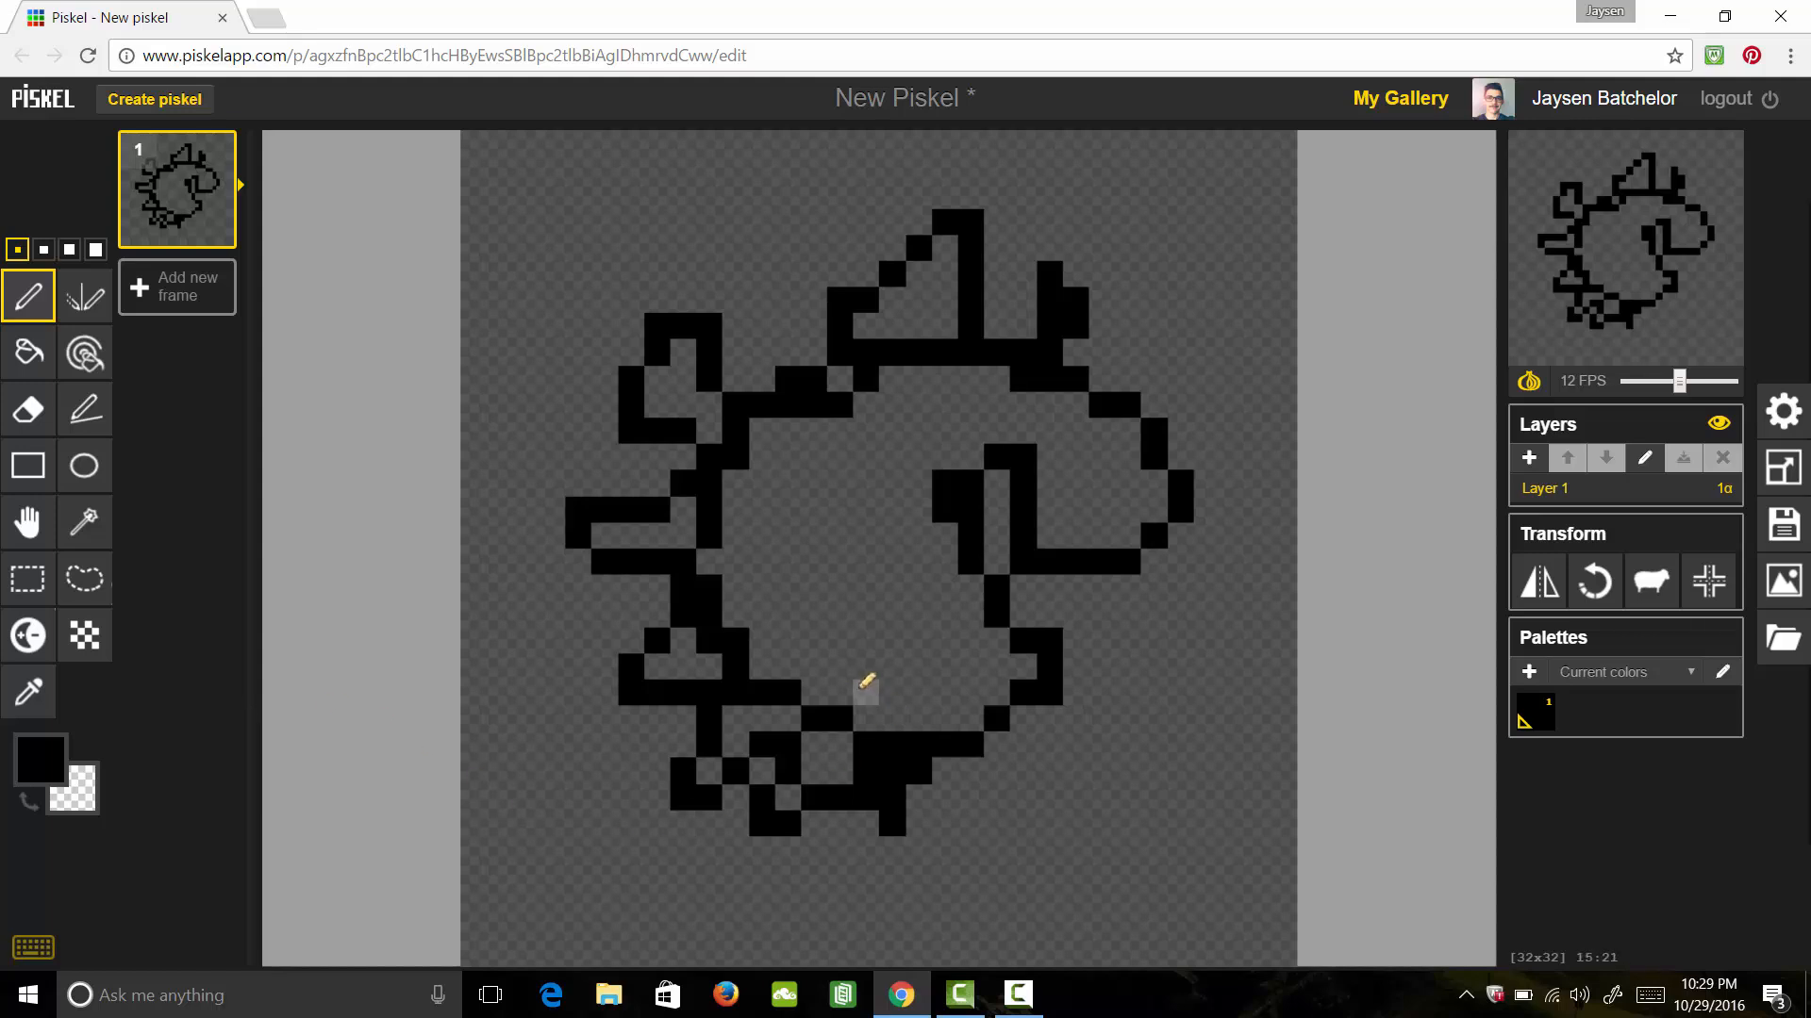
mouse_move(315, 698)
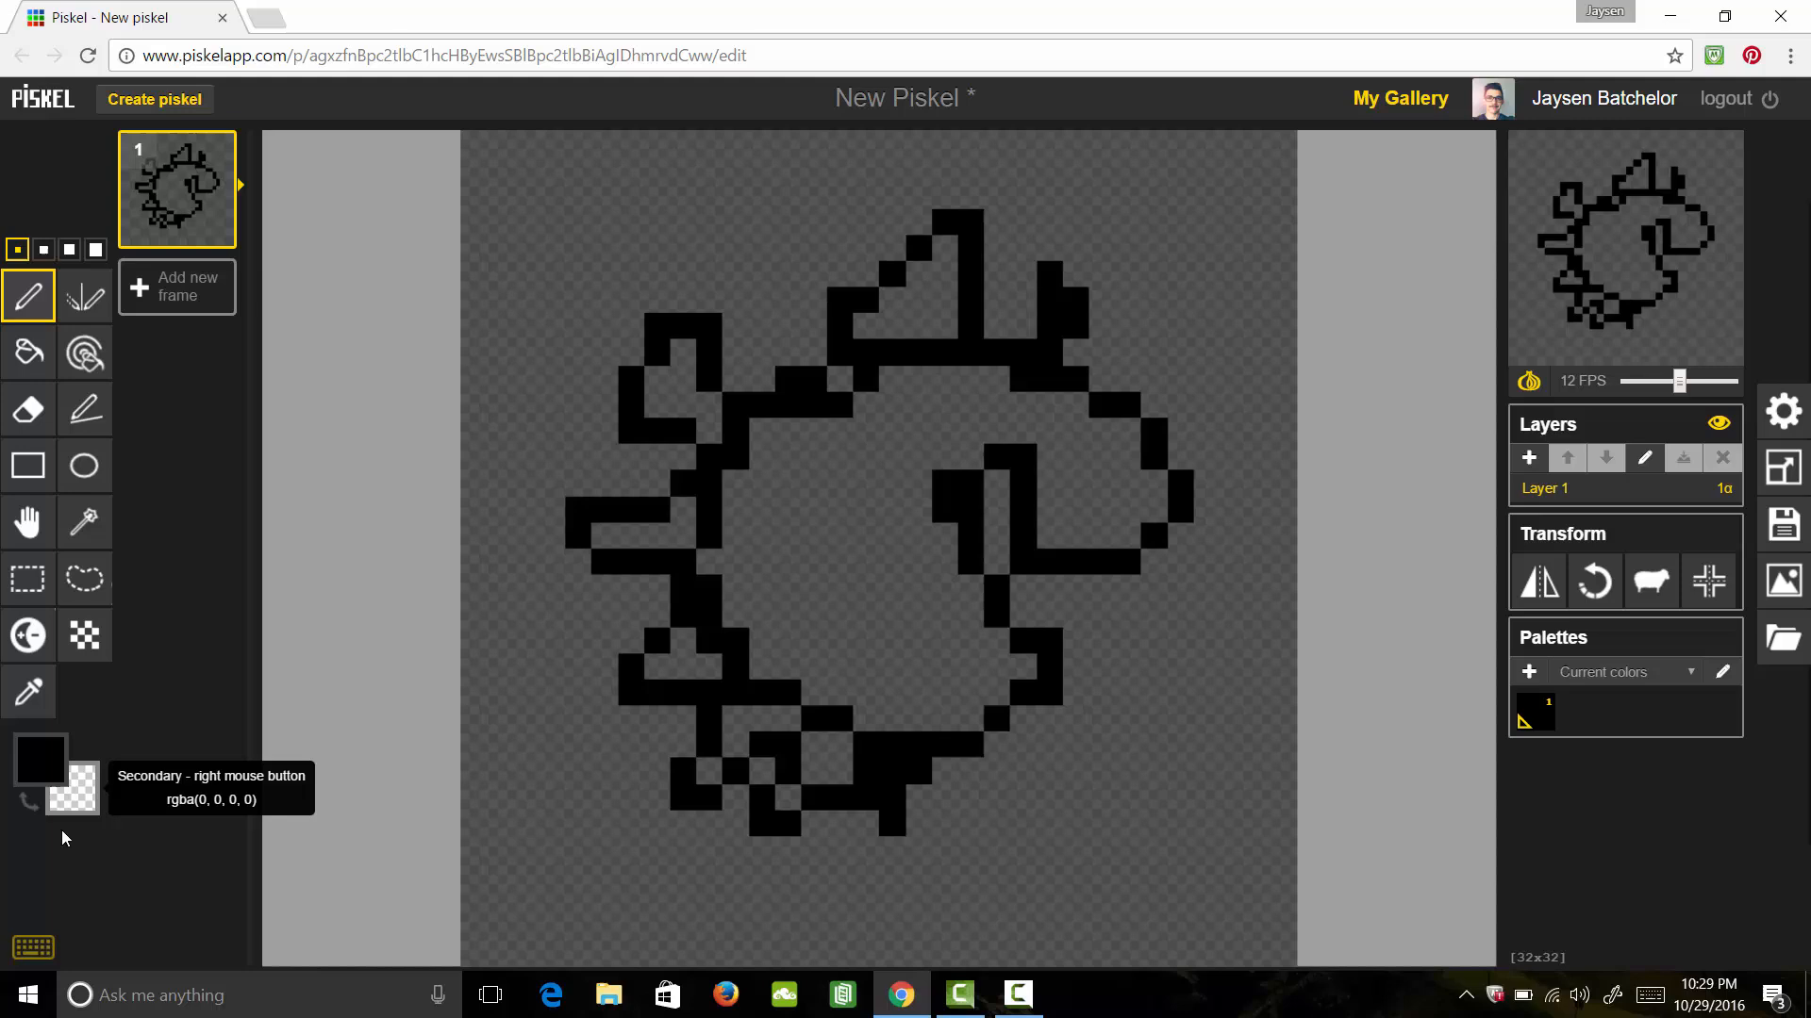
mouse_move(89, 800)
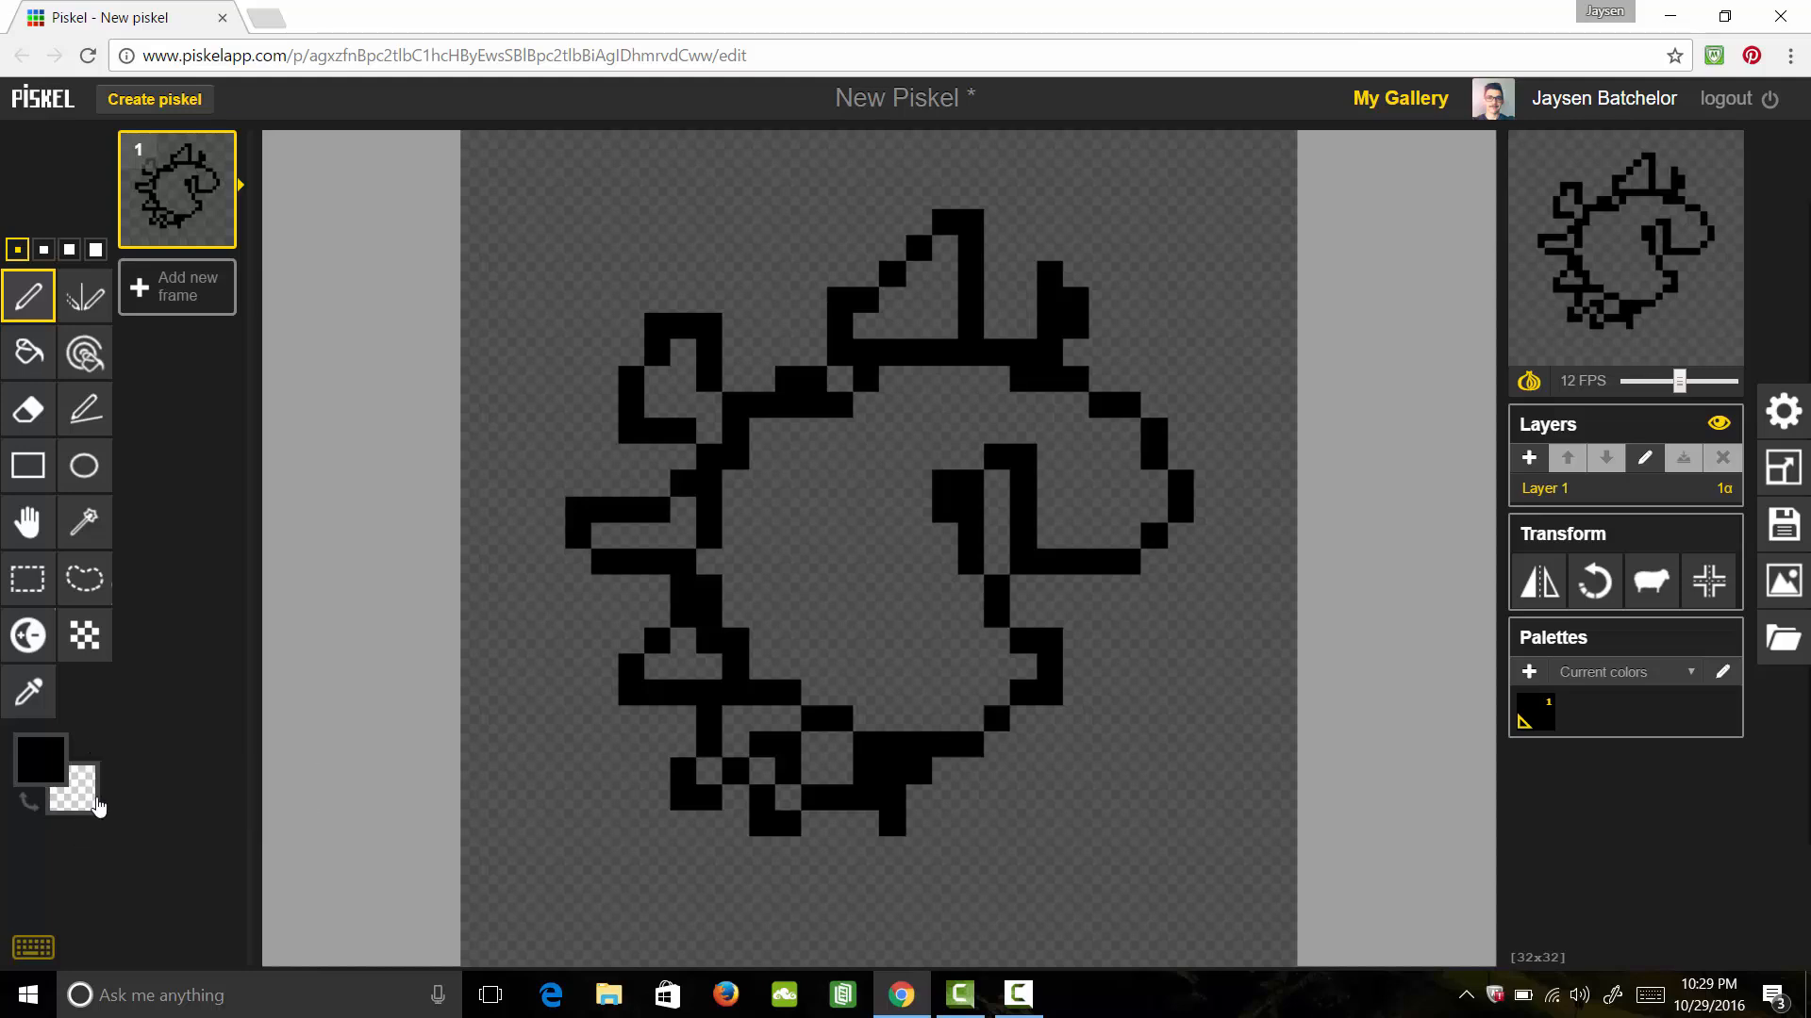
mouse_move(508, 626)
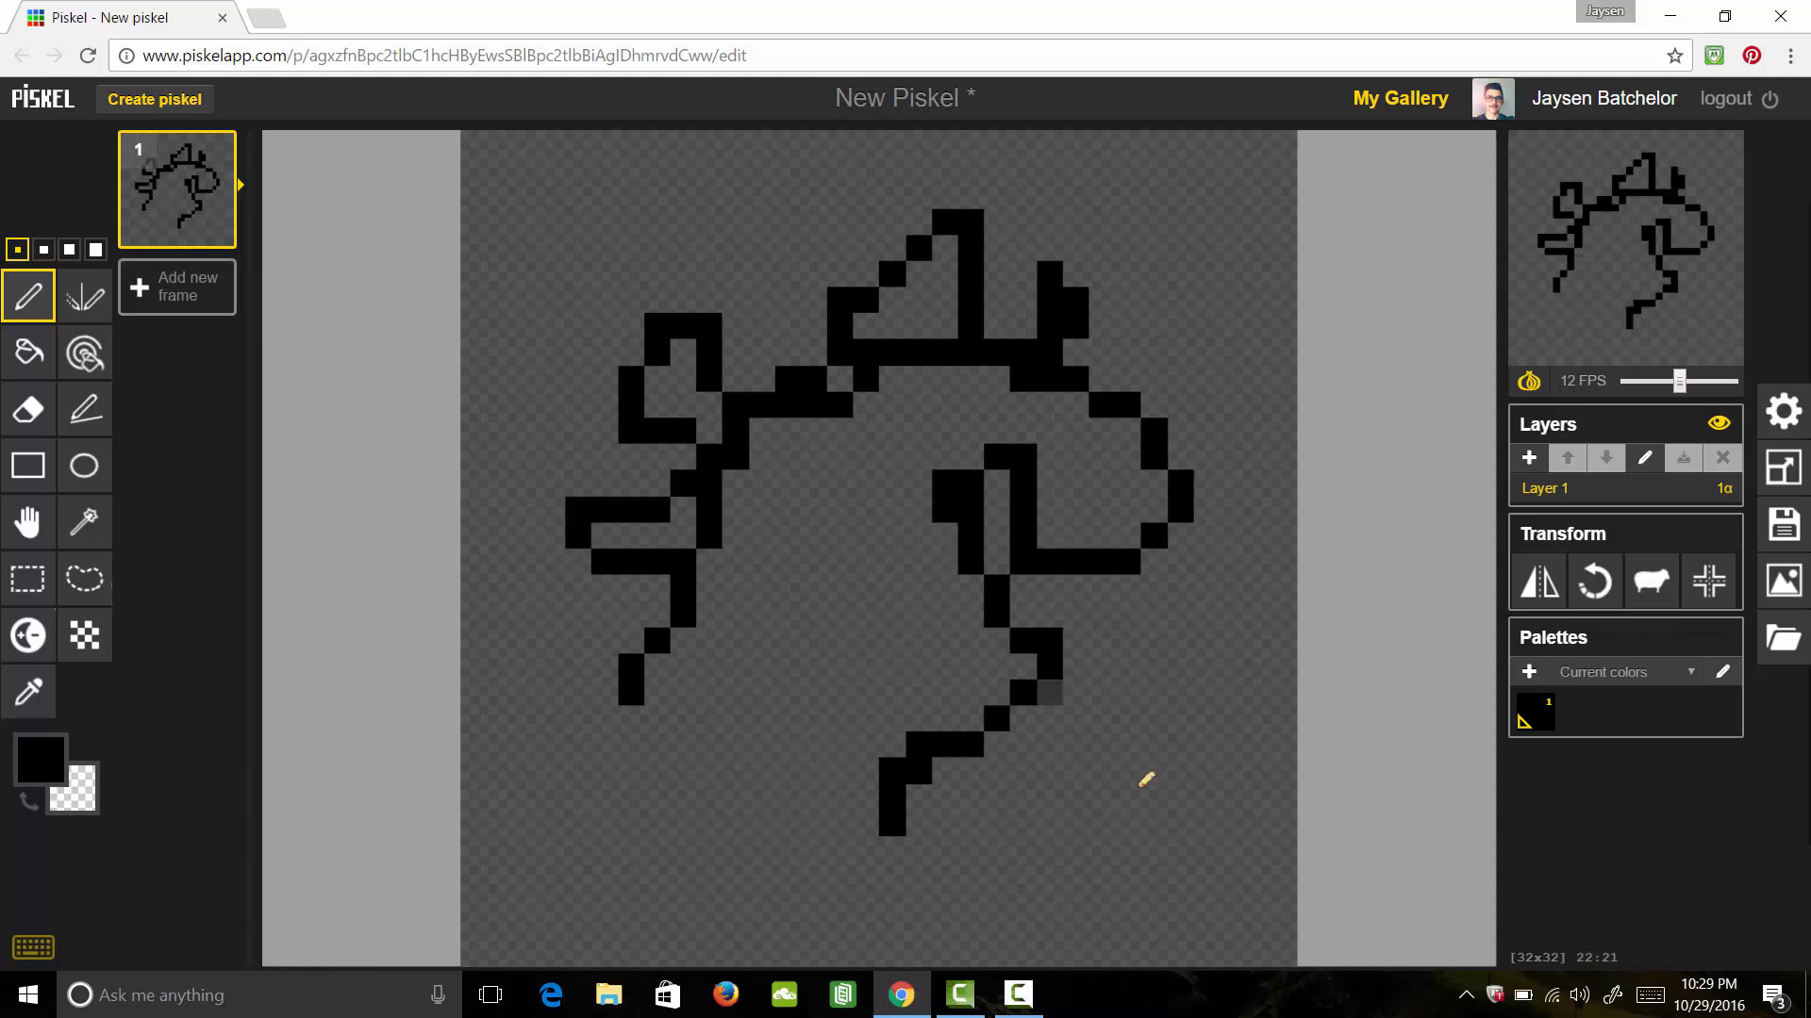
mouse_move(29, 579)
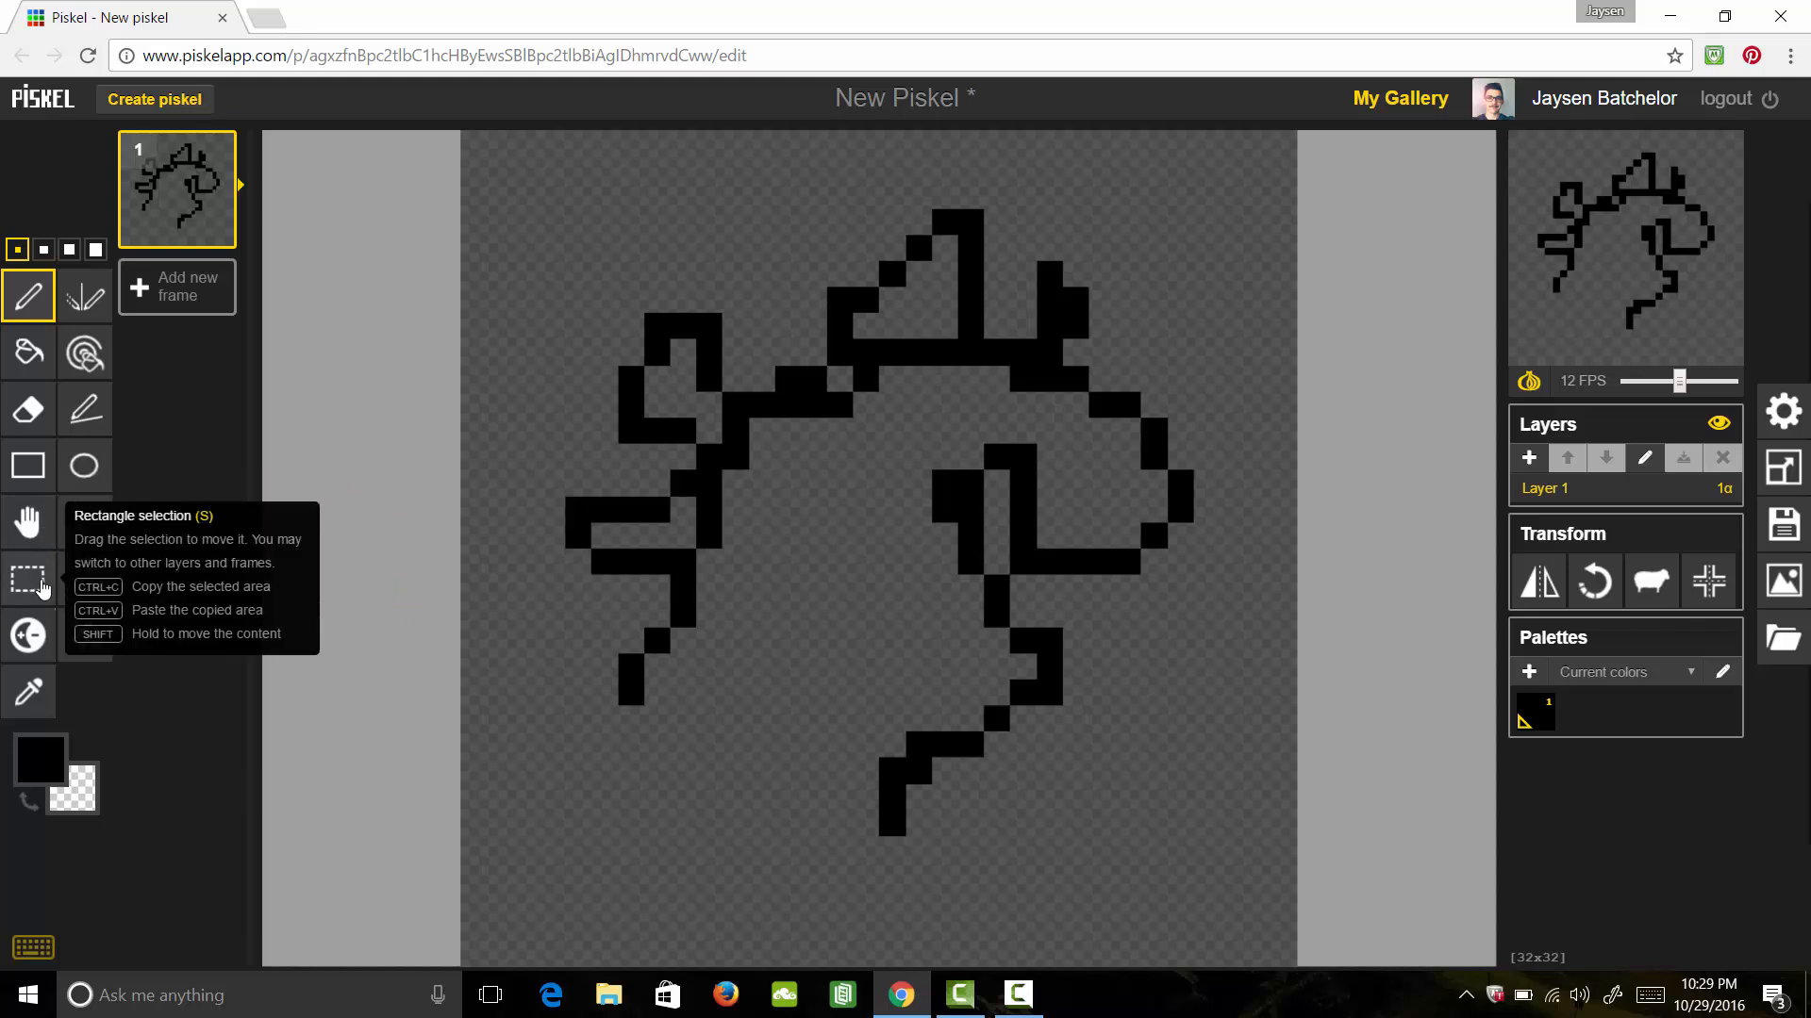
left_click(28, 579)
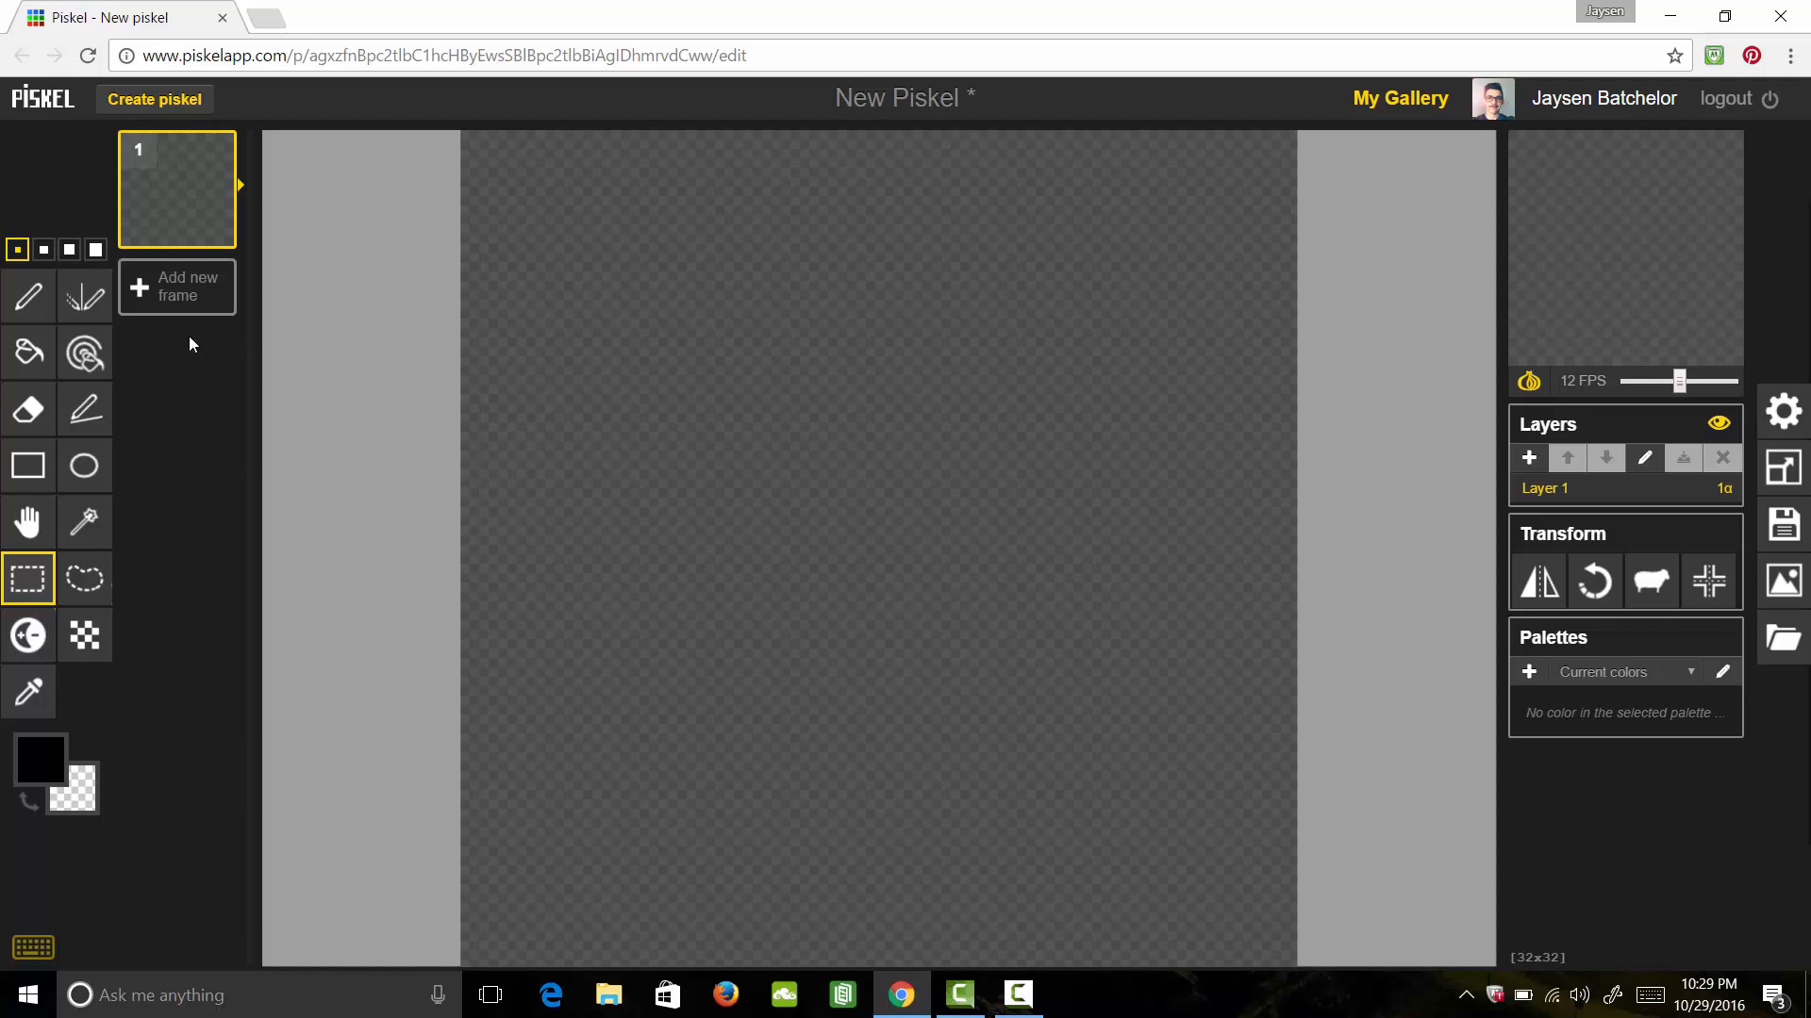
left_click(28, 296)
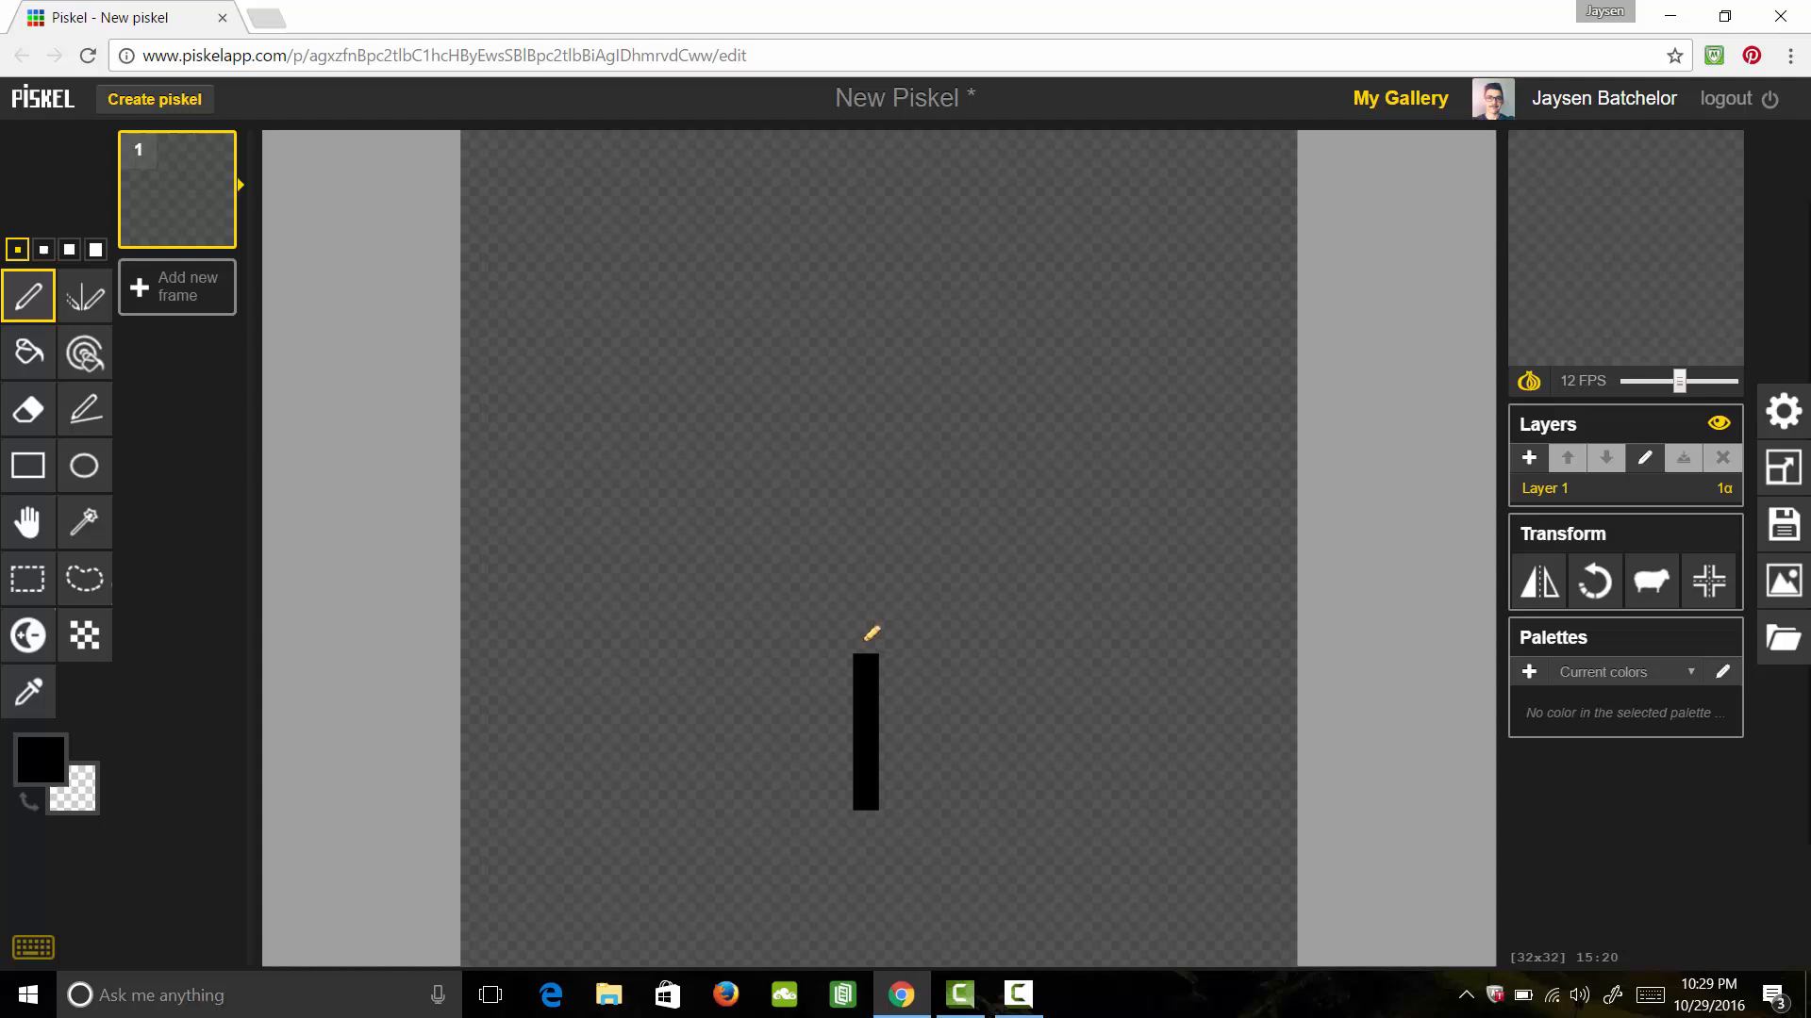
Draw the black leg column, widen it into the torso and block in the head
left_click_drag(871, 634, 894, 750)
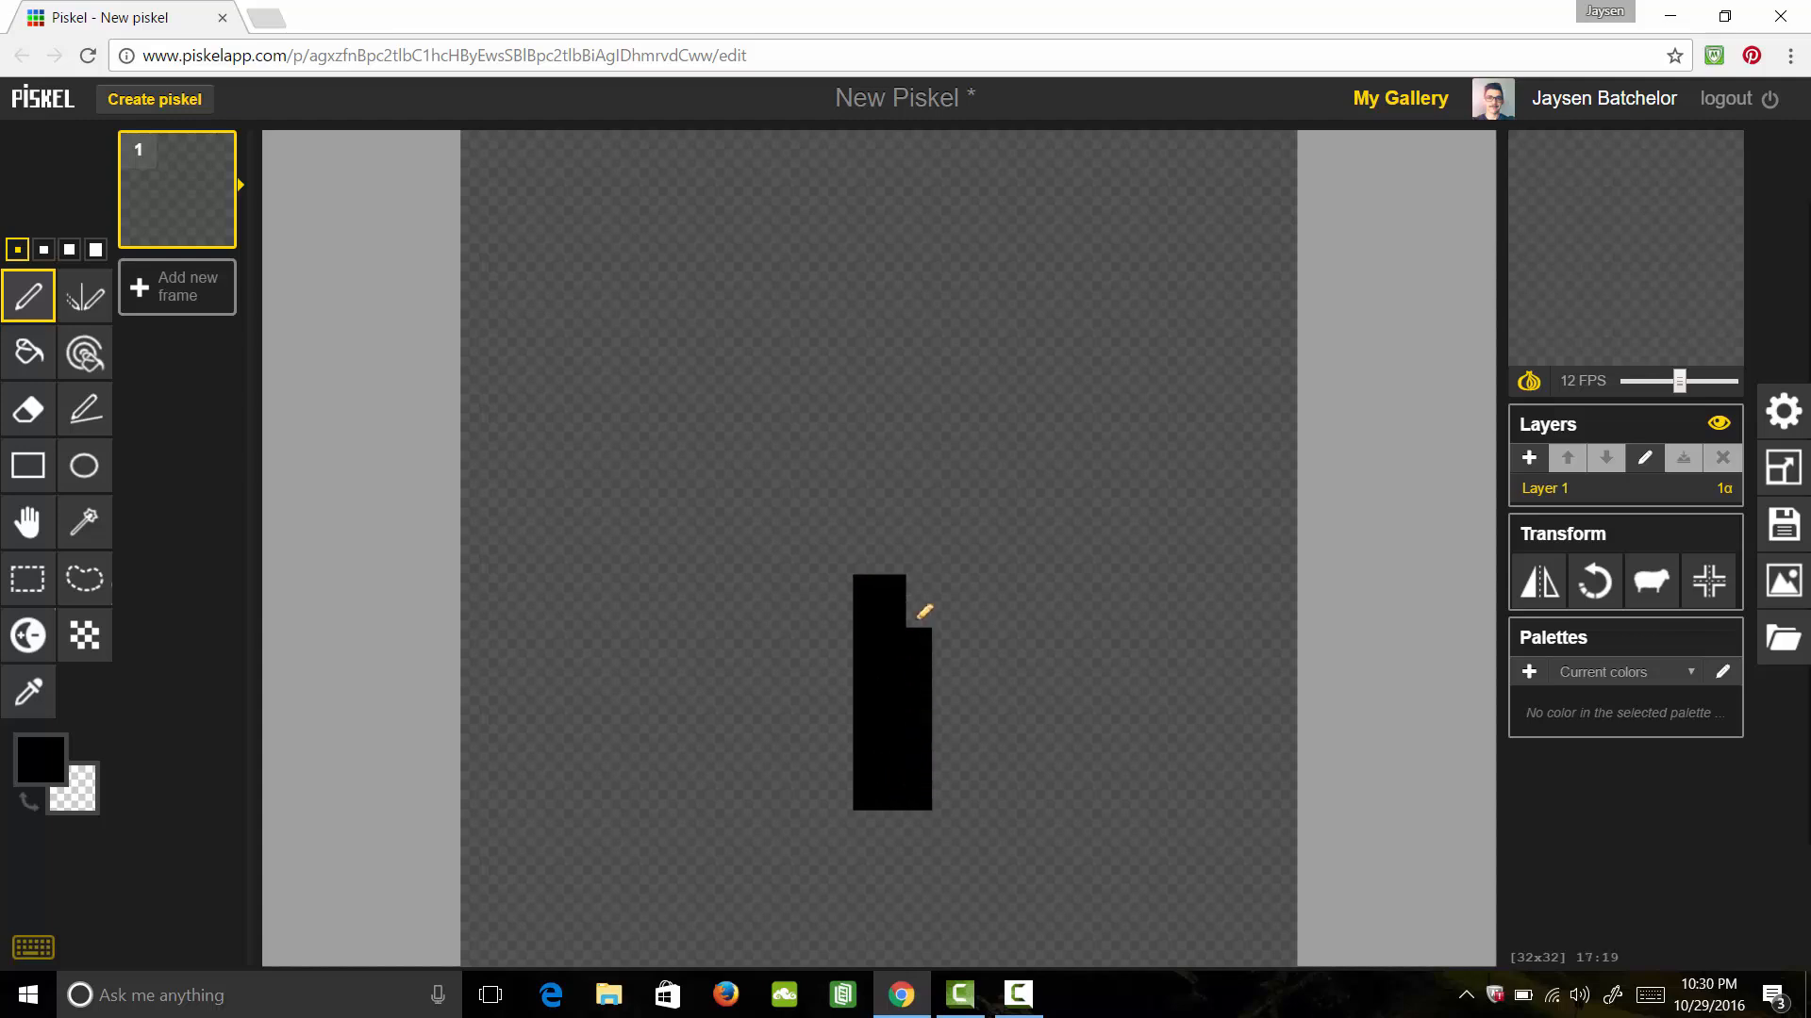
left_click(890, 588)
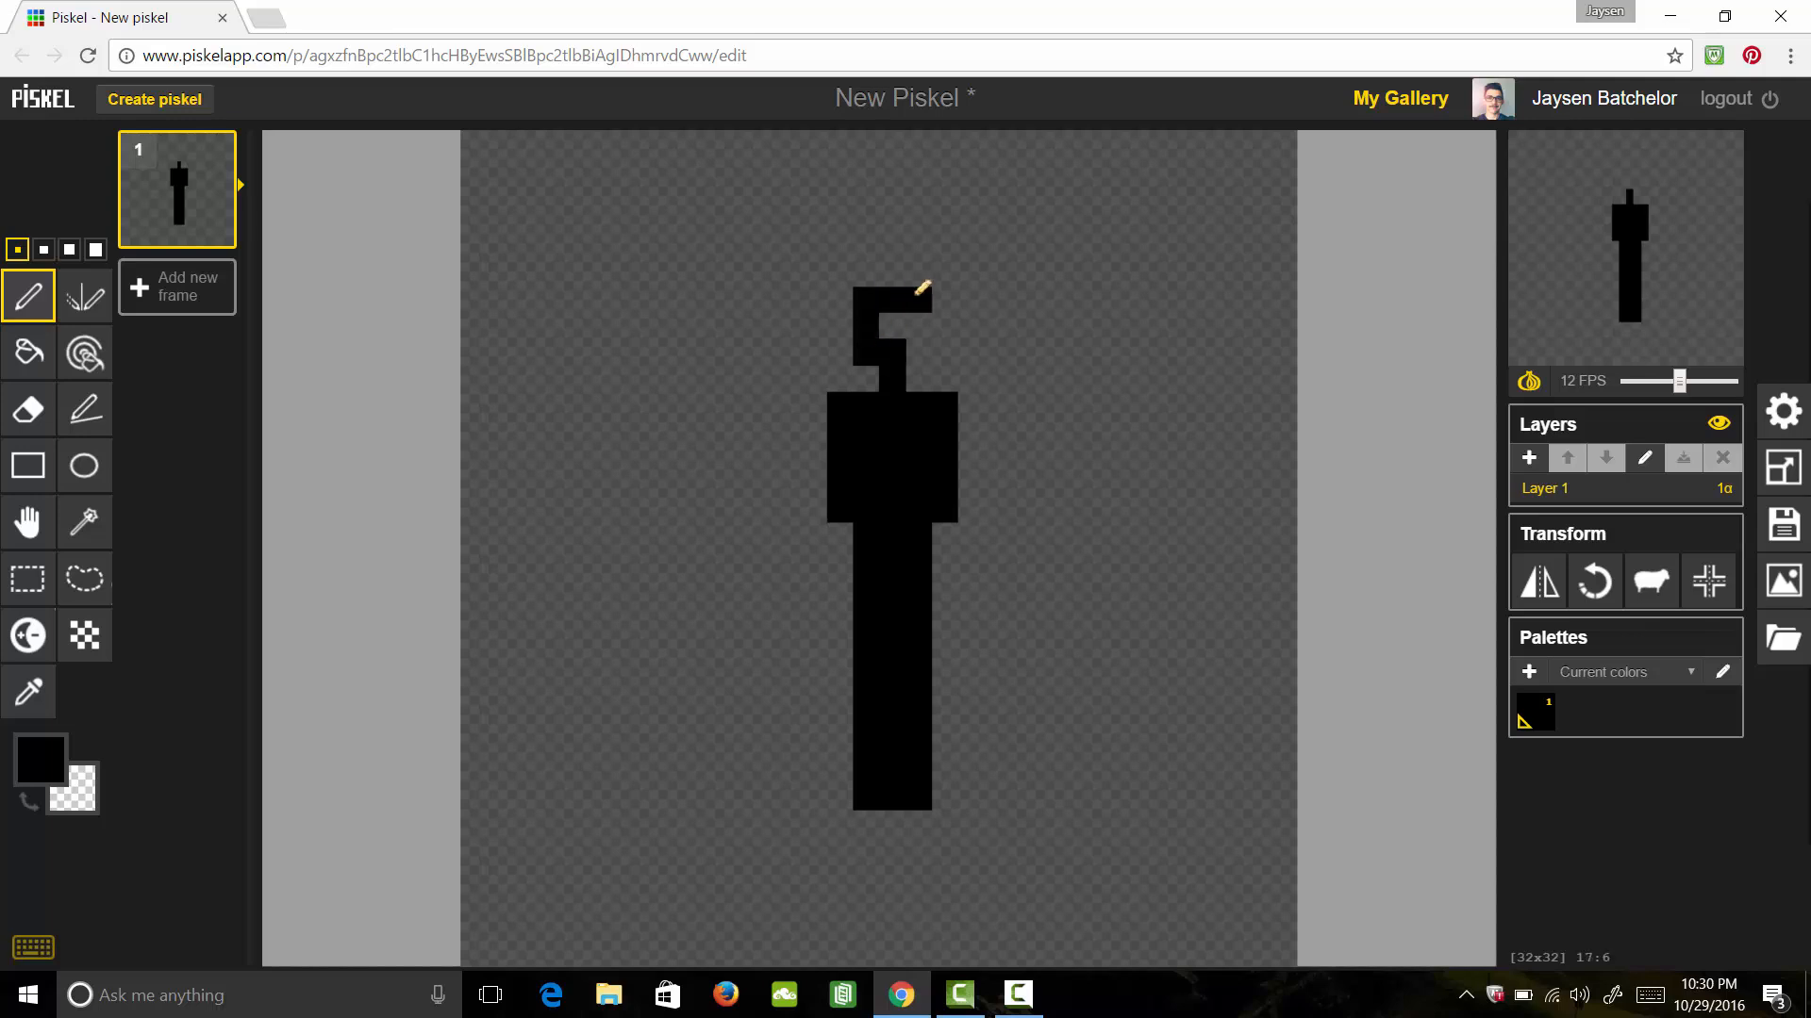
left_click_drag(913, 287, 882, 315)
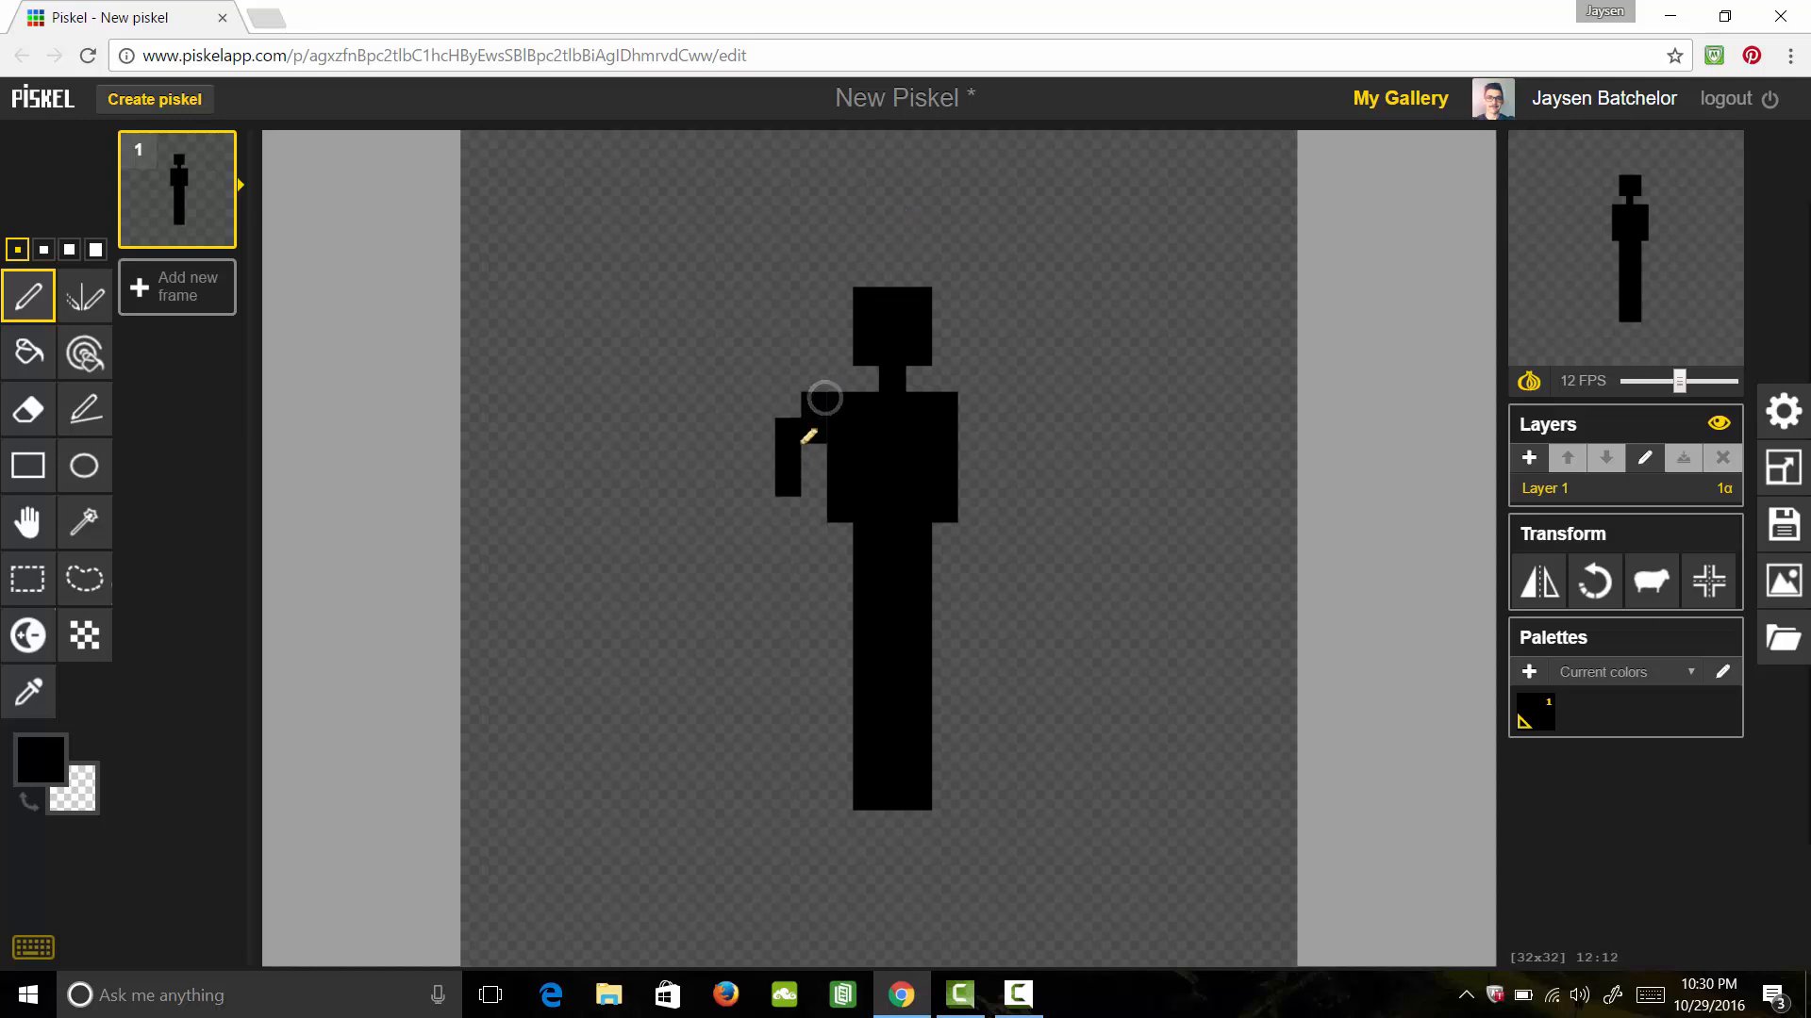
Add both arms and shape the leg bottom with a foot extending right
left_click(835, 448)
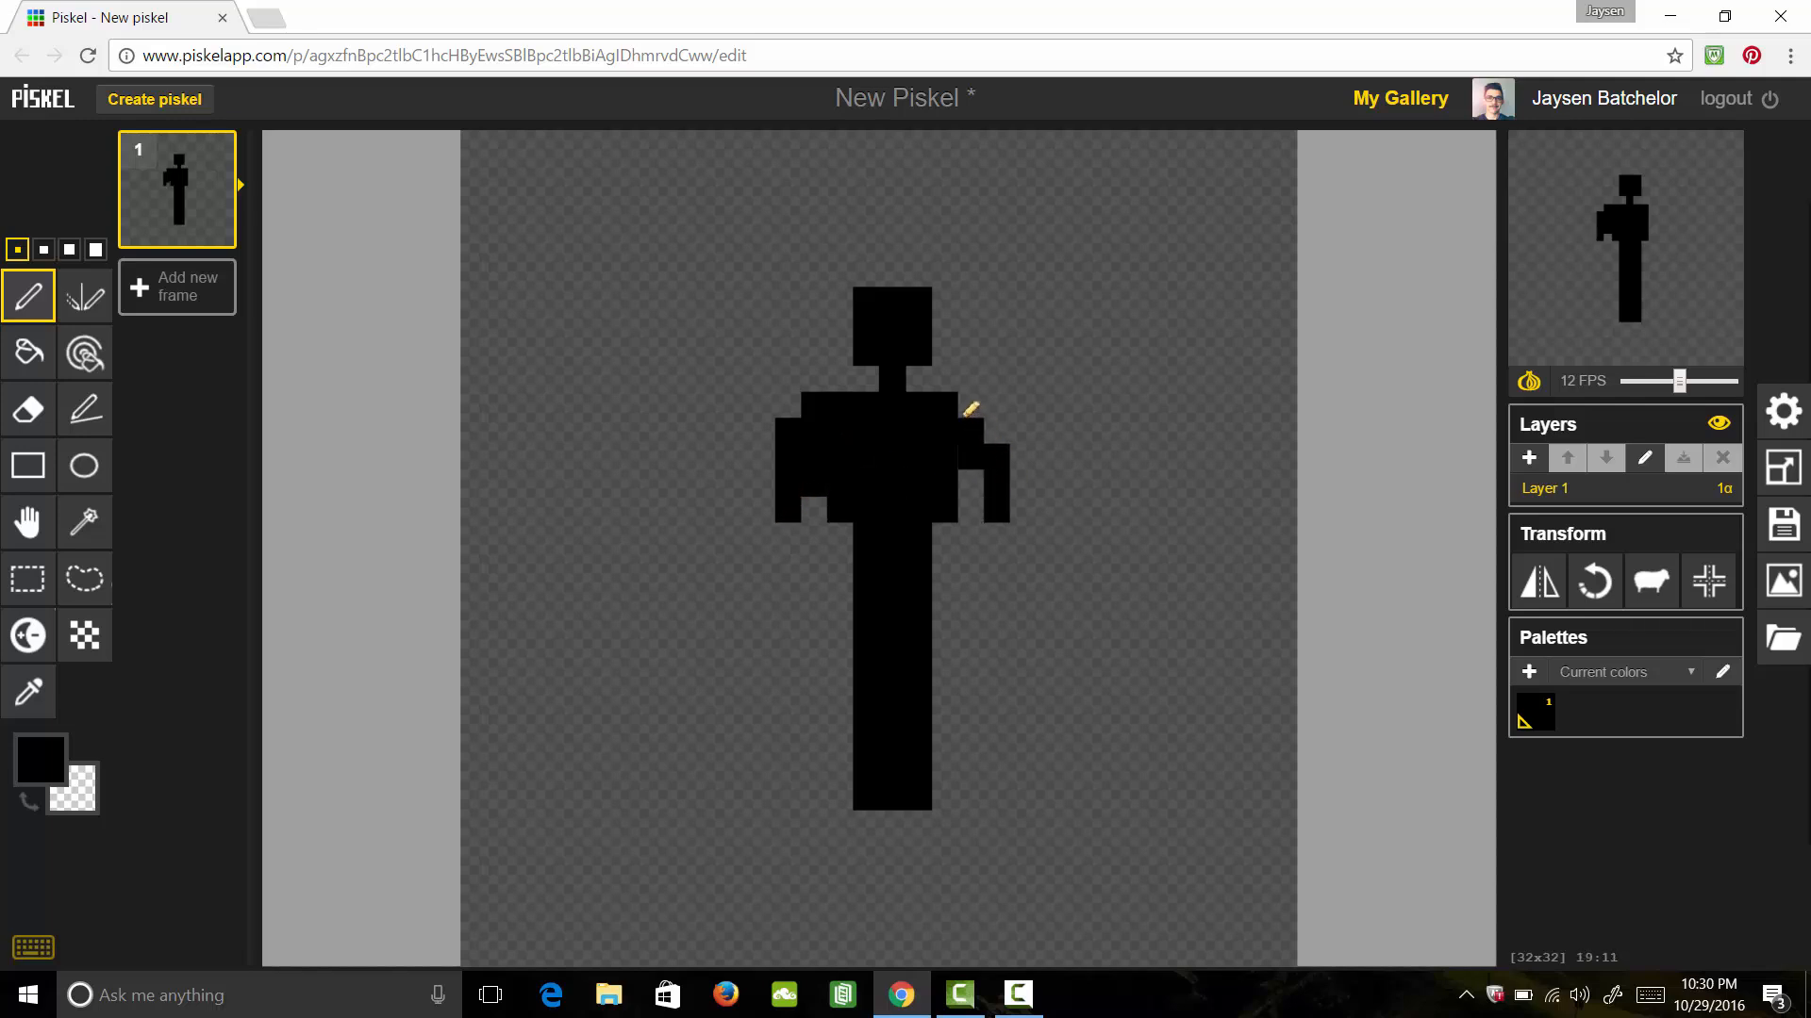
left_click(973, 460)
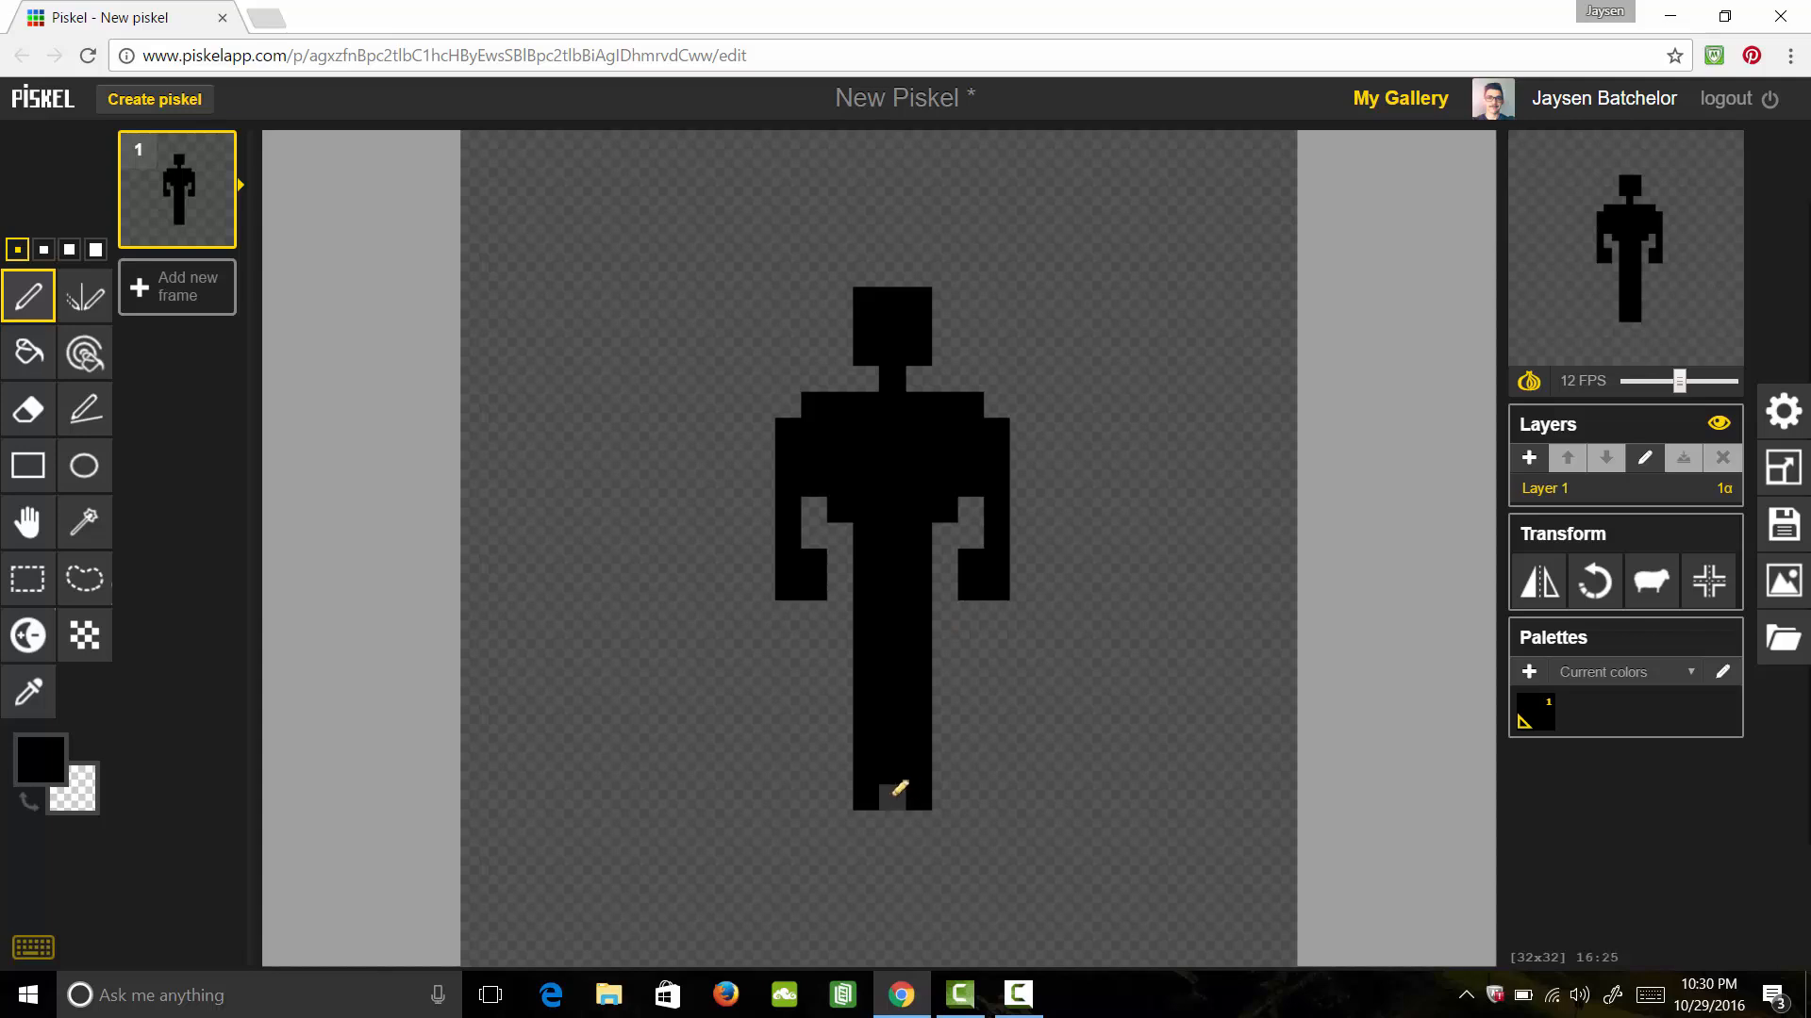
left_click(947, 796)
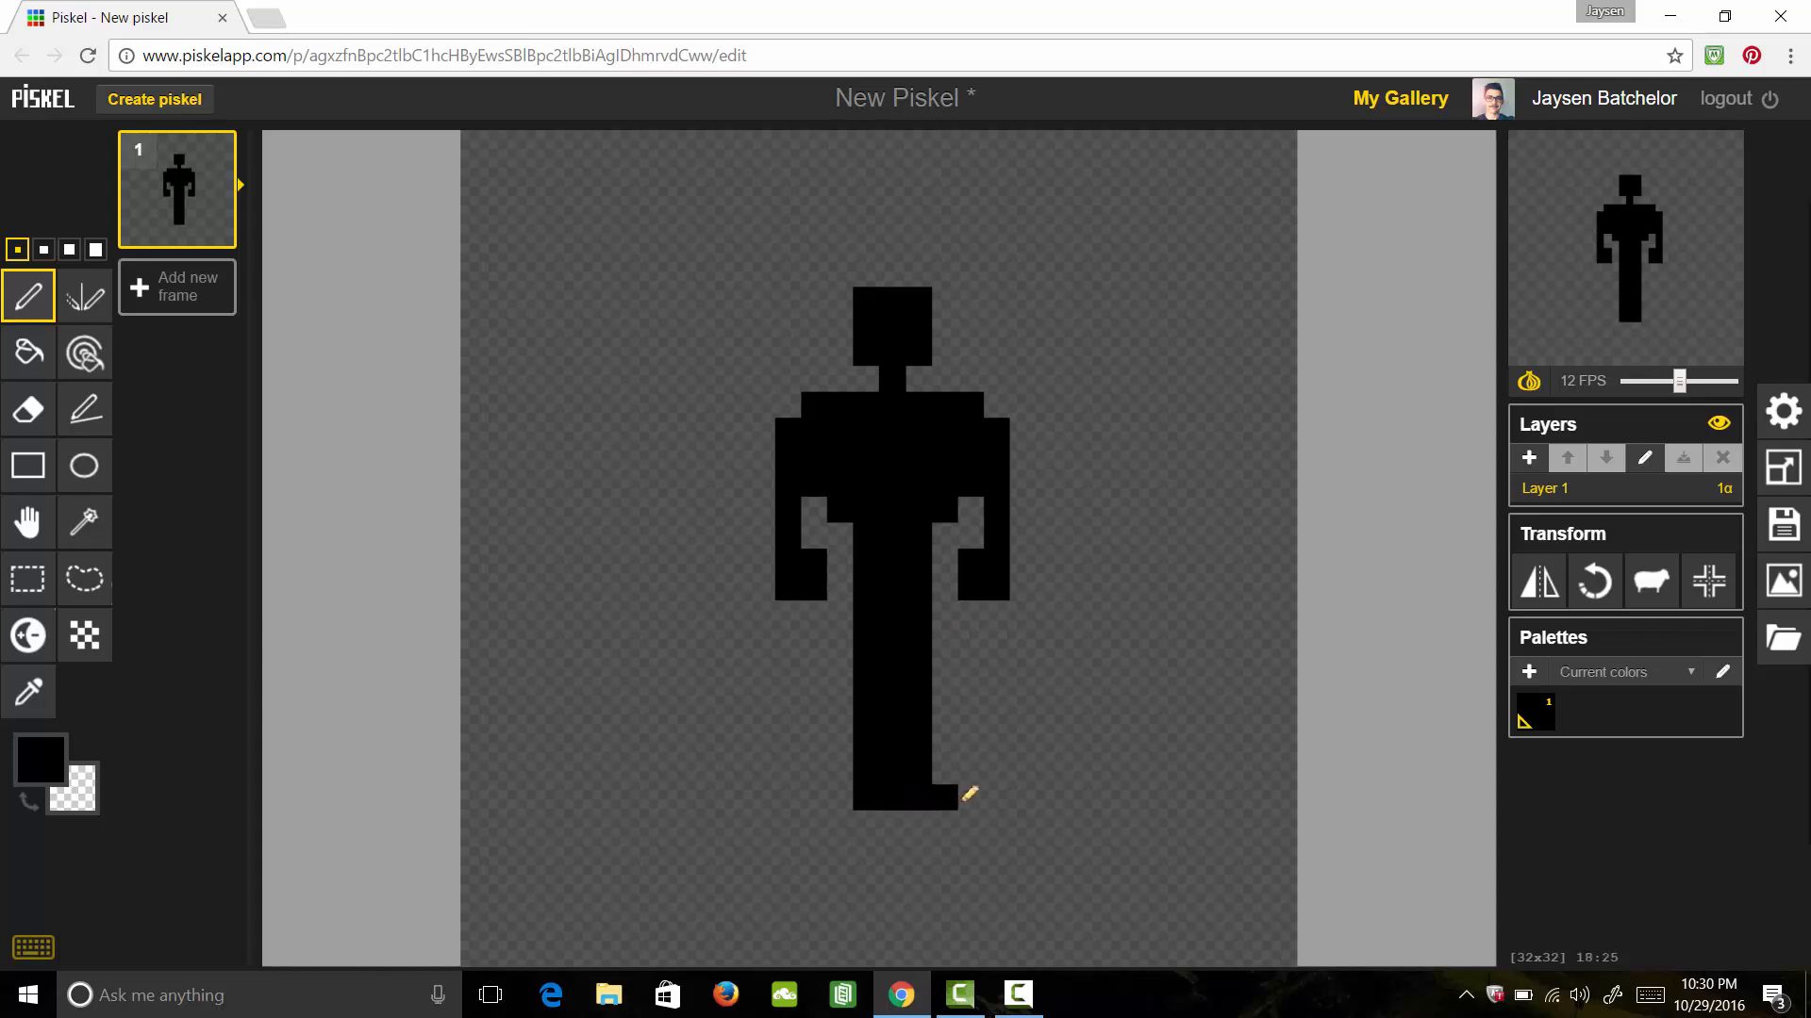
left_click(968, 796)
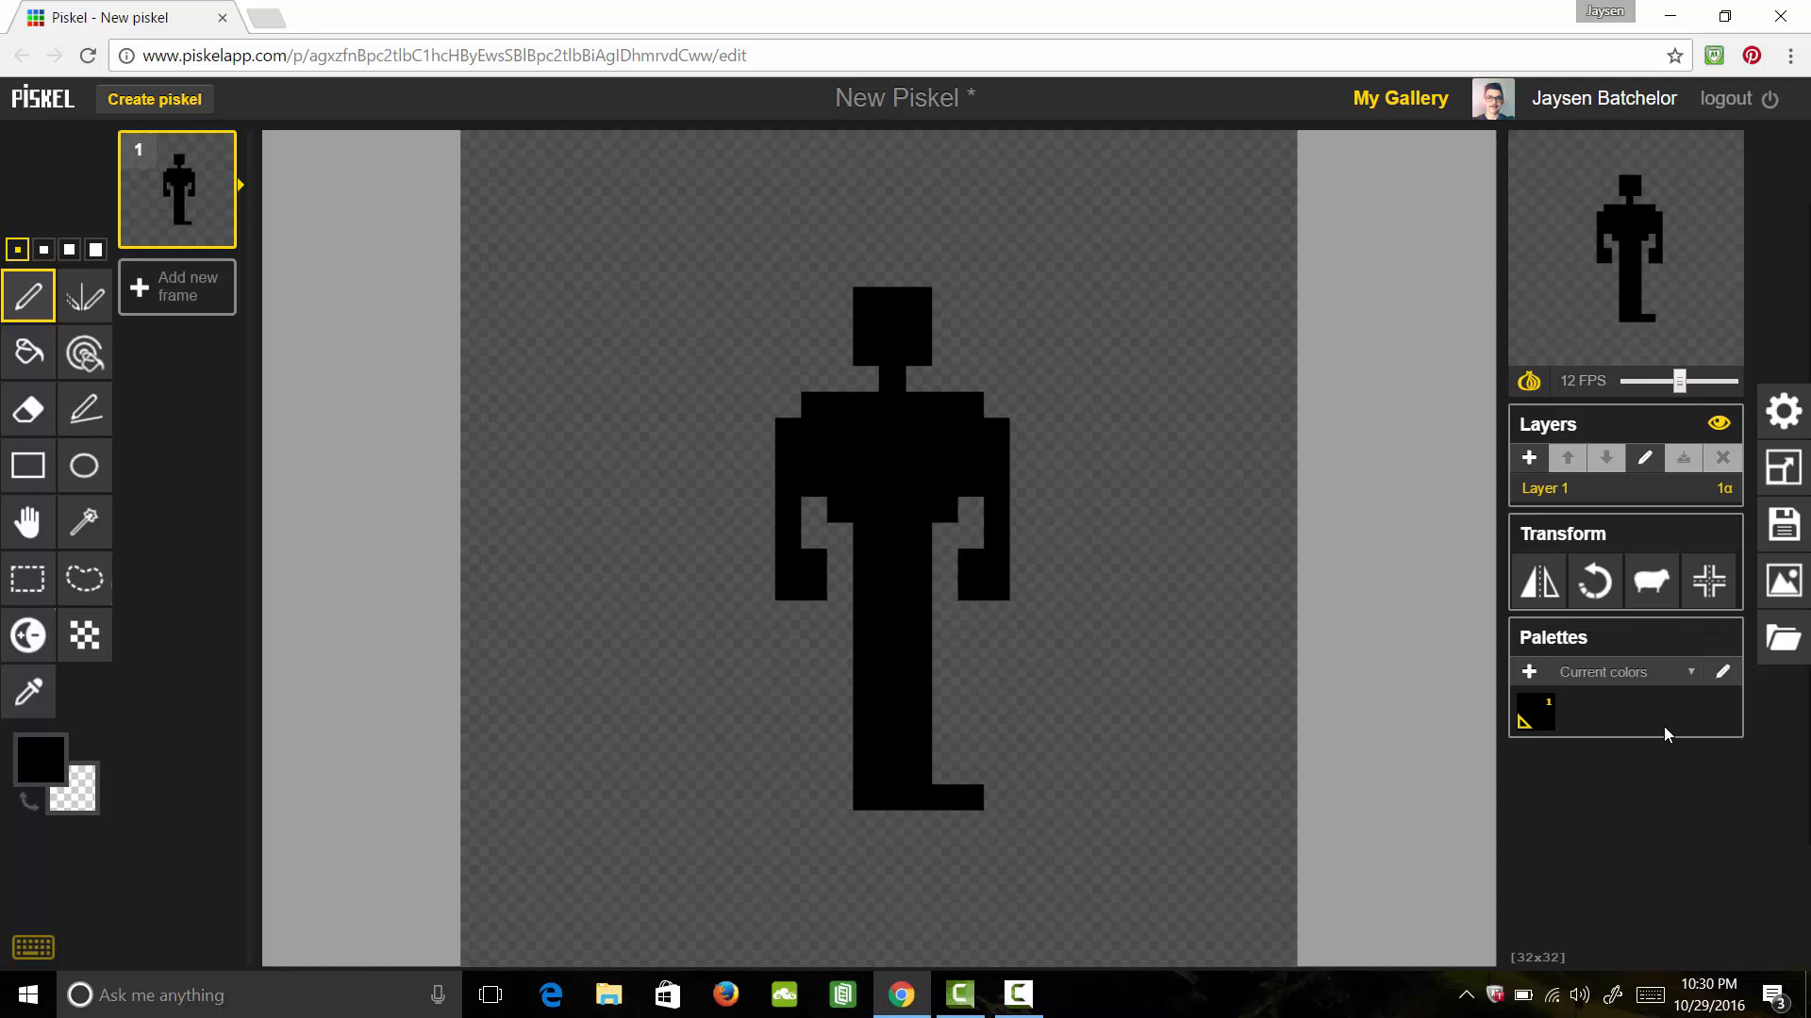
mouse_move(1502, 737)
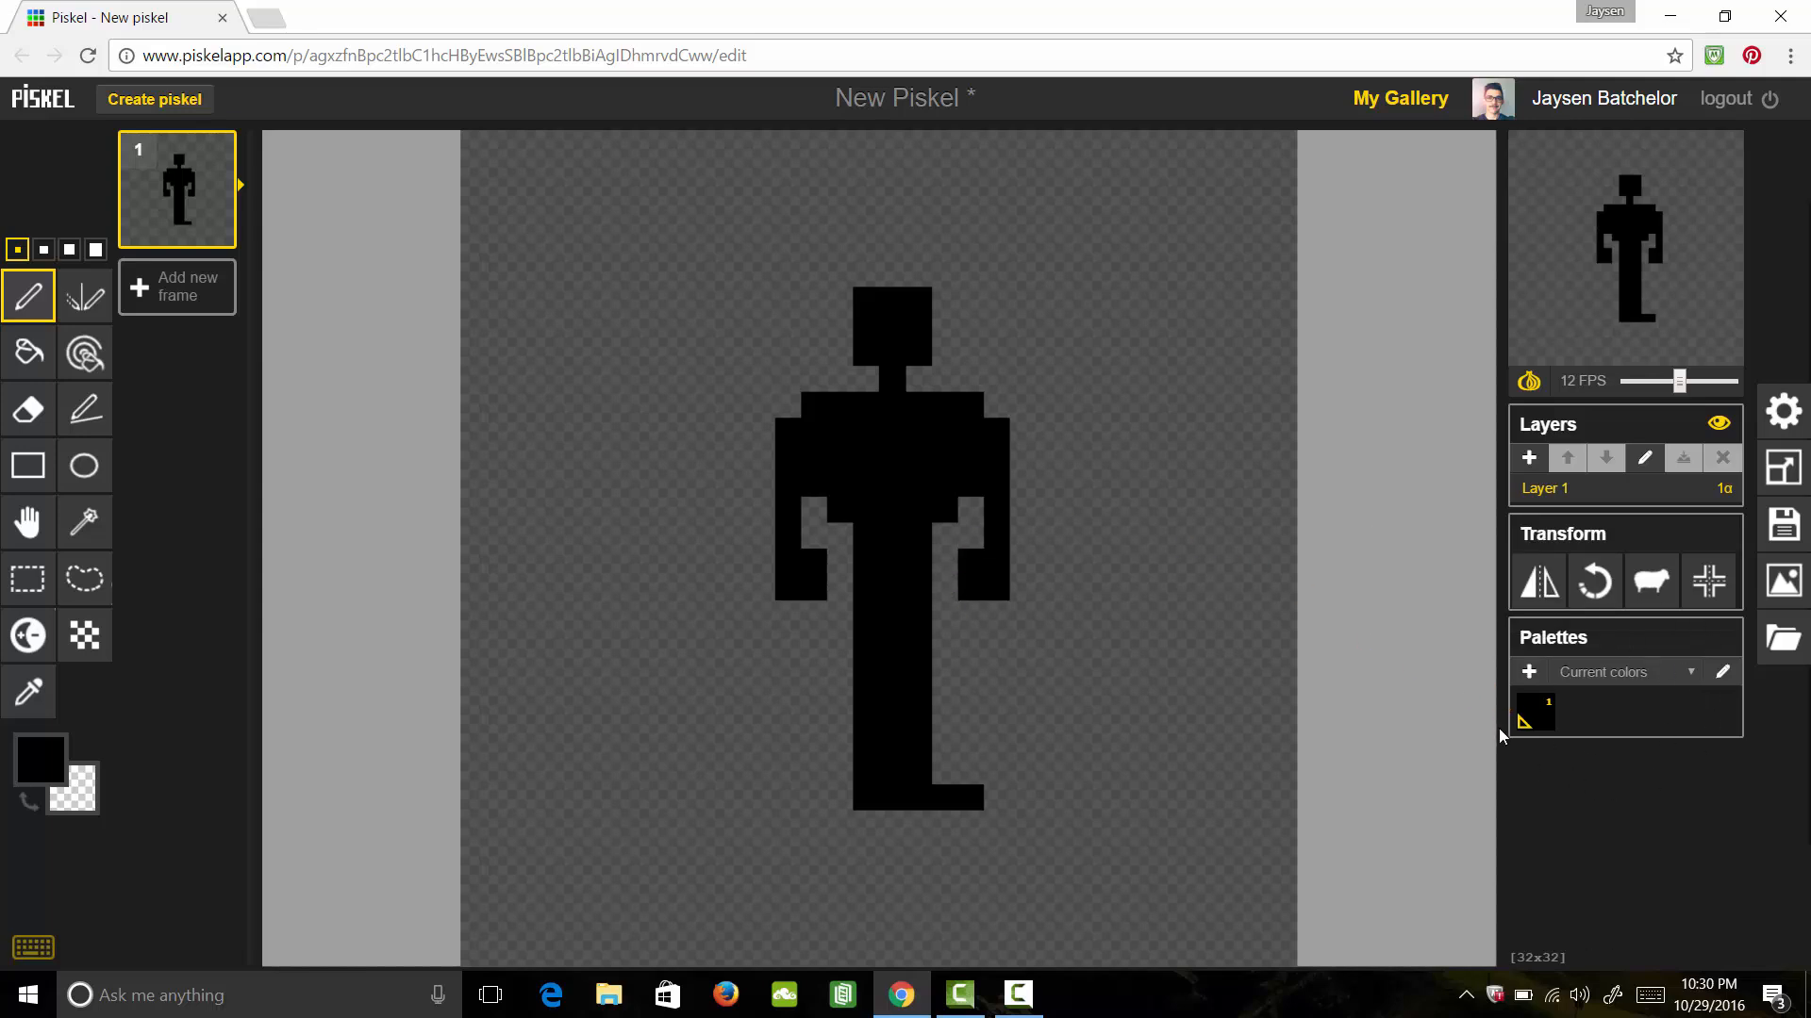
mouse_move(1530, 671)
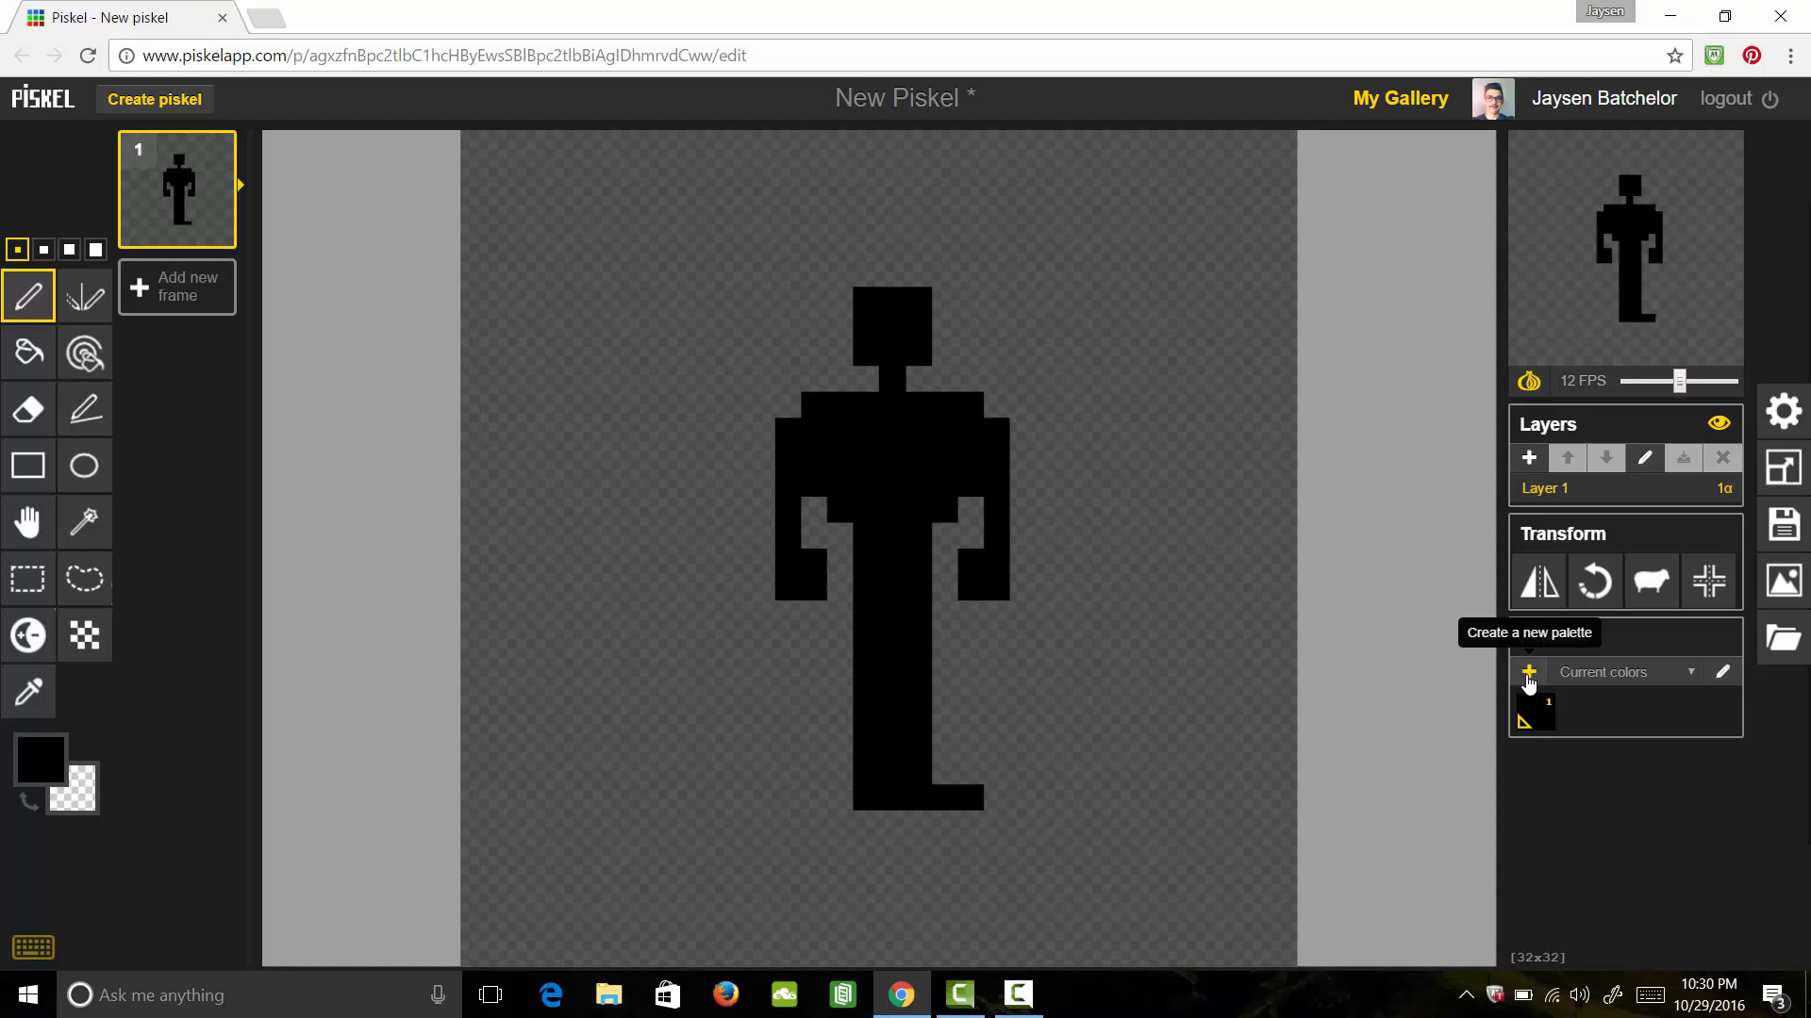
Start a new palette with a tan skin swatch and a deep navy second swatch
left_click(1530, 671)
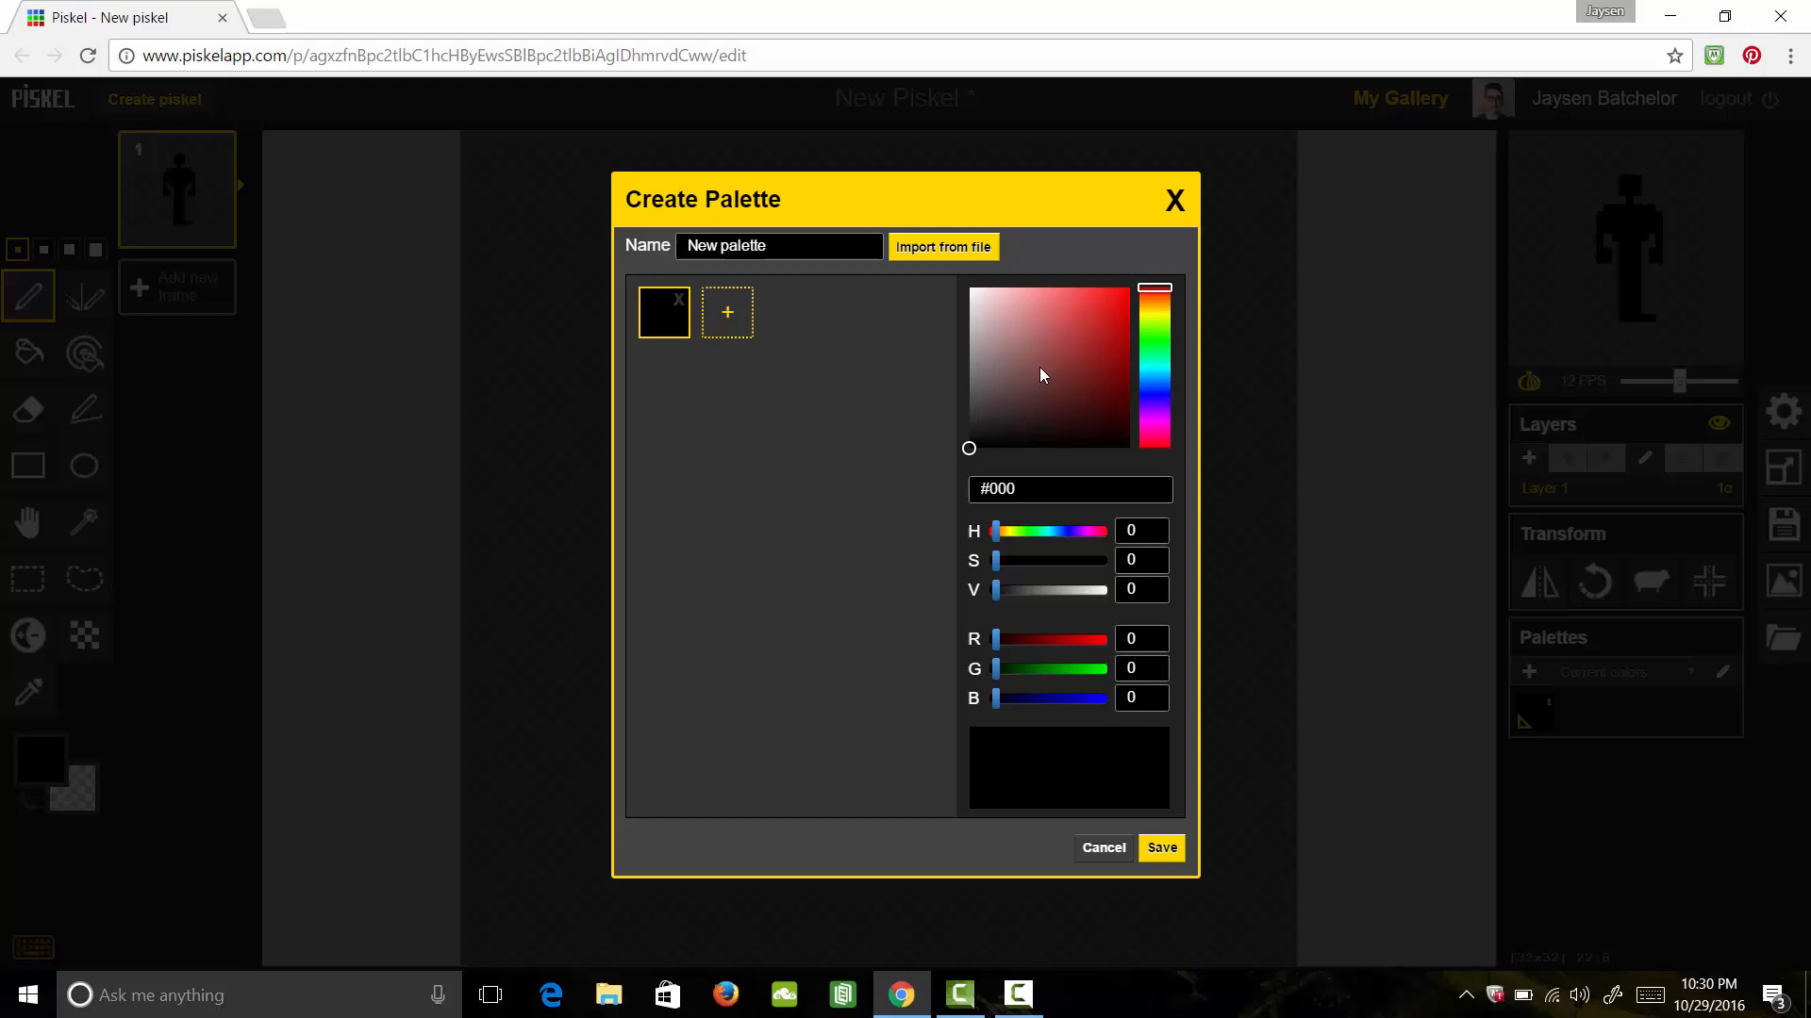
left_click(1062, 315)
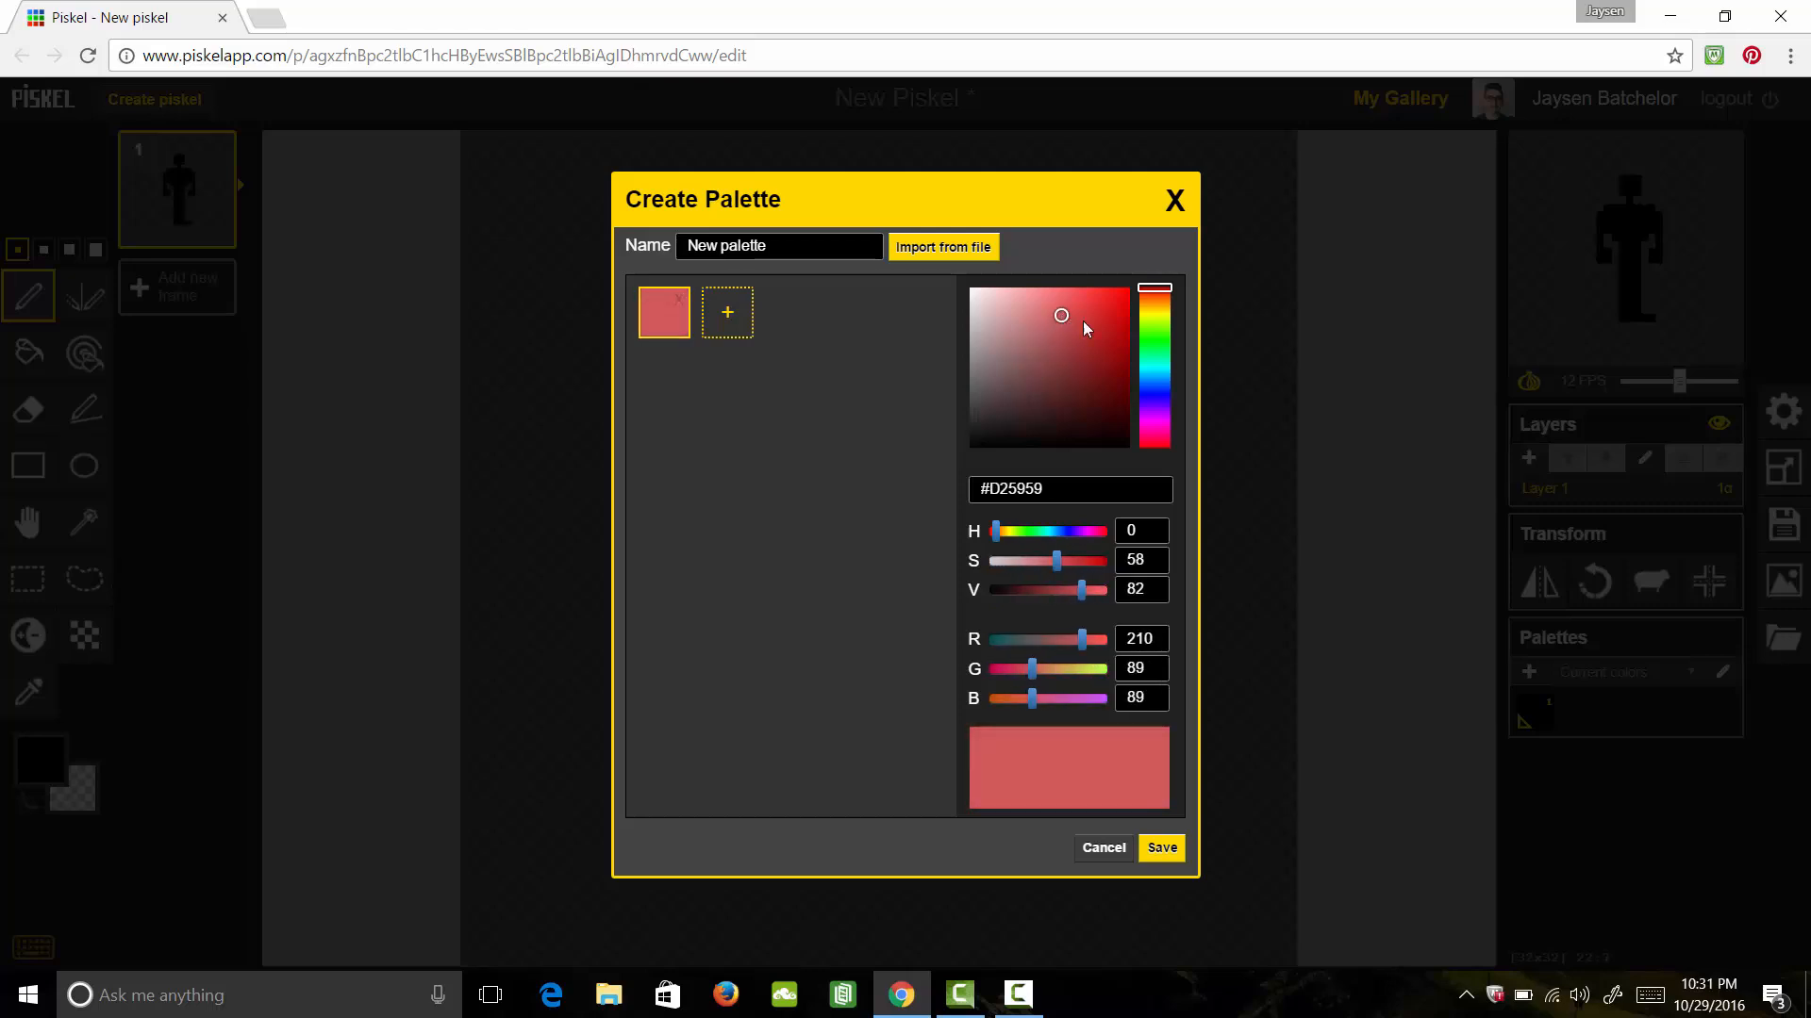
left_click(1154, 298)
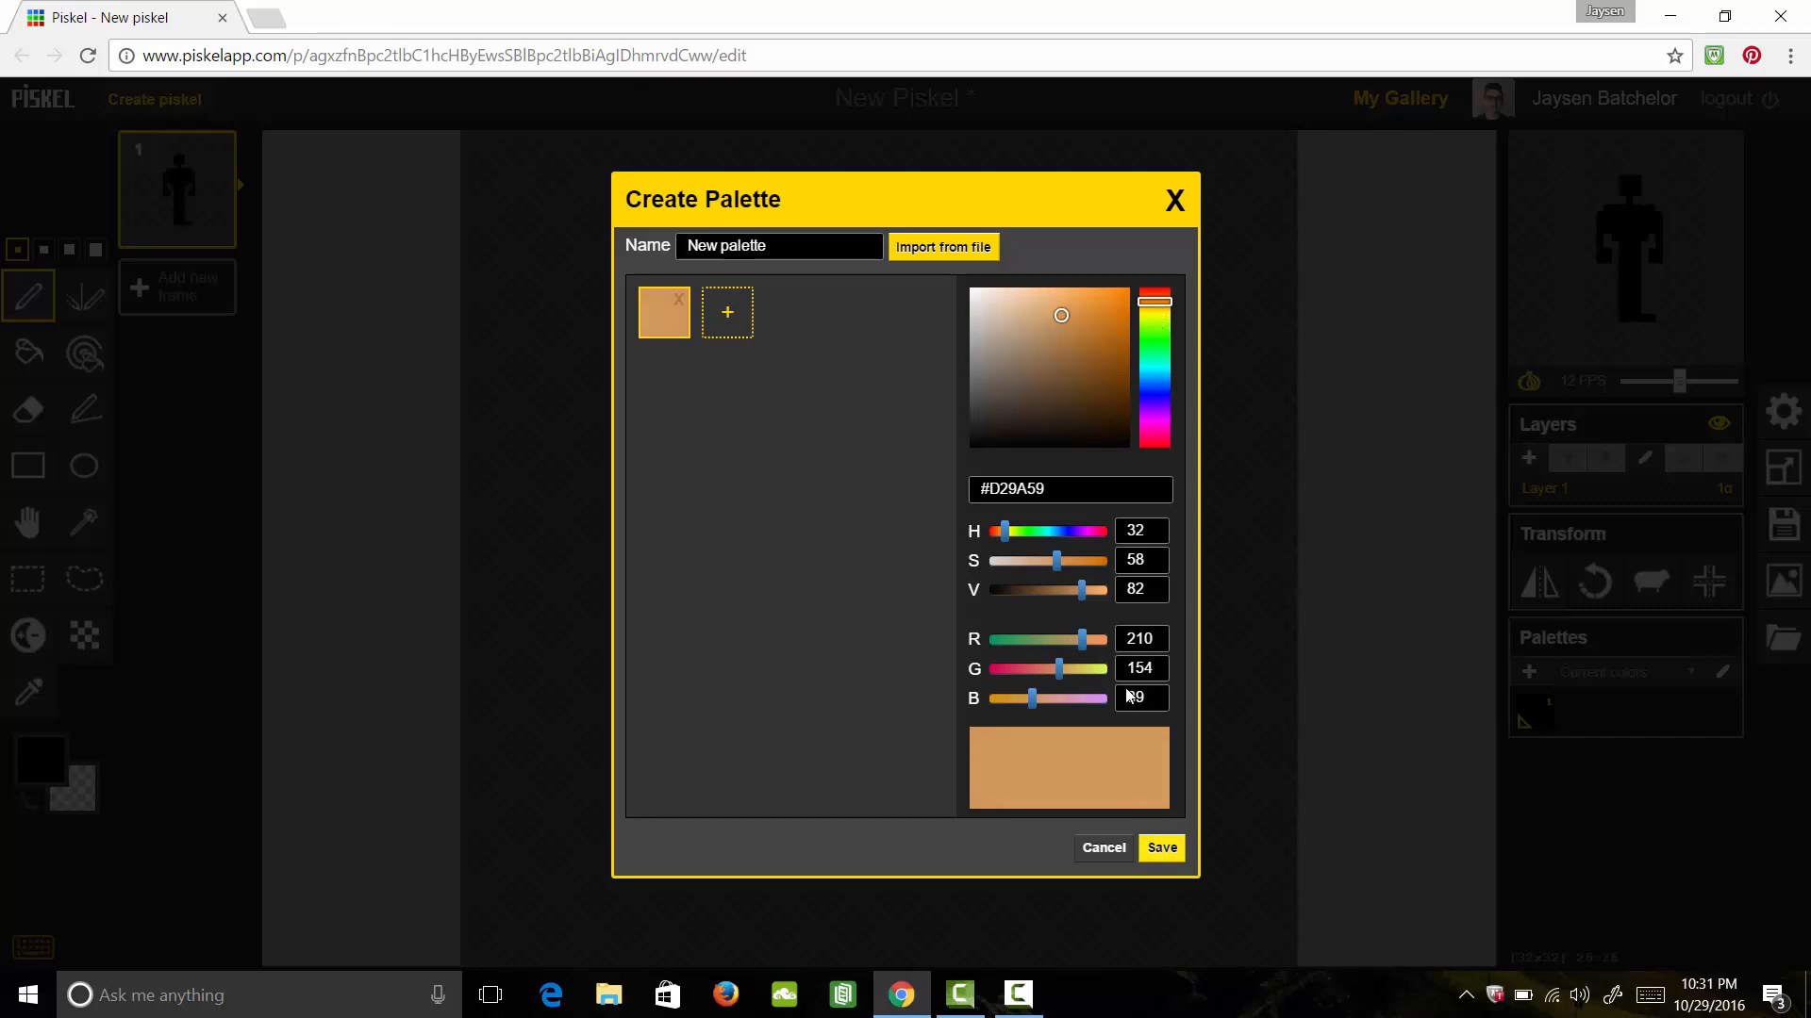
left_click(726, 311)
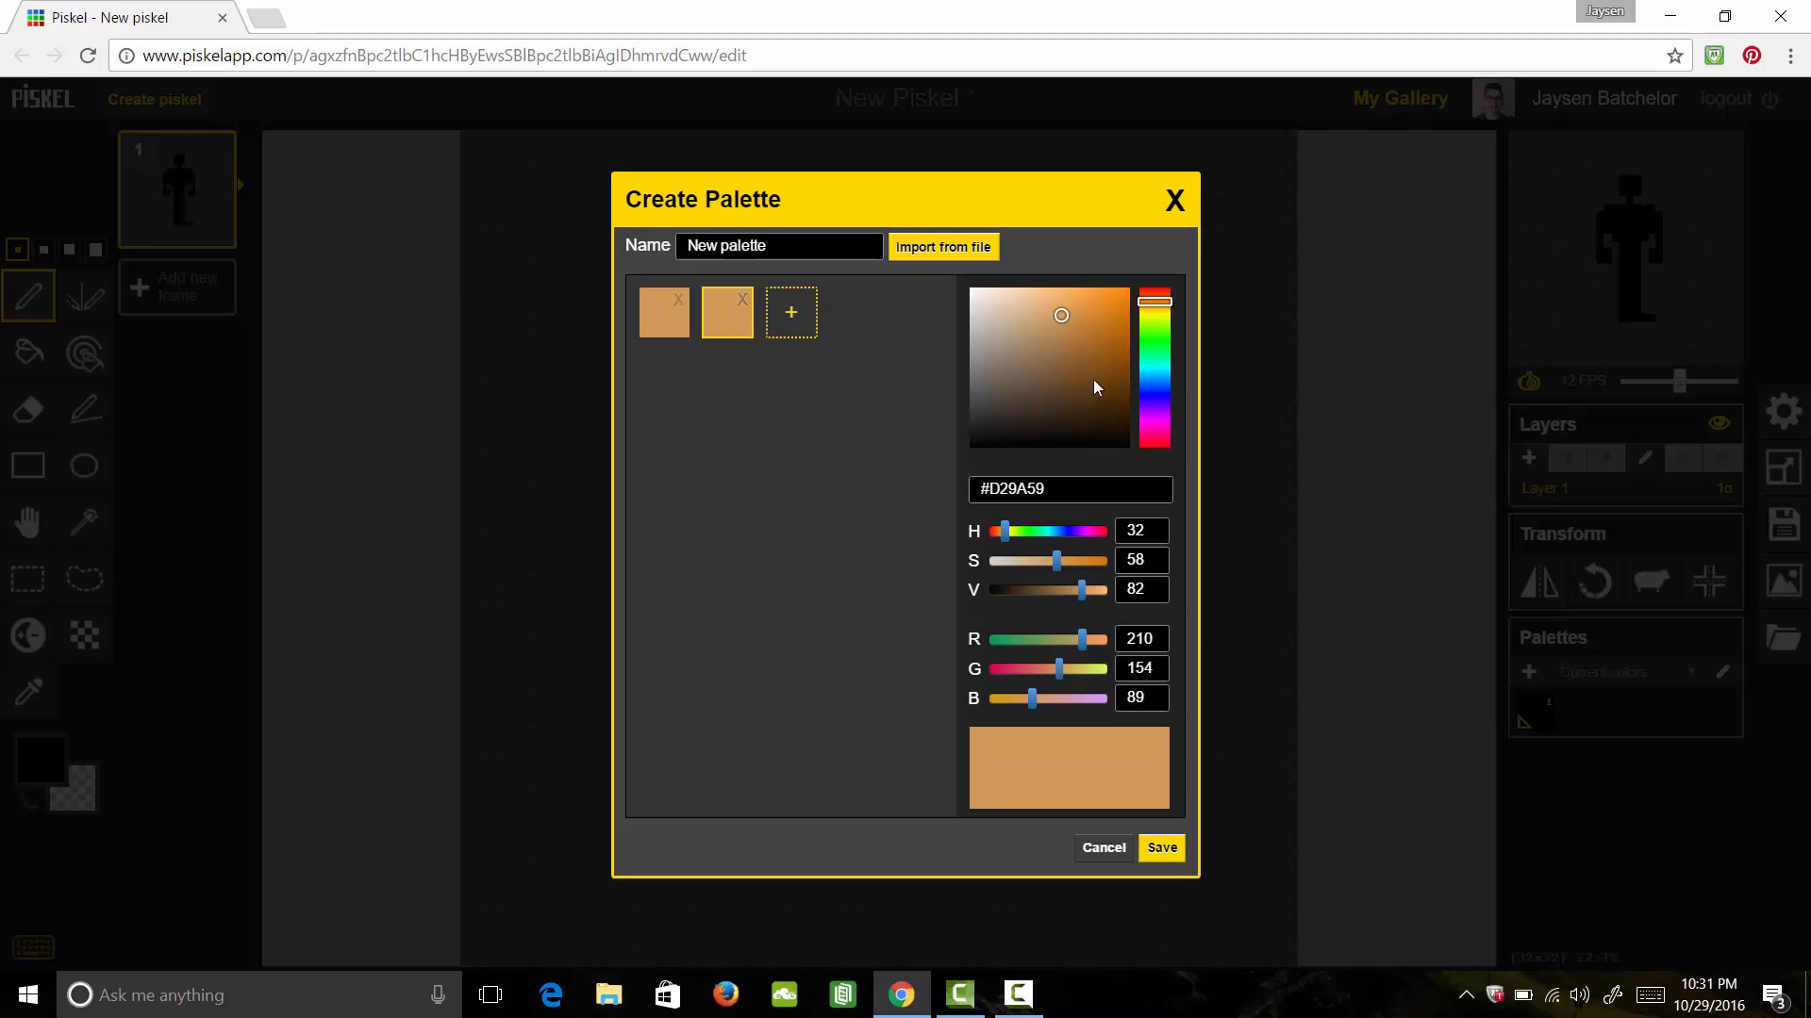
left_click(1154, 353)
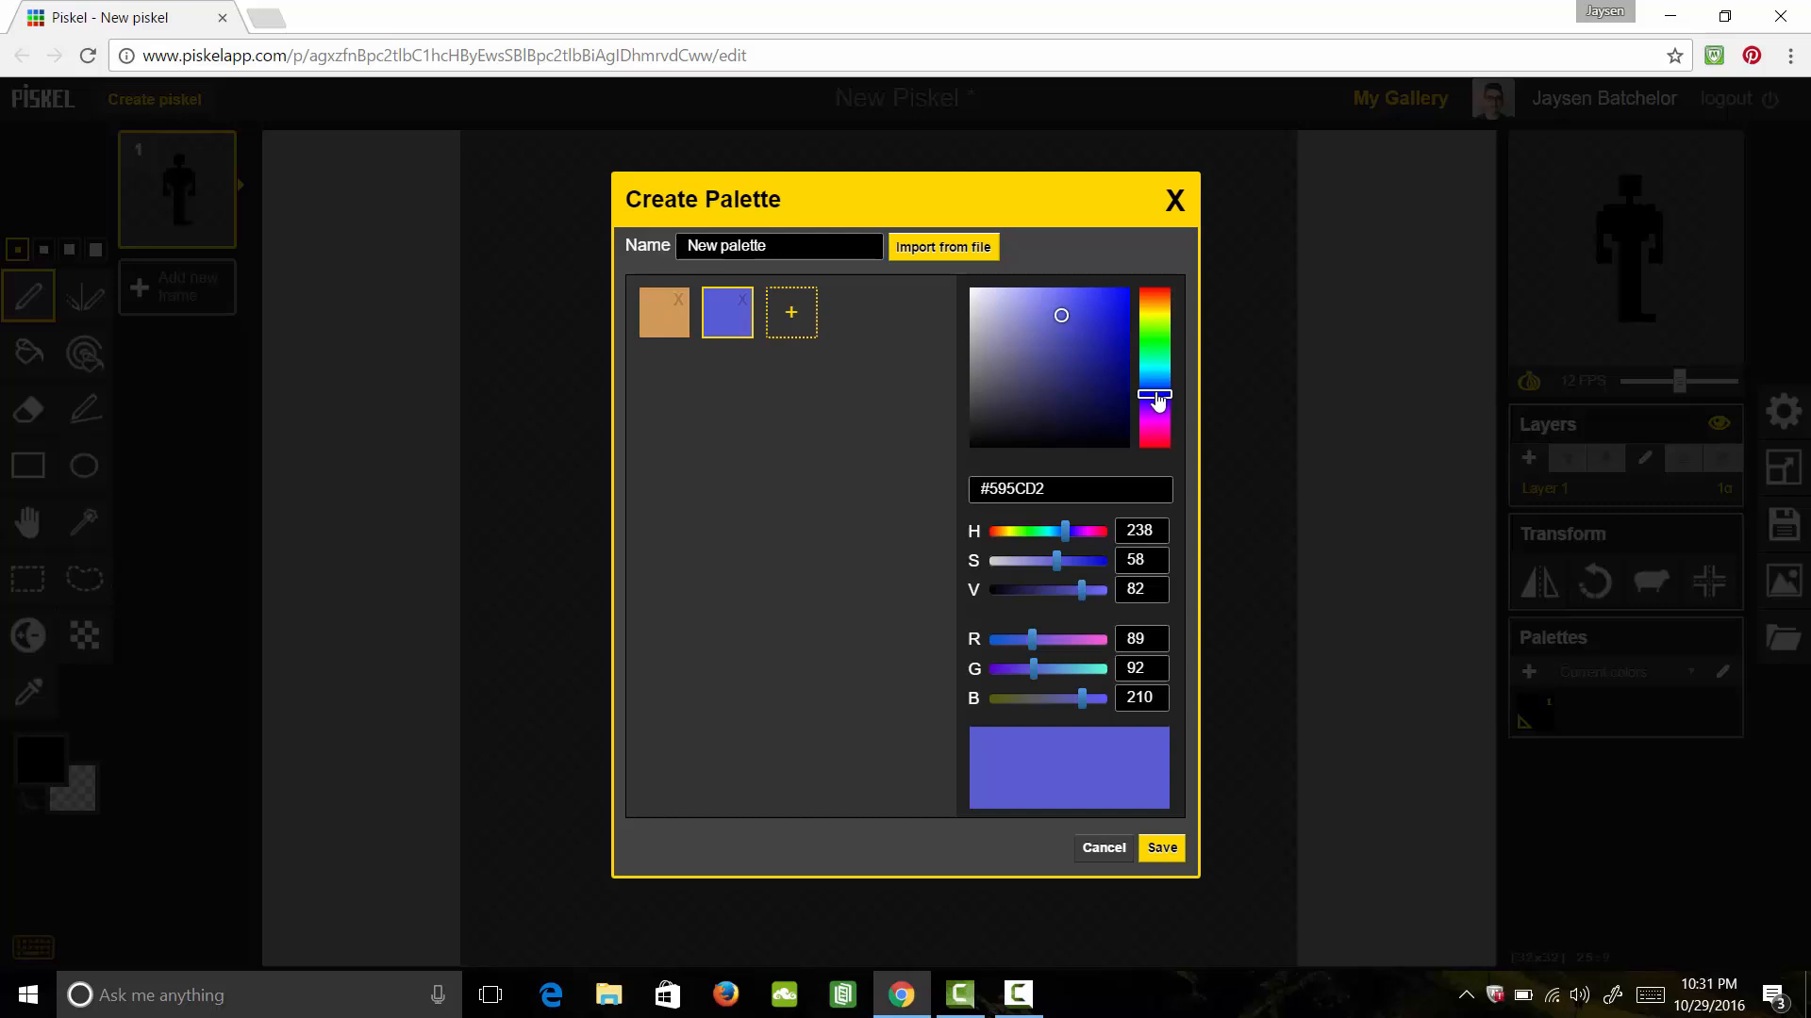
left_click(1043, 409)
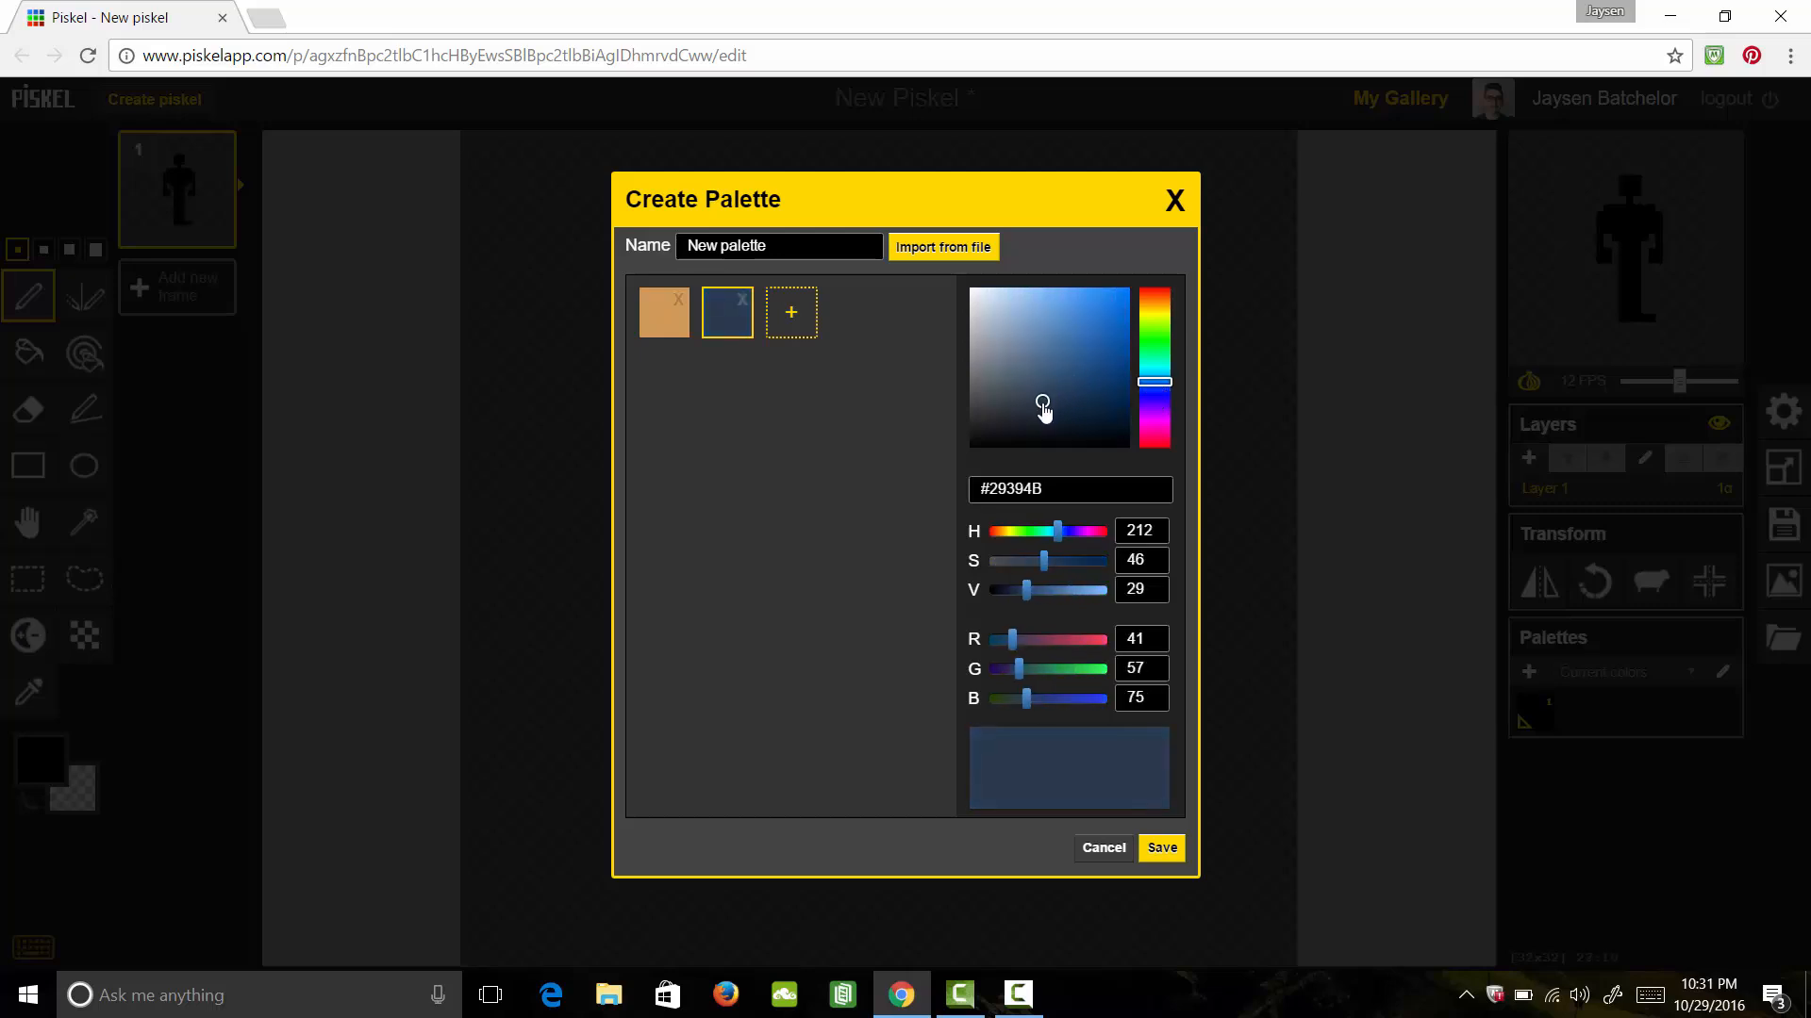
left_click(1047, 417)
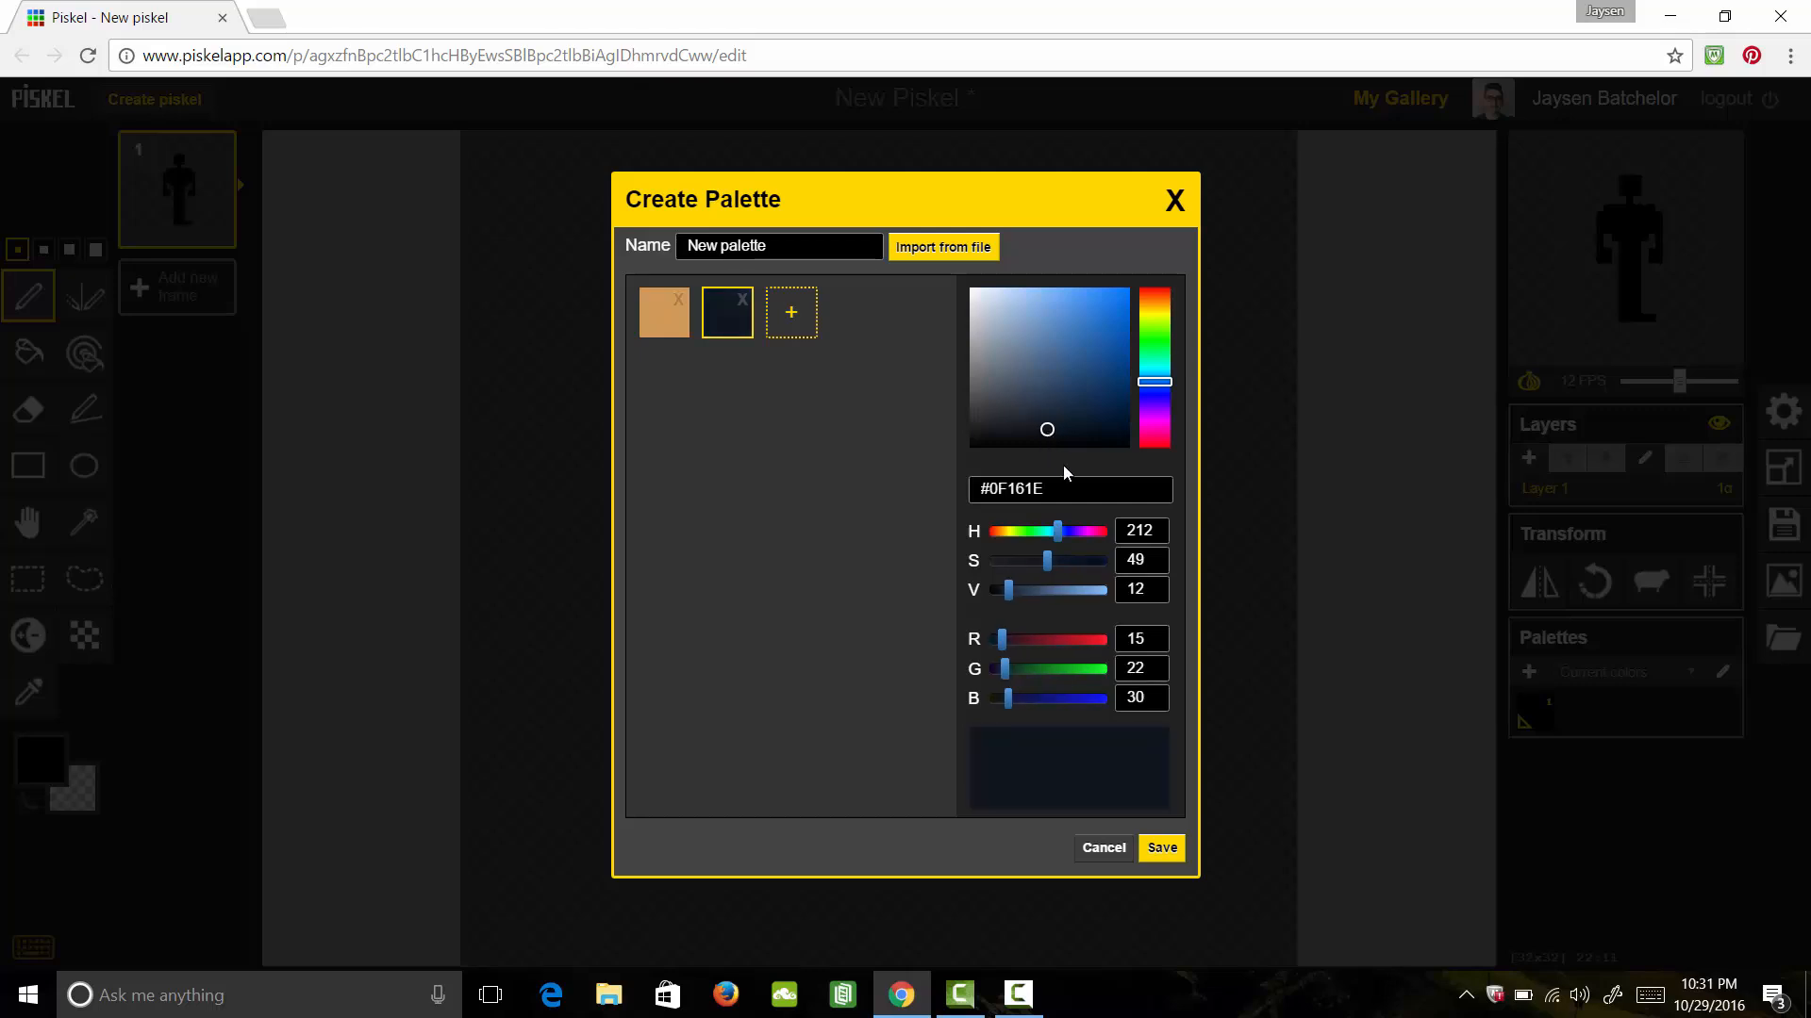
Add a near-black third swatch and a red fourth swatch
left_click(790, 311)
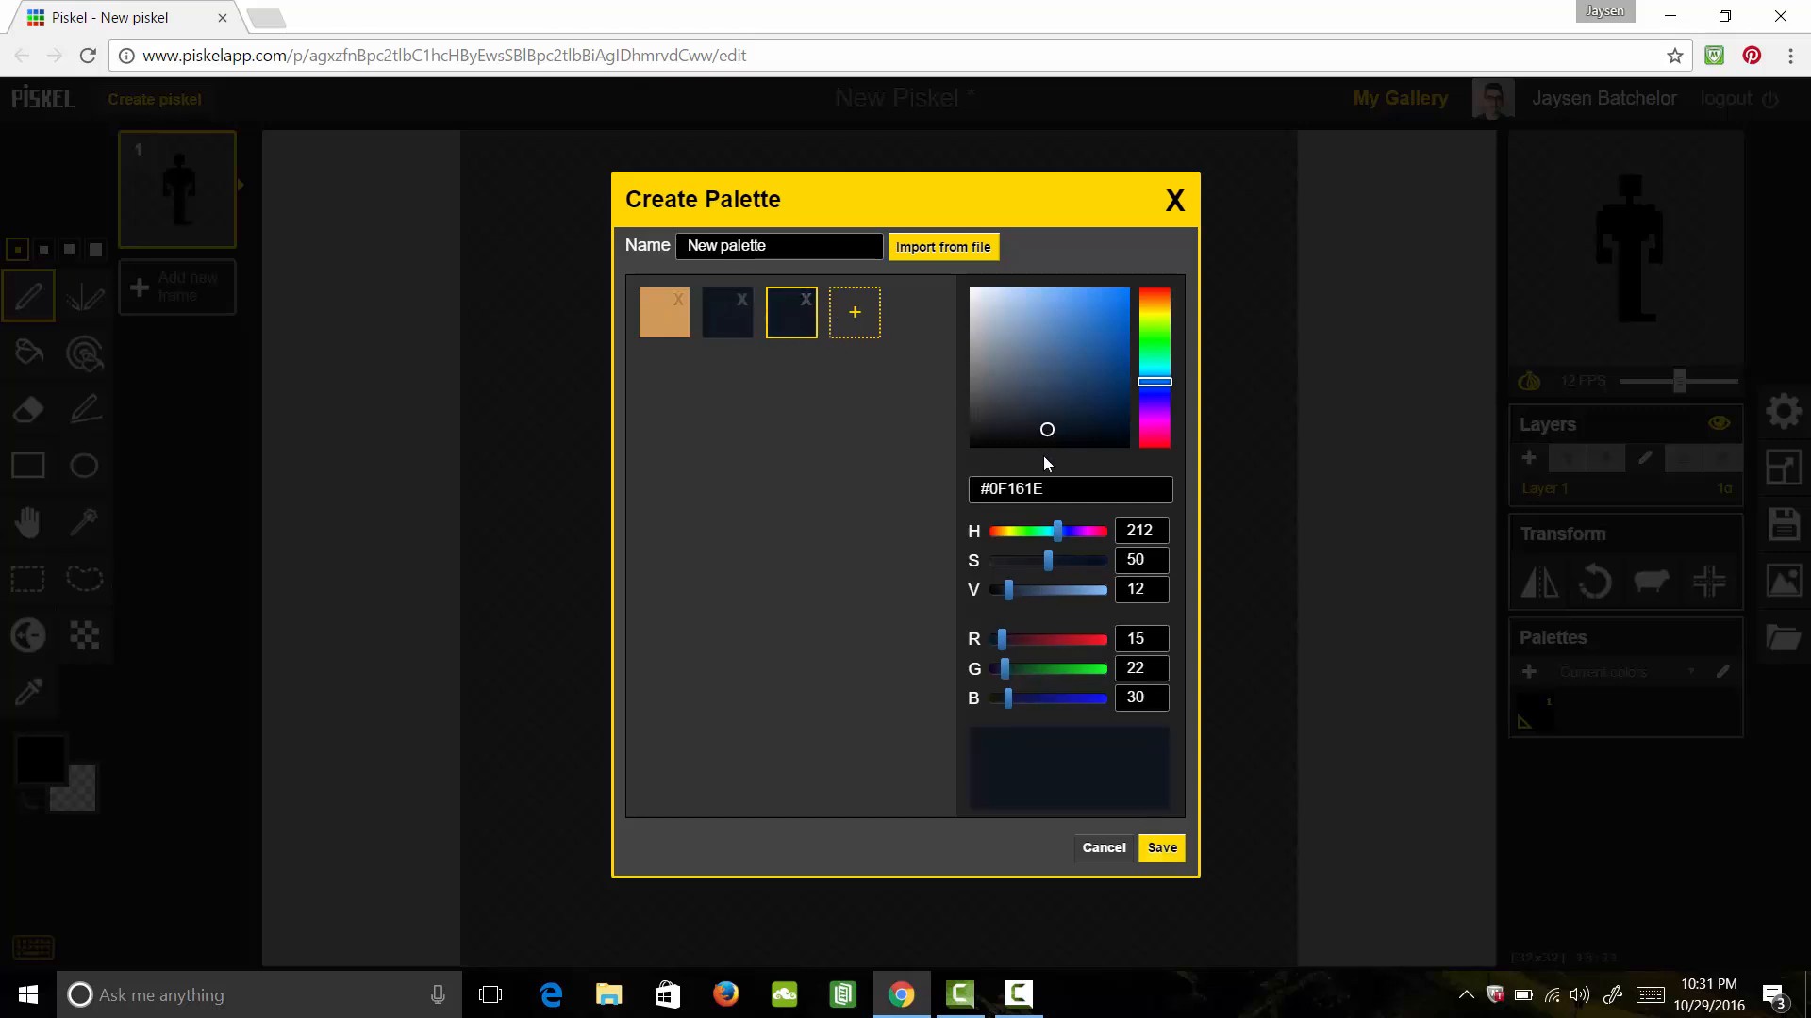
left_click(1057, 440)
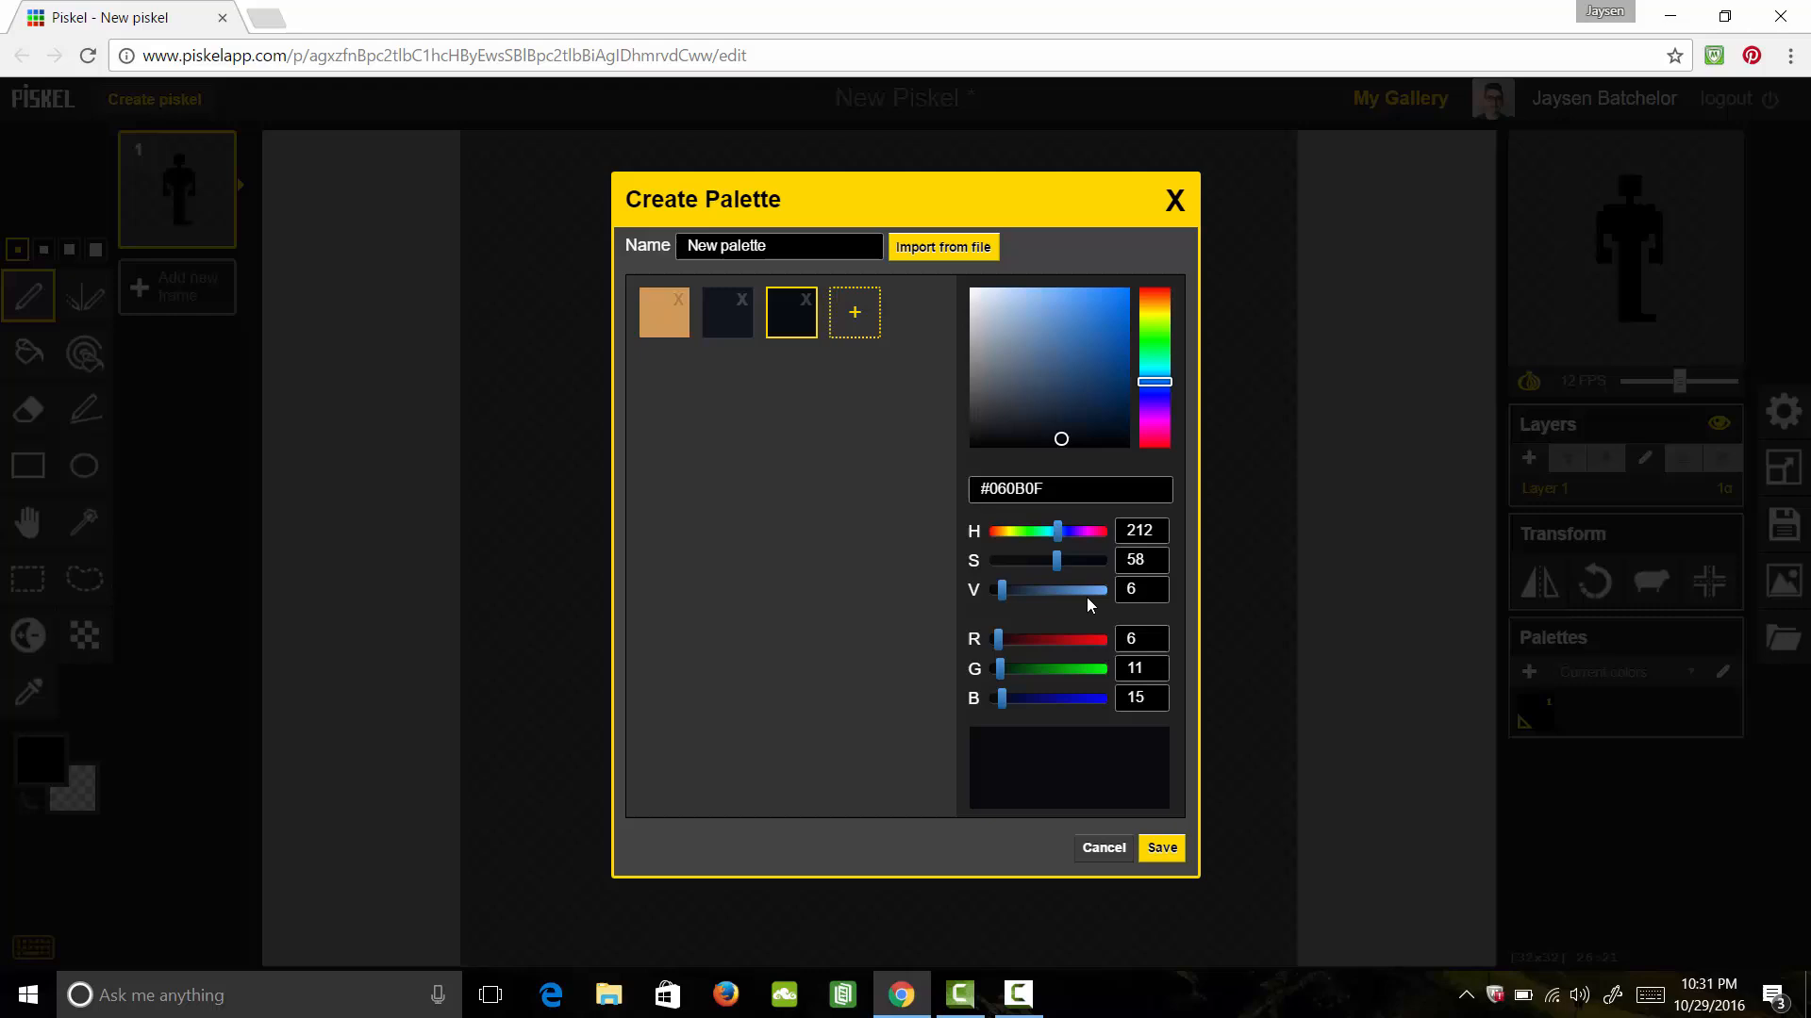
left_click(852, 311)
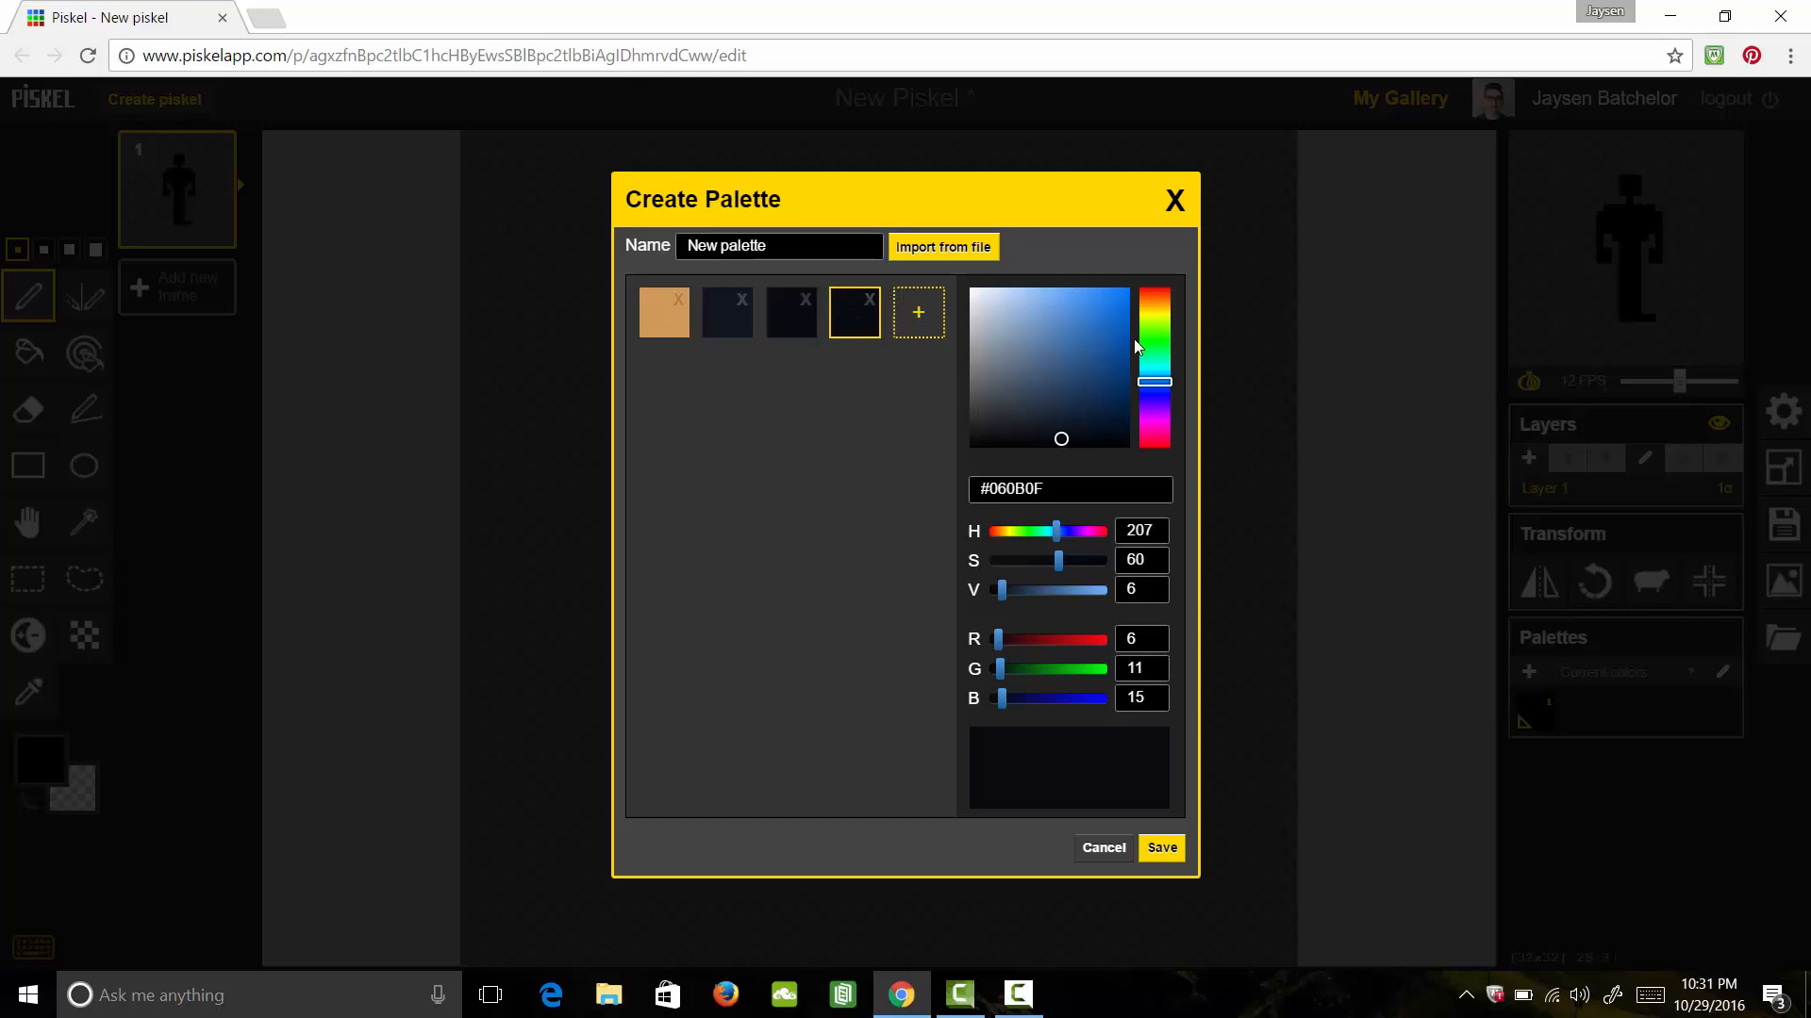
left_click(1098, 316)
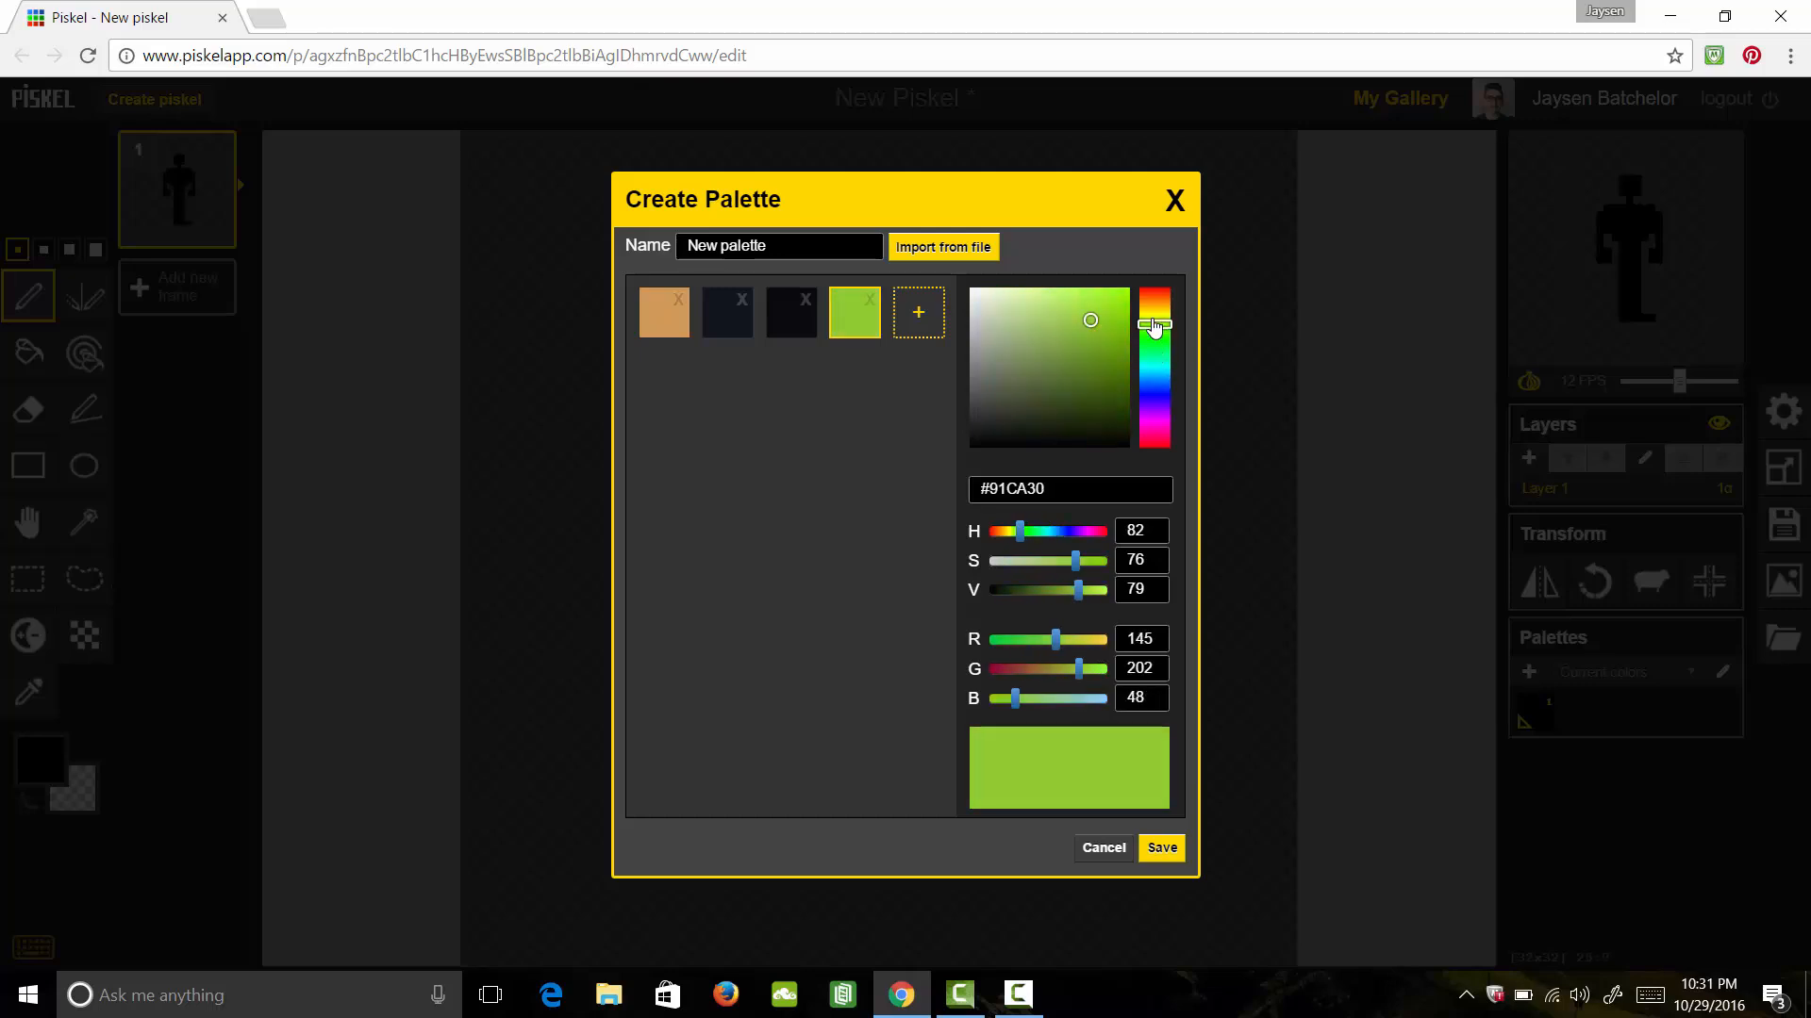
left_click(1156, 289)
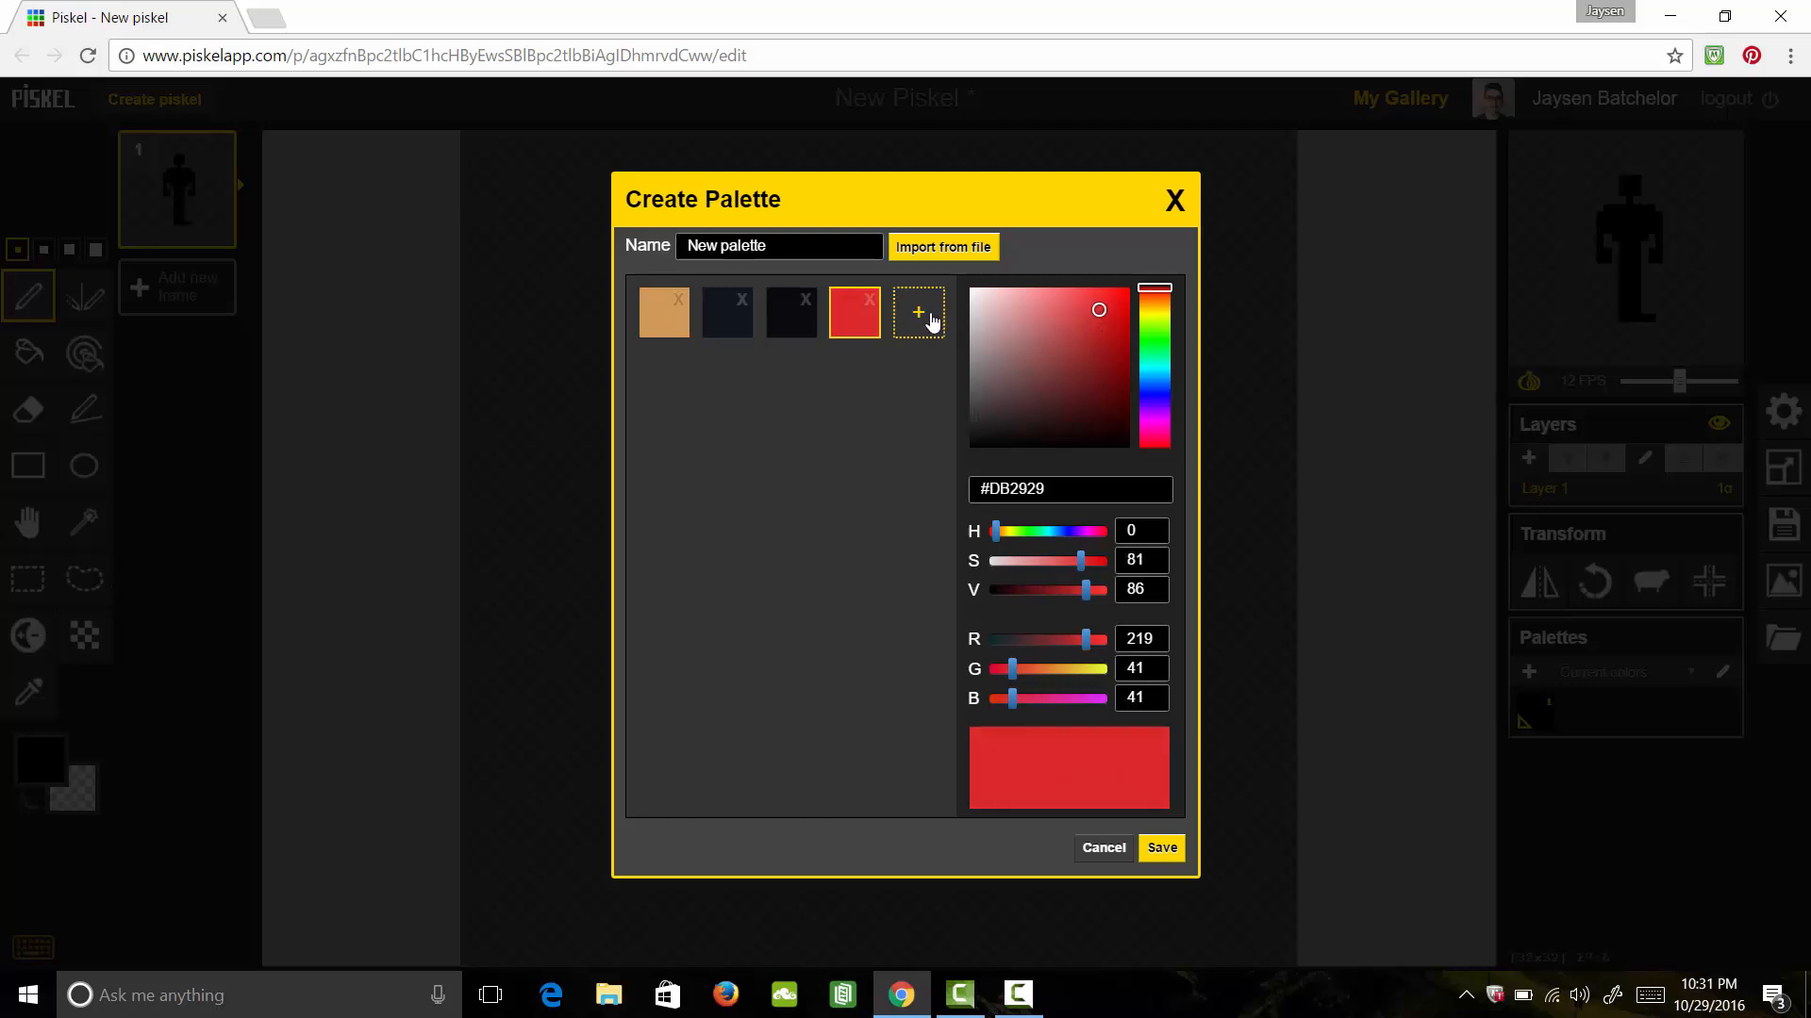
Add a dark brown fifth swatch and save the palette
left_click(918, 312)
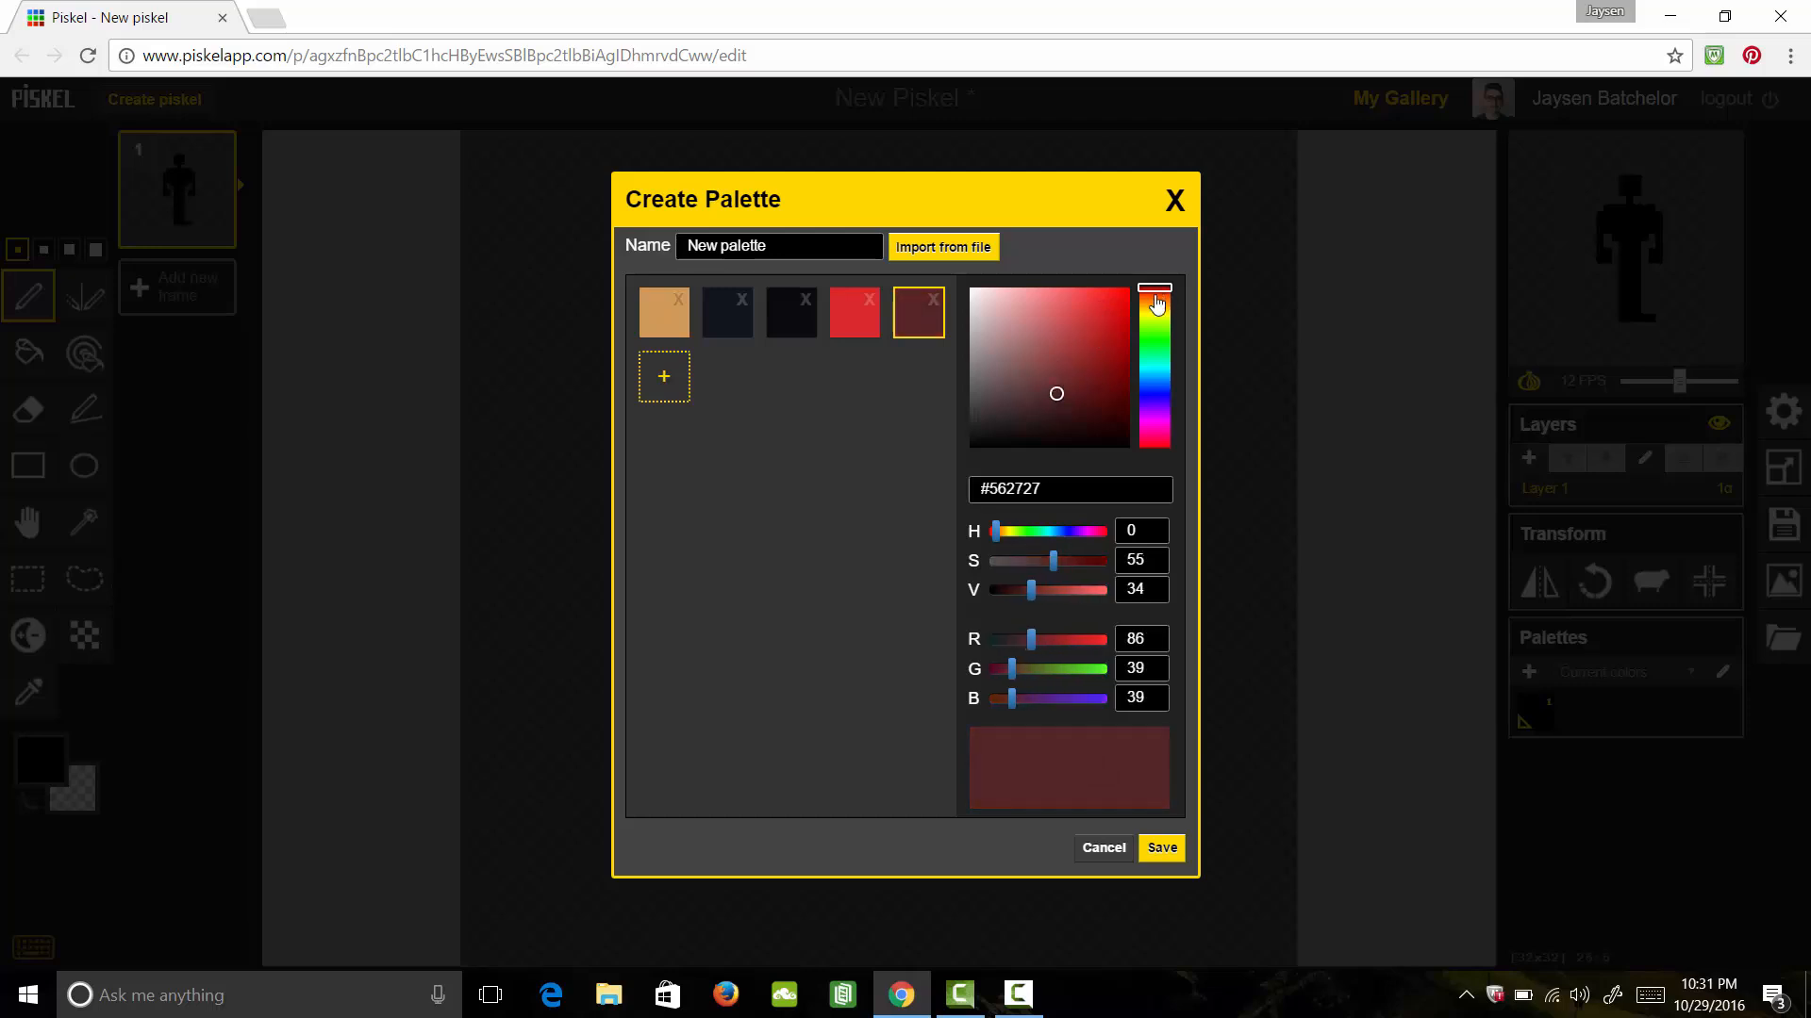
left_click(1071, 411)
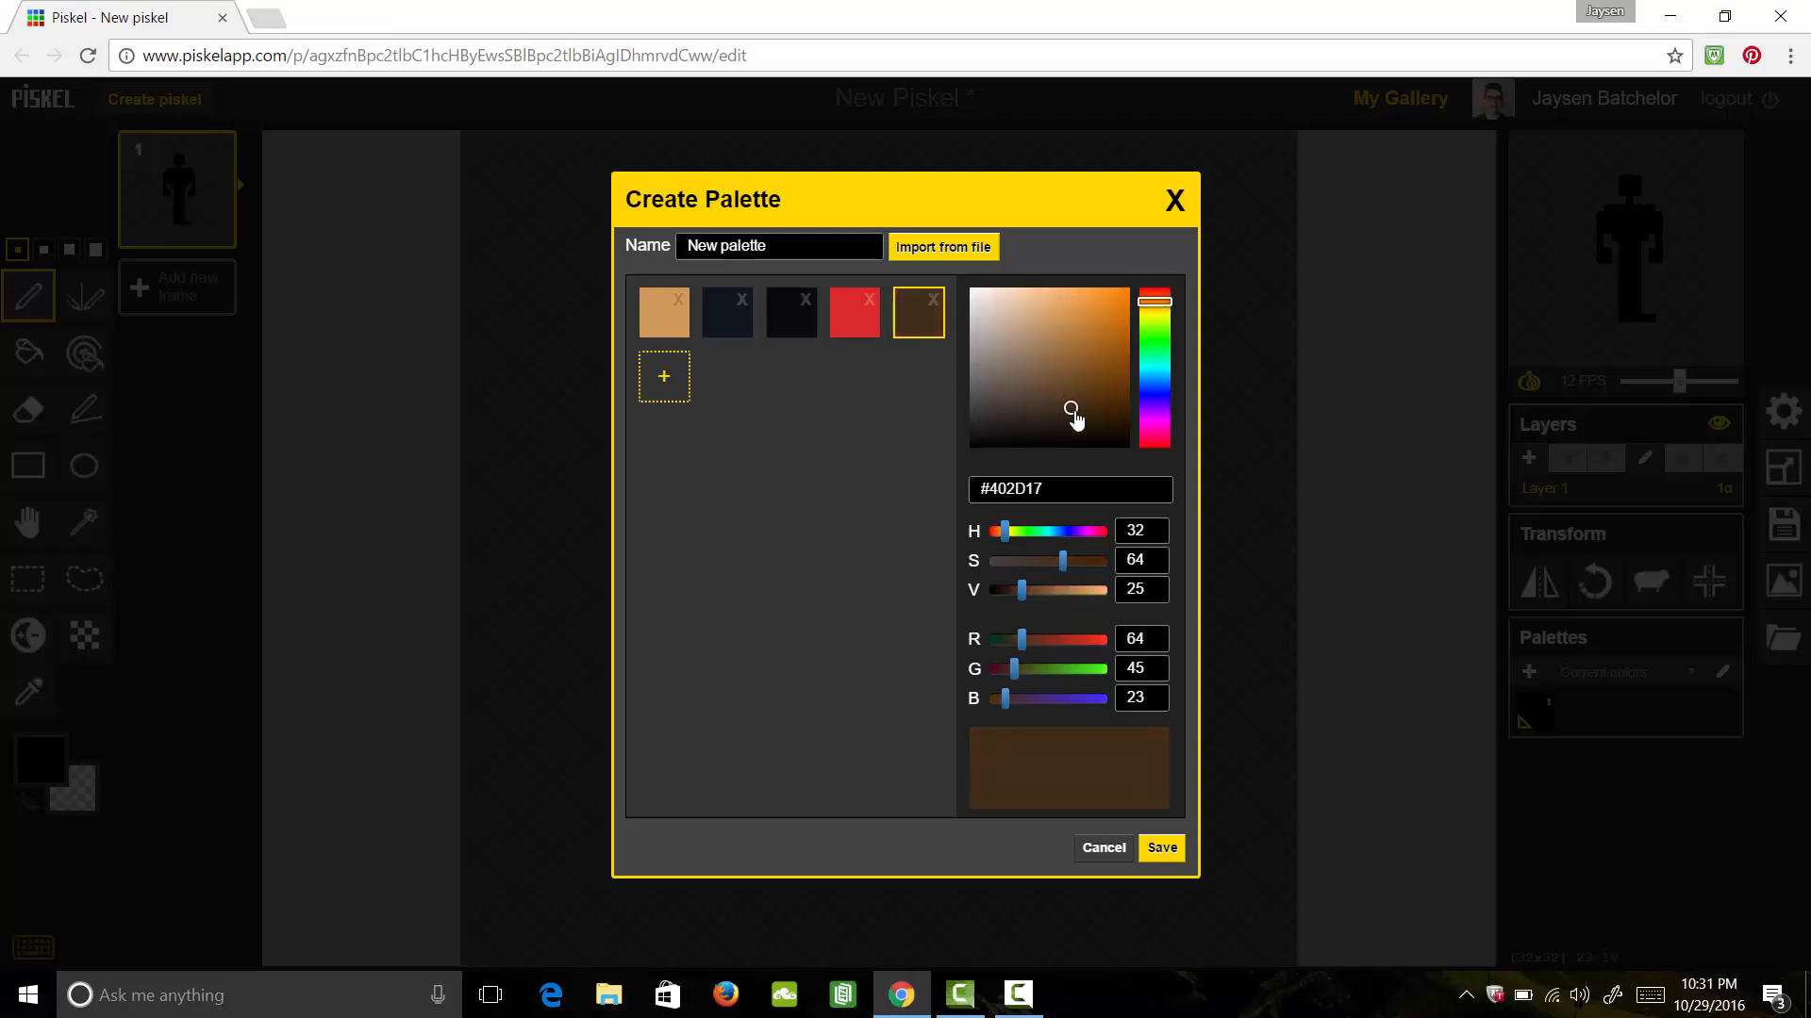
left_click(1050, 430)
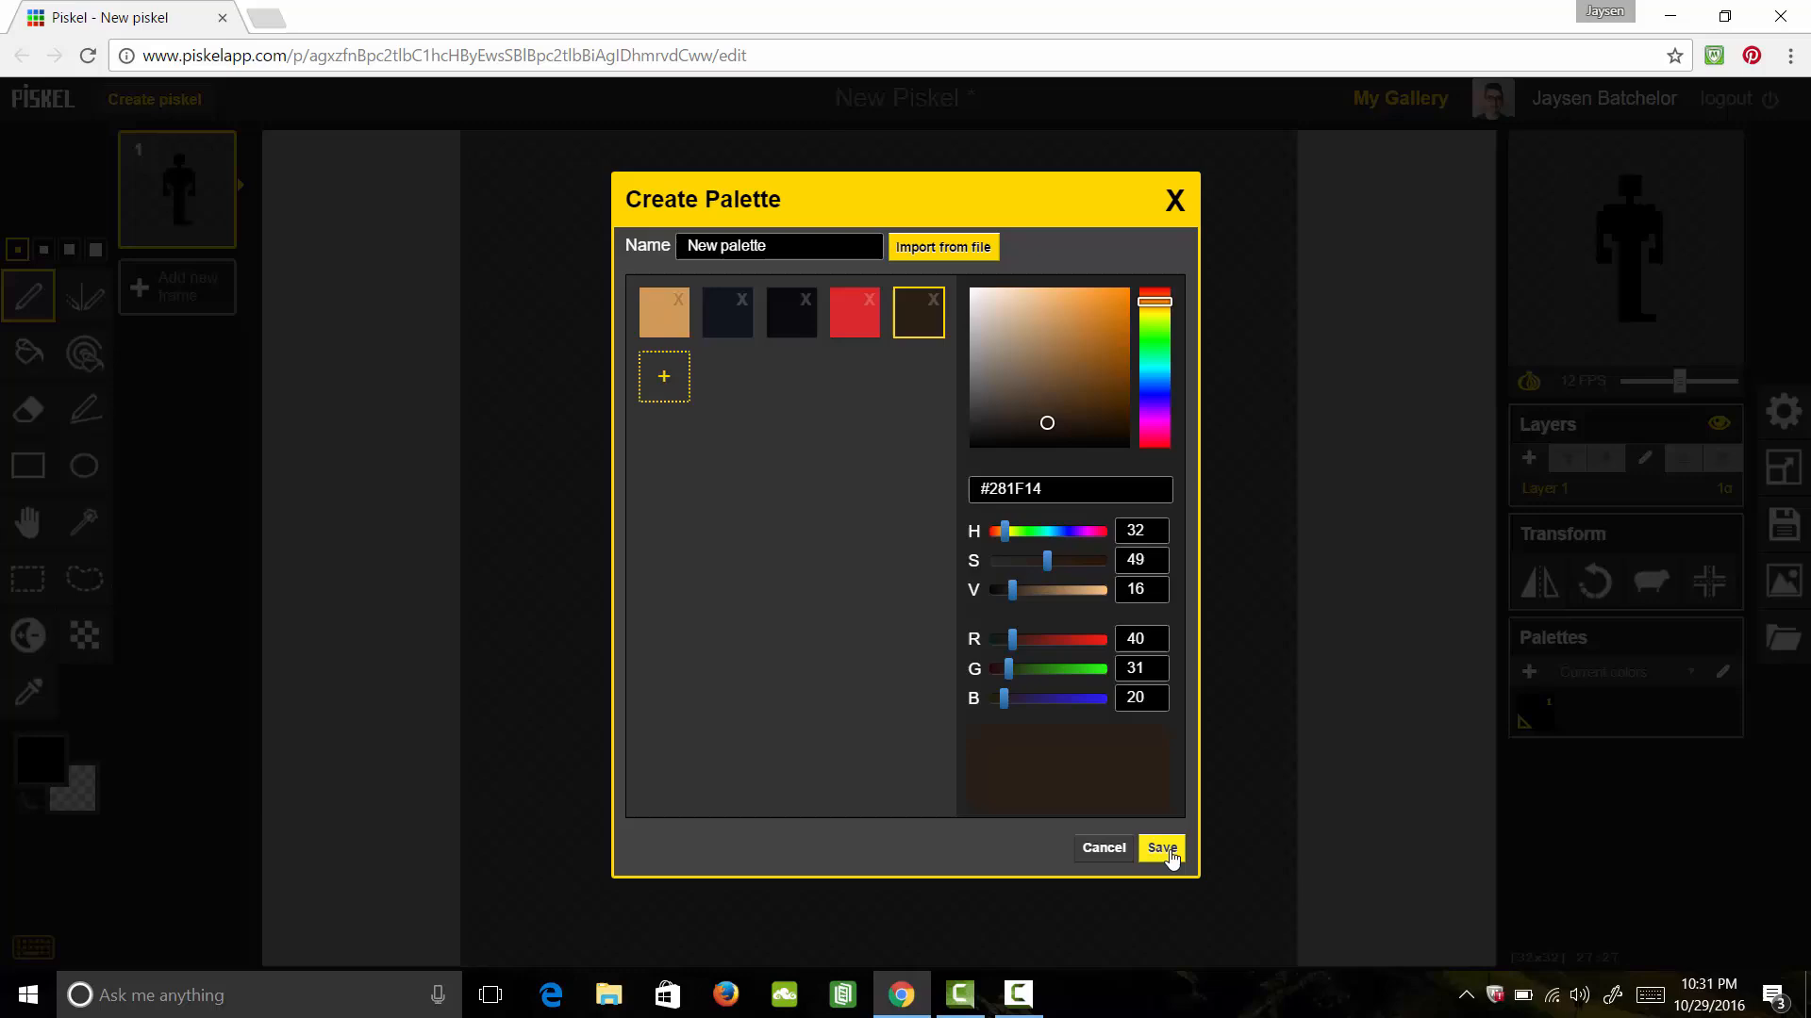
left_click(1160, 847)
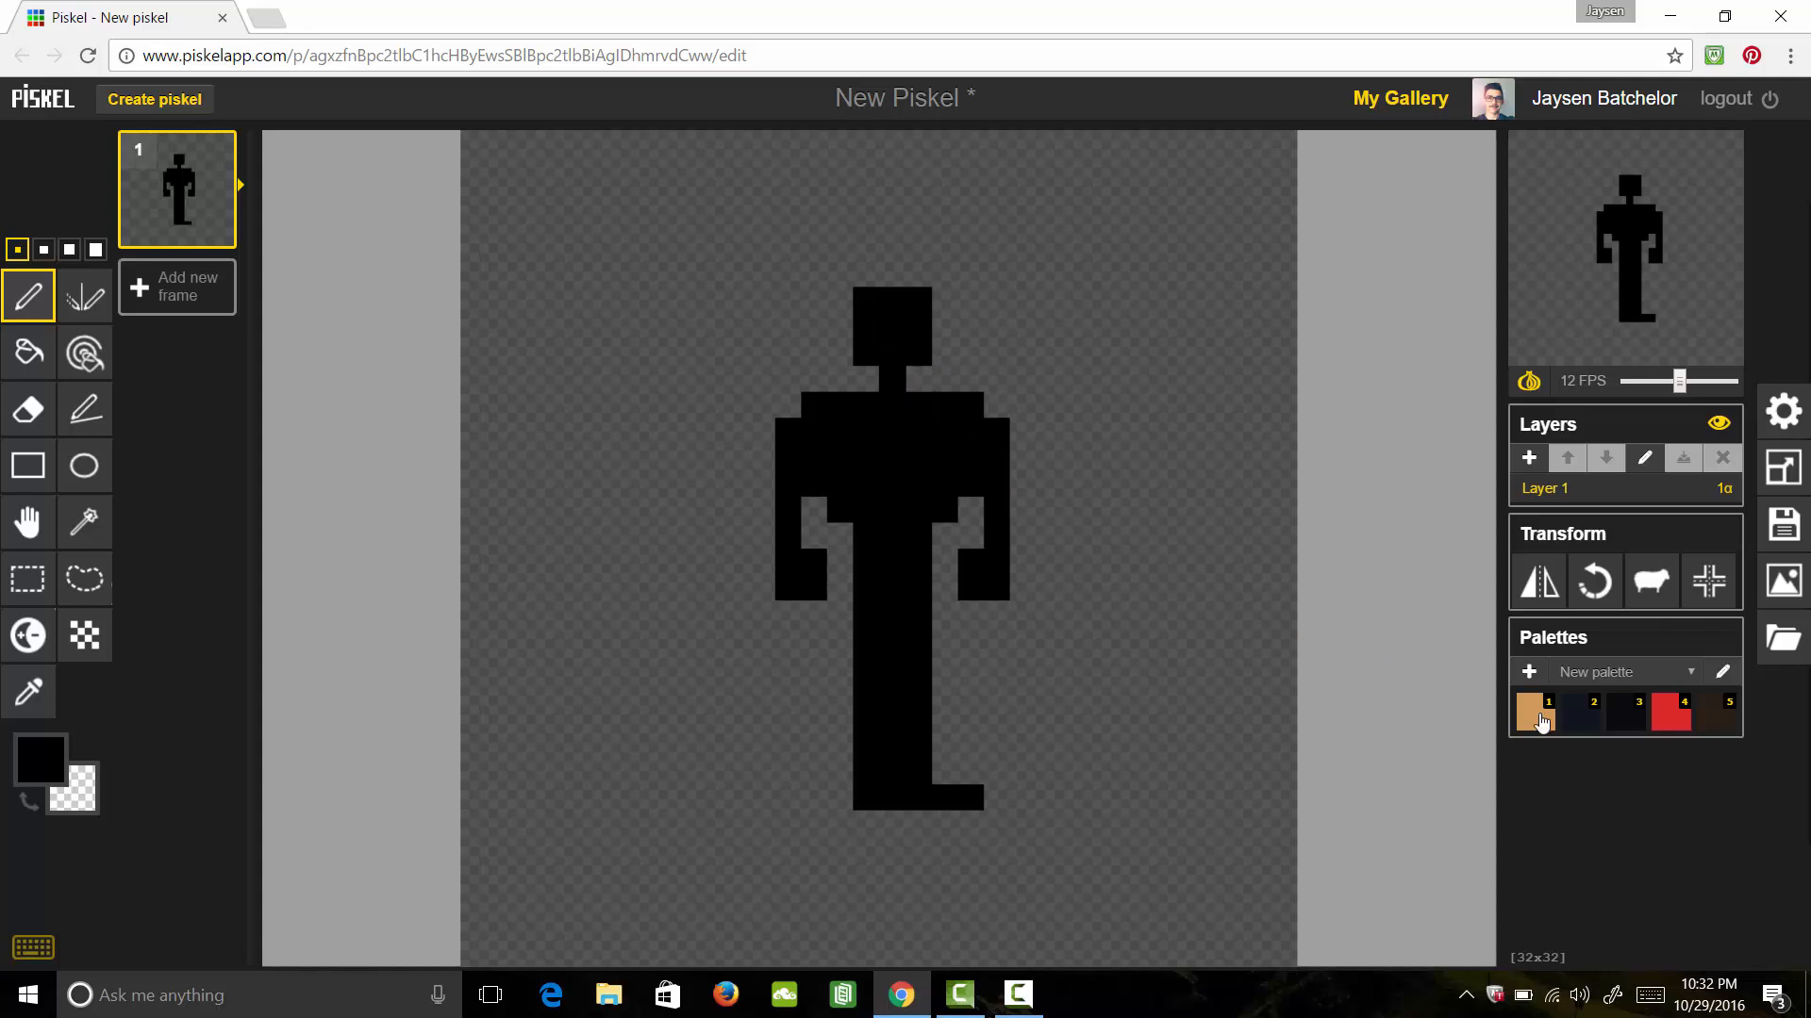
Paint the head, neck and hand with the tan skin colour
left_click(1535, 713)
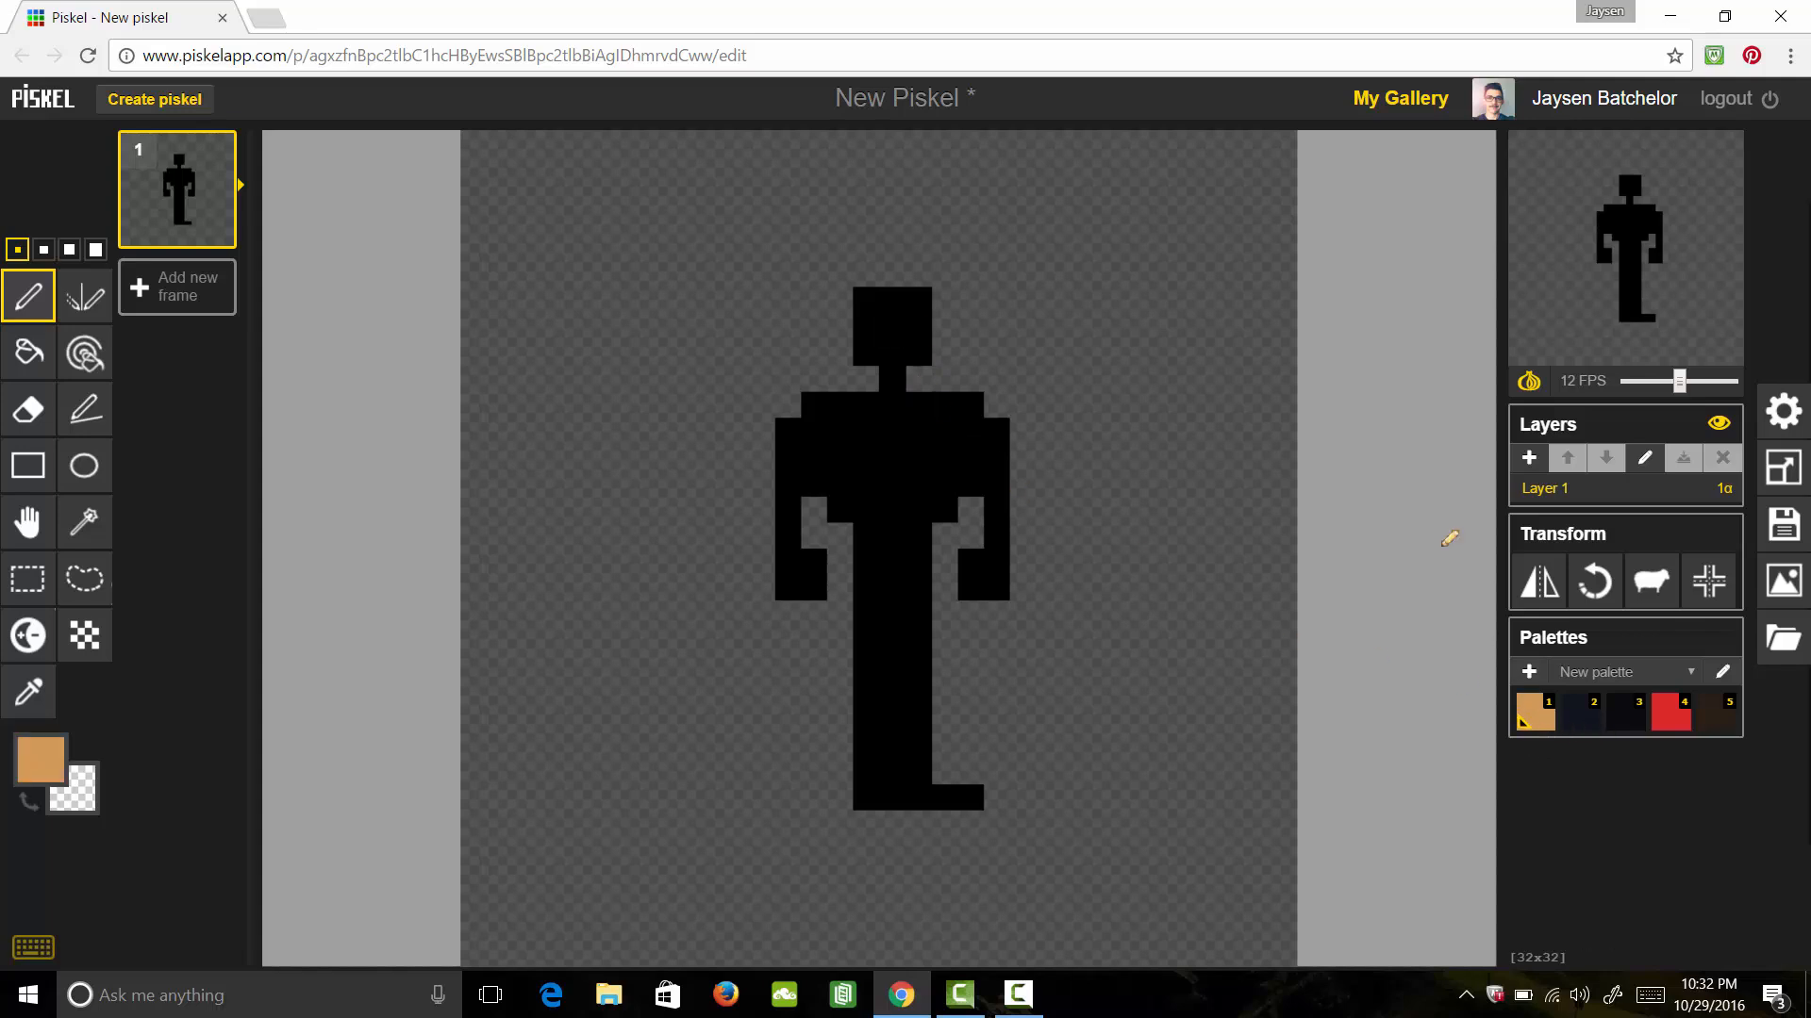
left_click(894, 376)
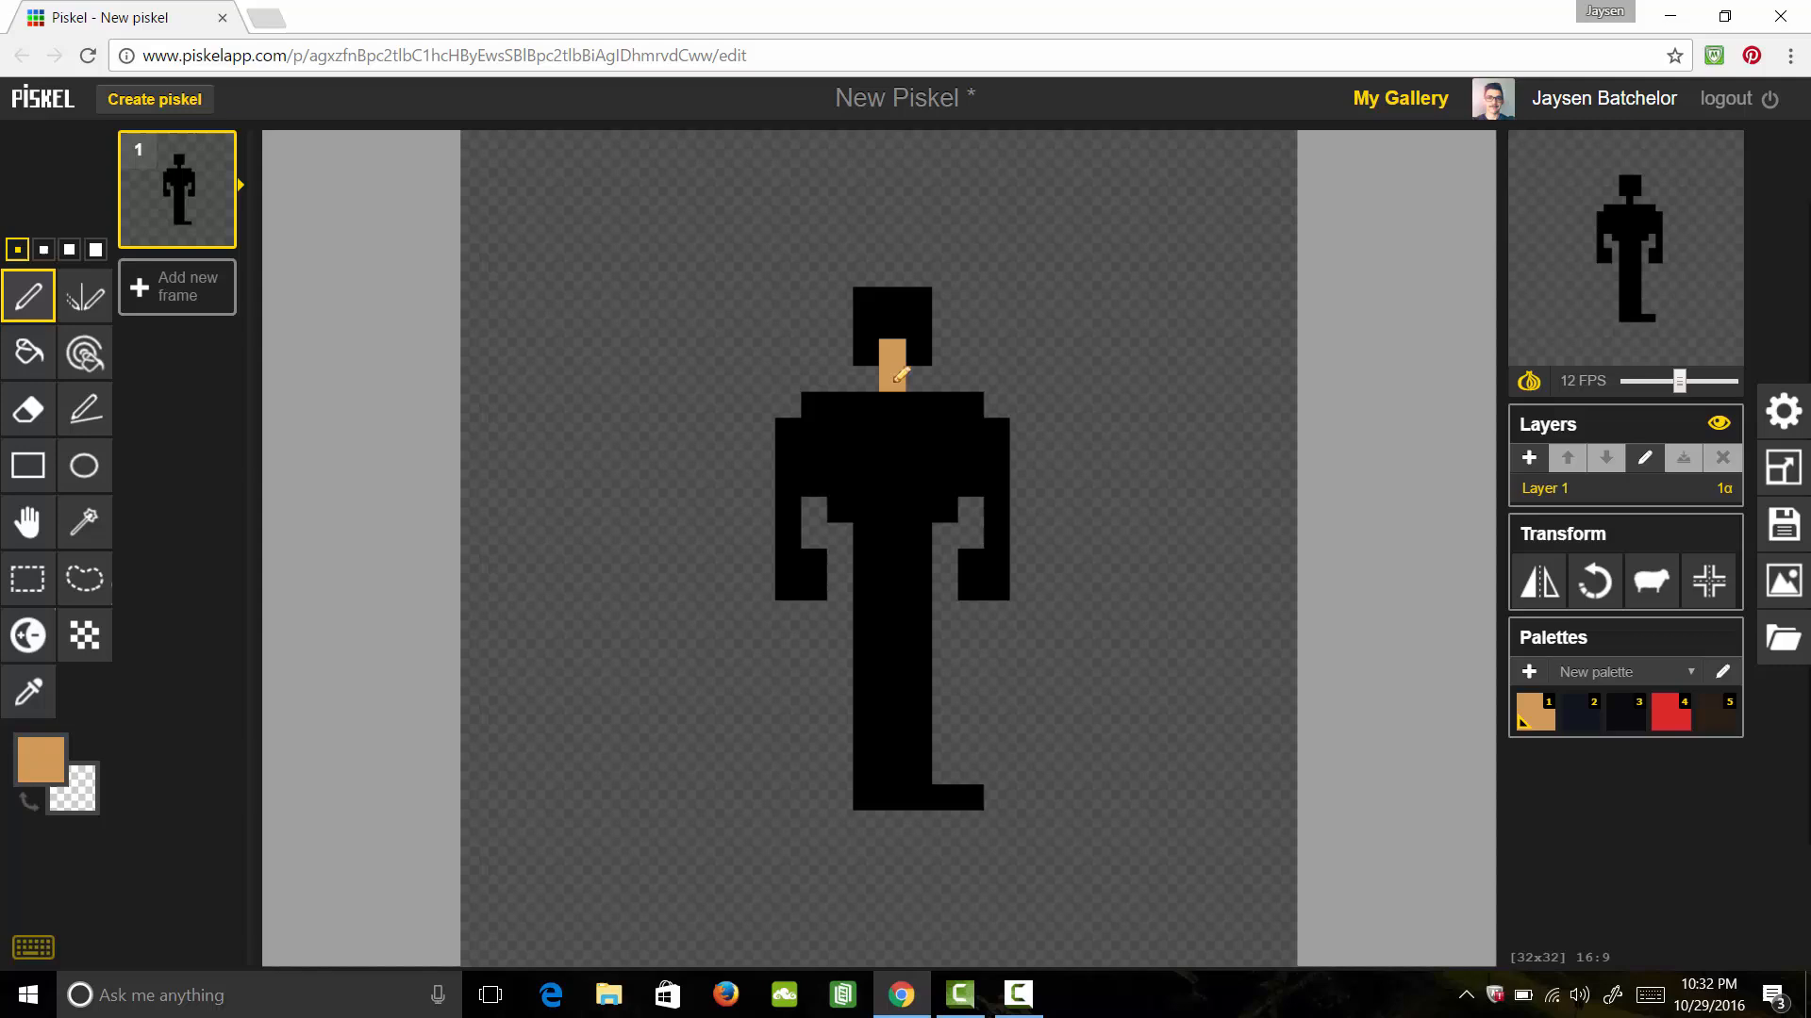
left_click(888, 311)
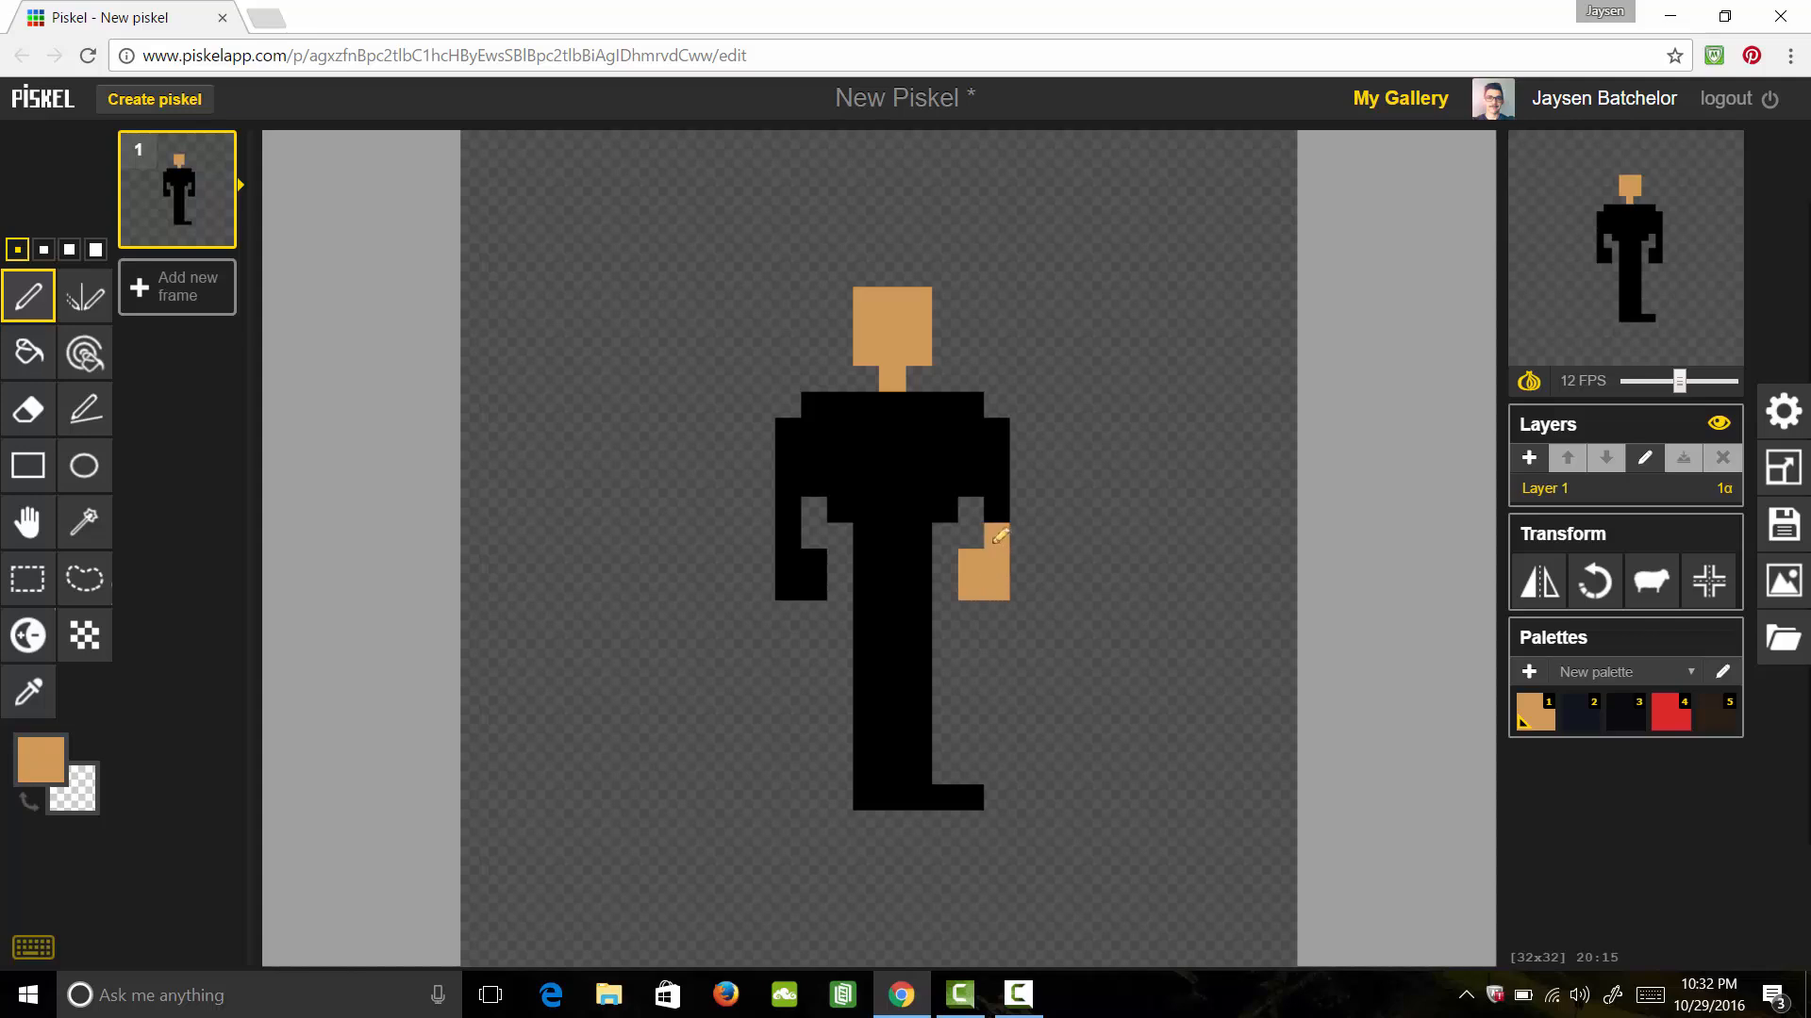
left_click(809, 563)
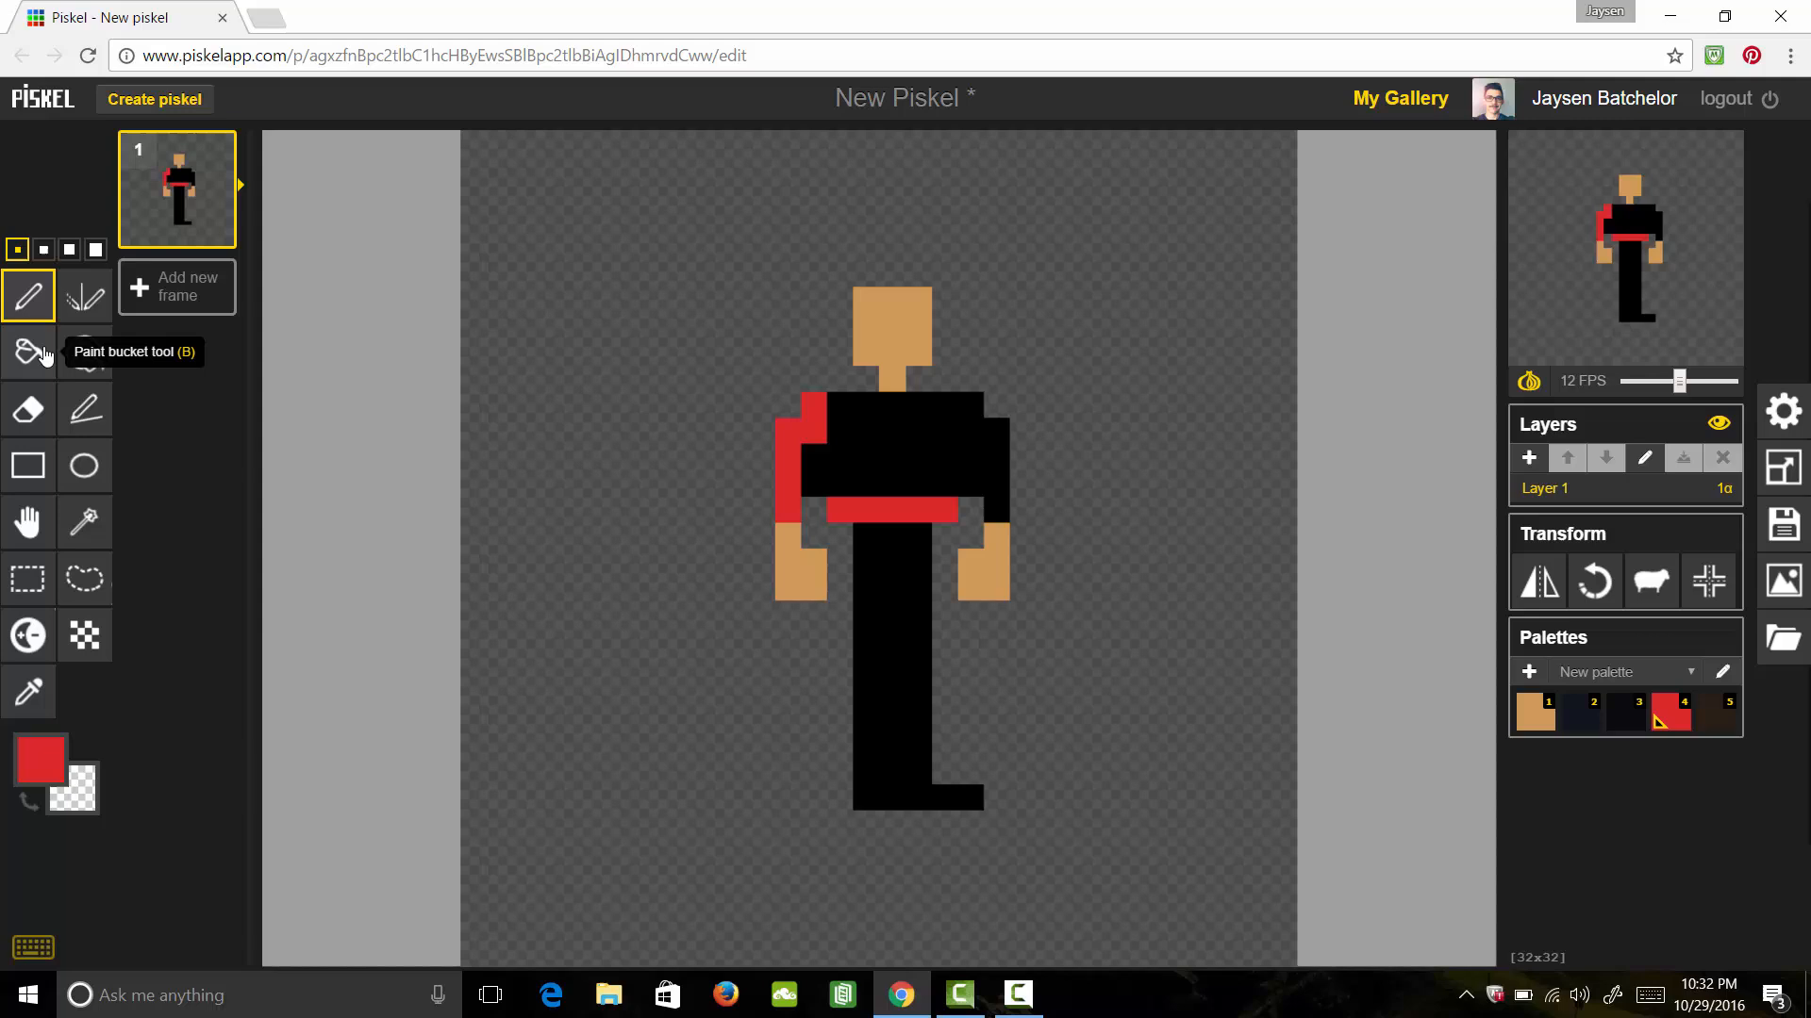
Bucket-fill the torso and arms red to form the sweater
left_click(29, 352)
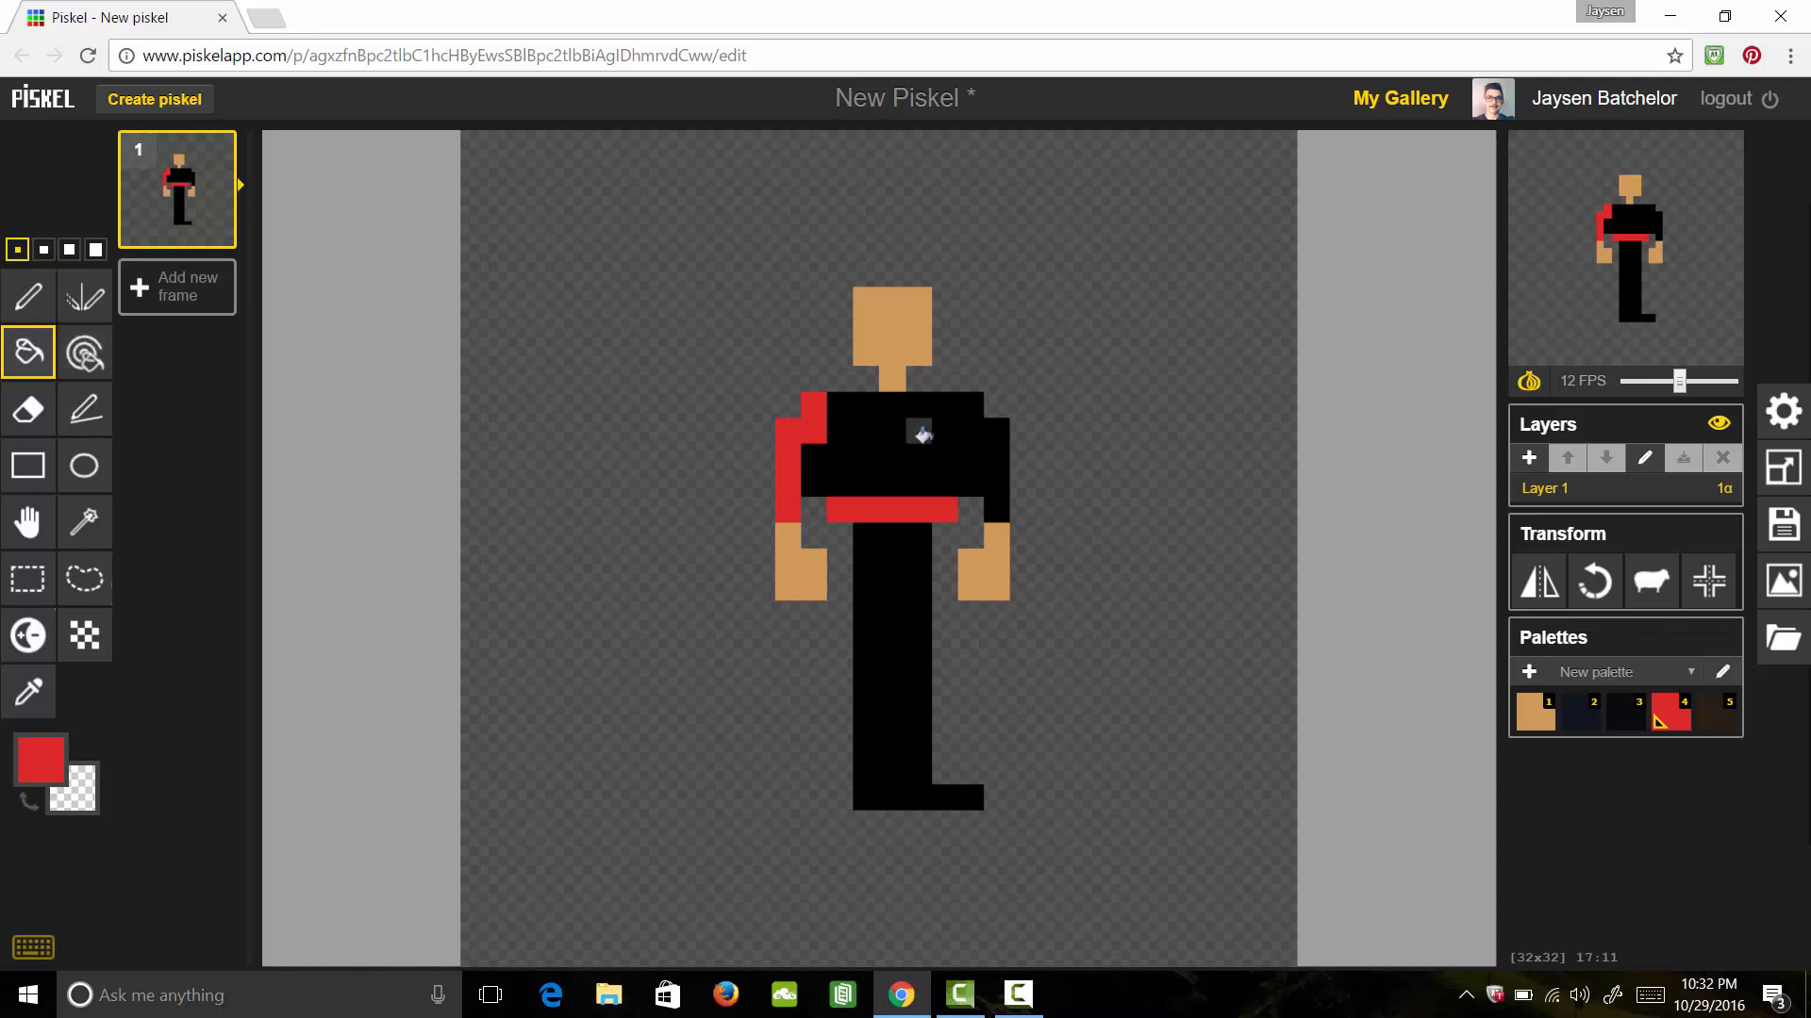
left_click(920, 460)
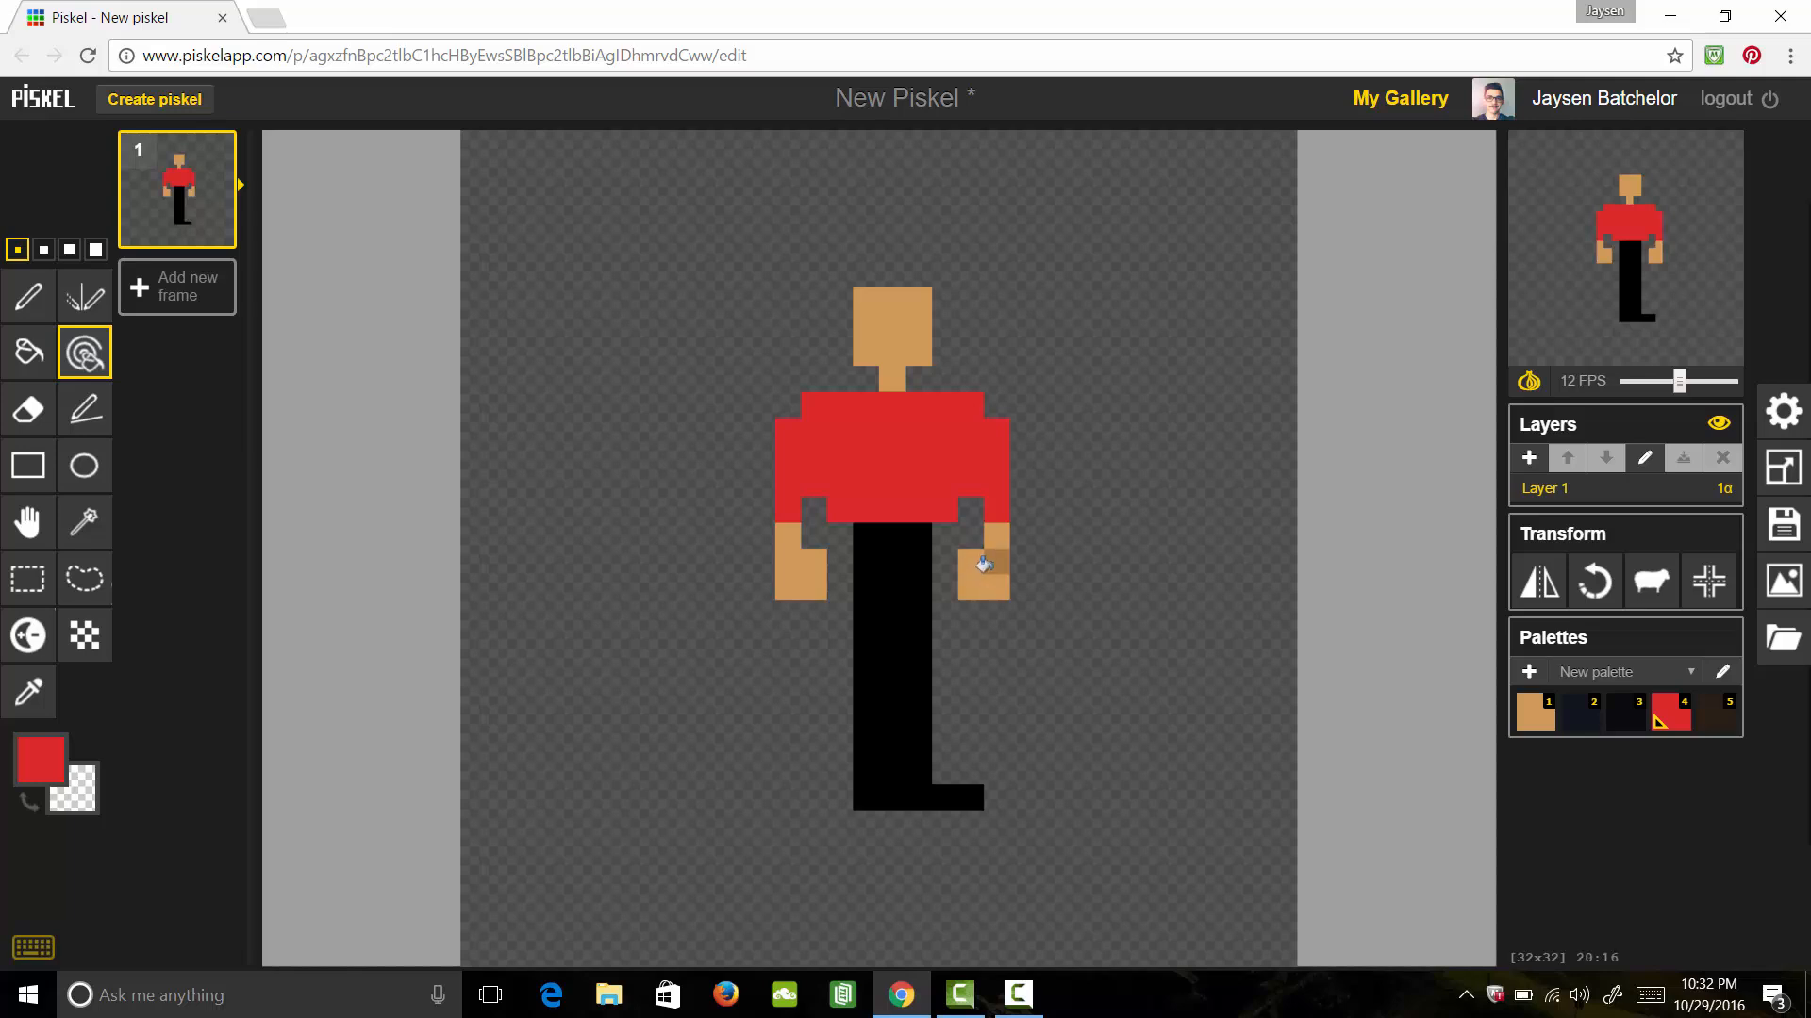
left_click(981, 583)
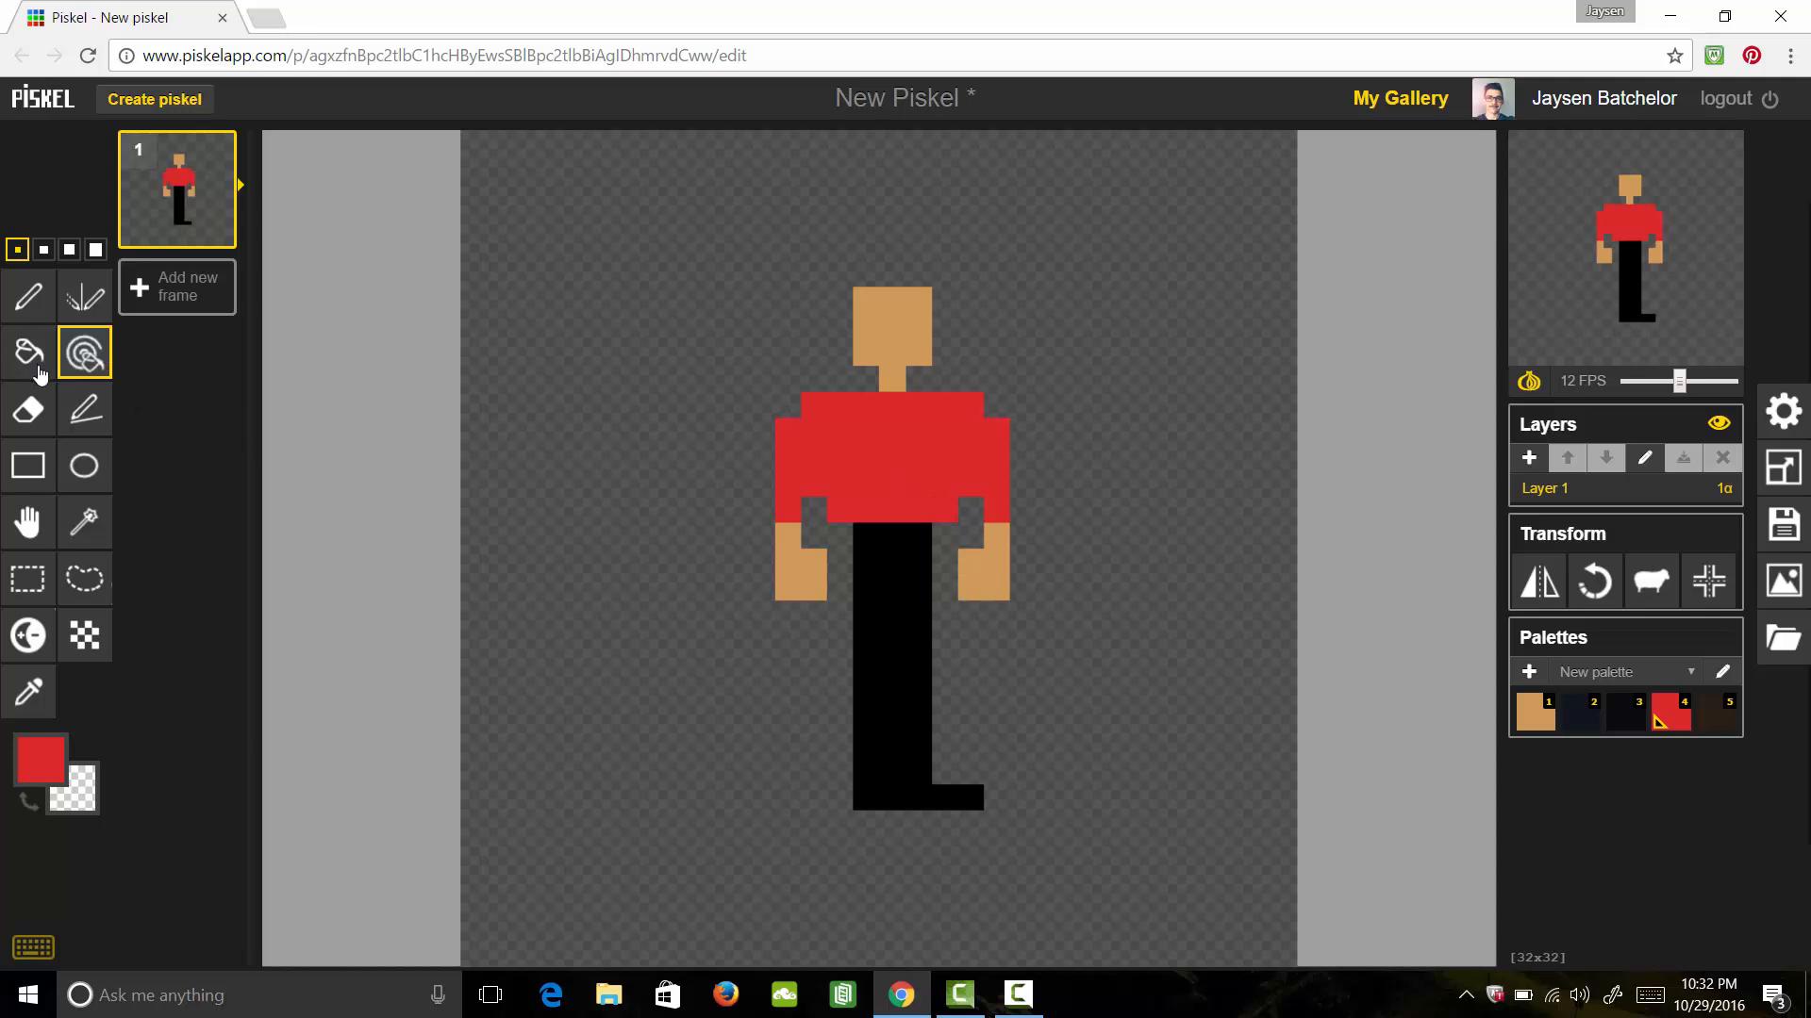
left_click(28, 352)
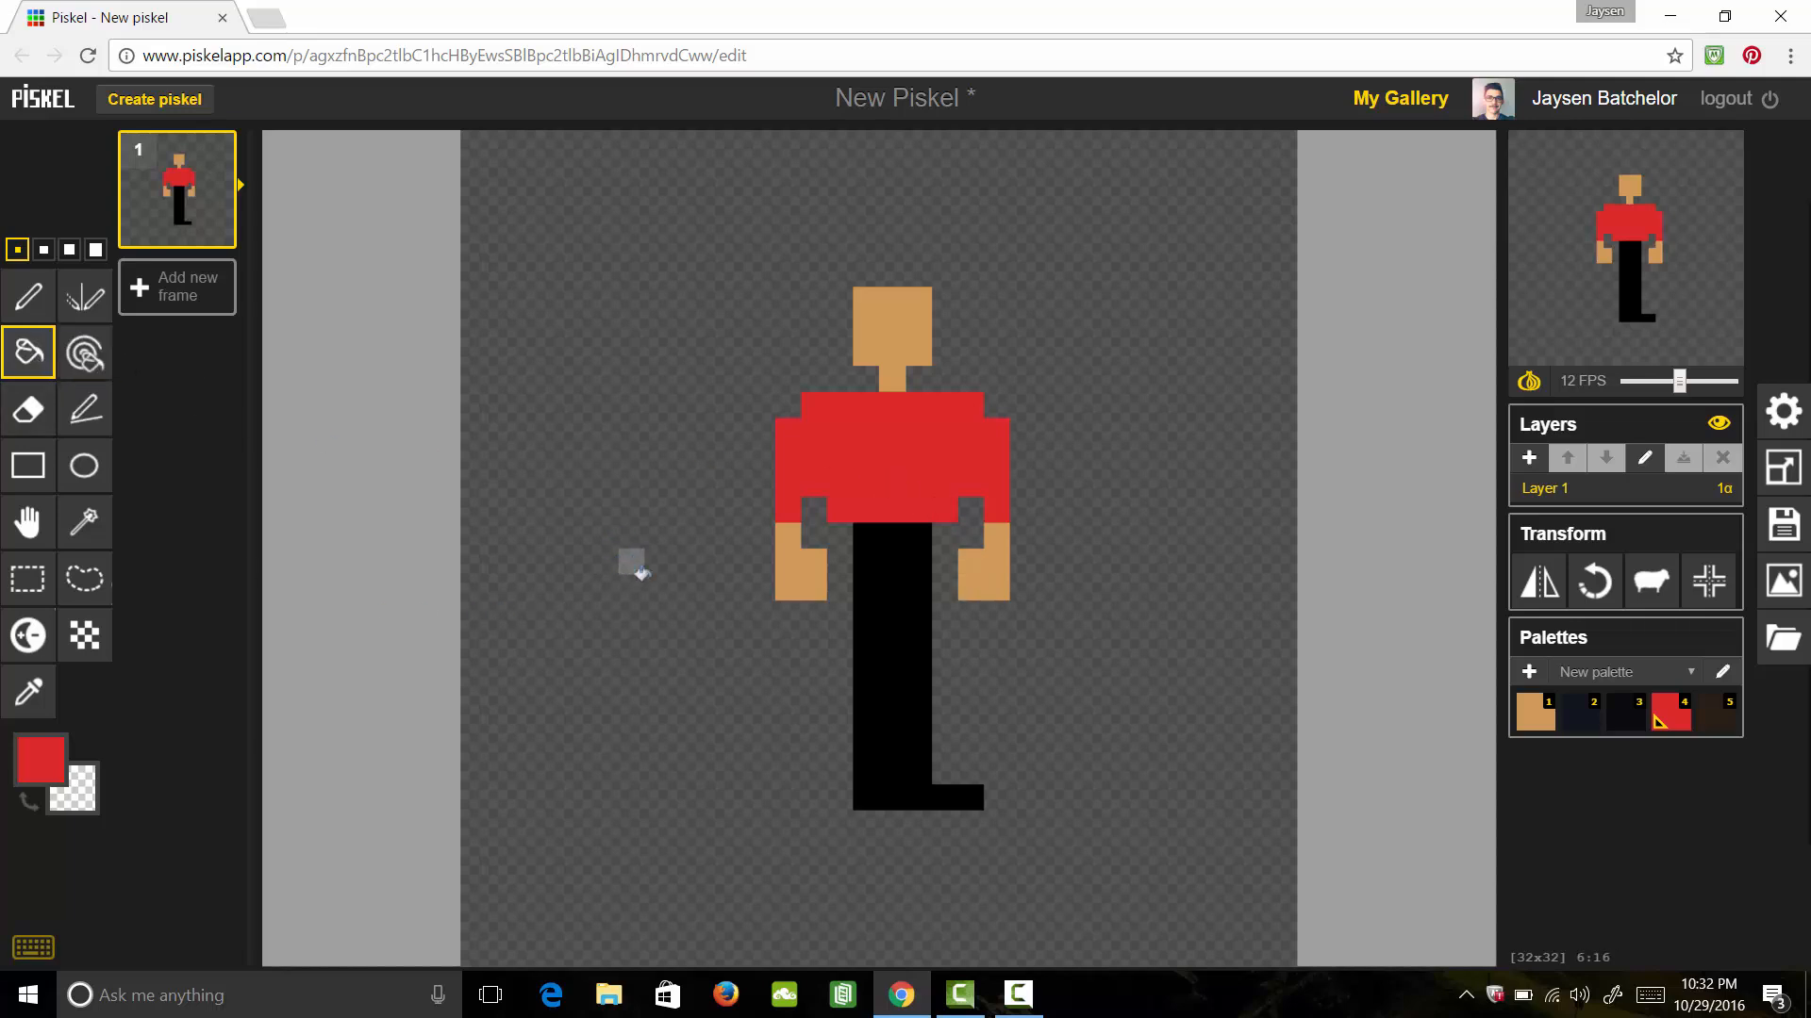
Fill the legs dark navy for the pants and return to the Pen tool
left_click(1580, 713)
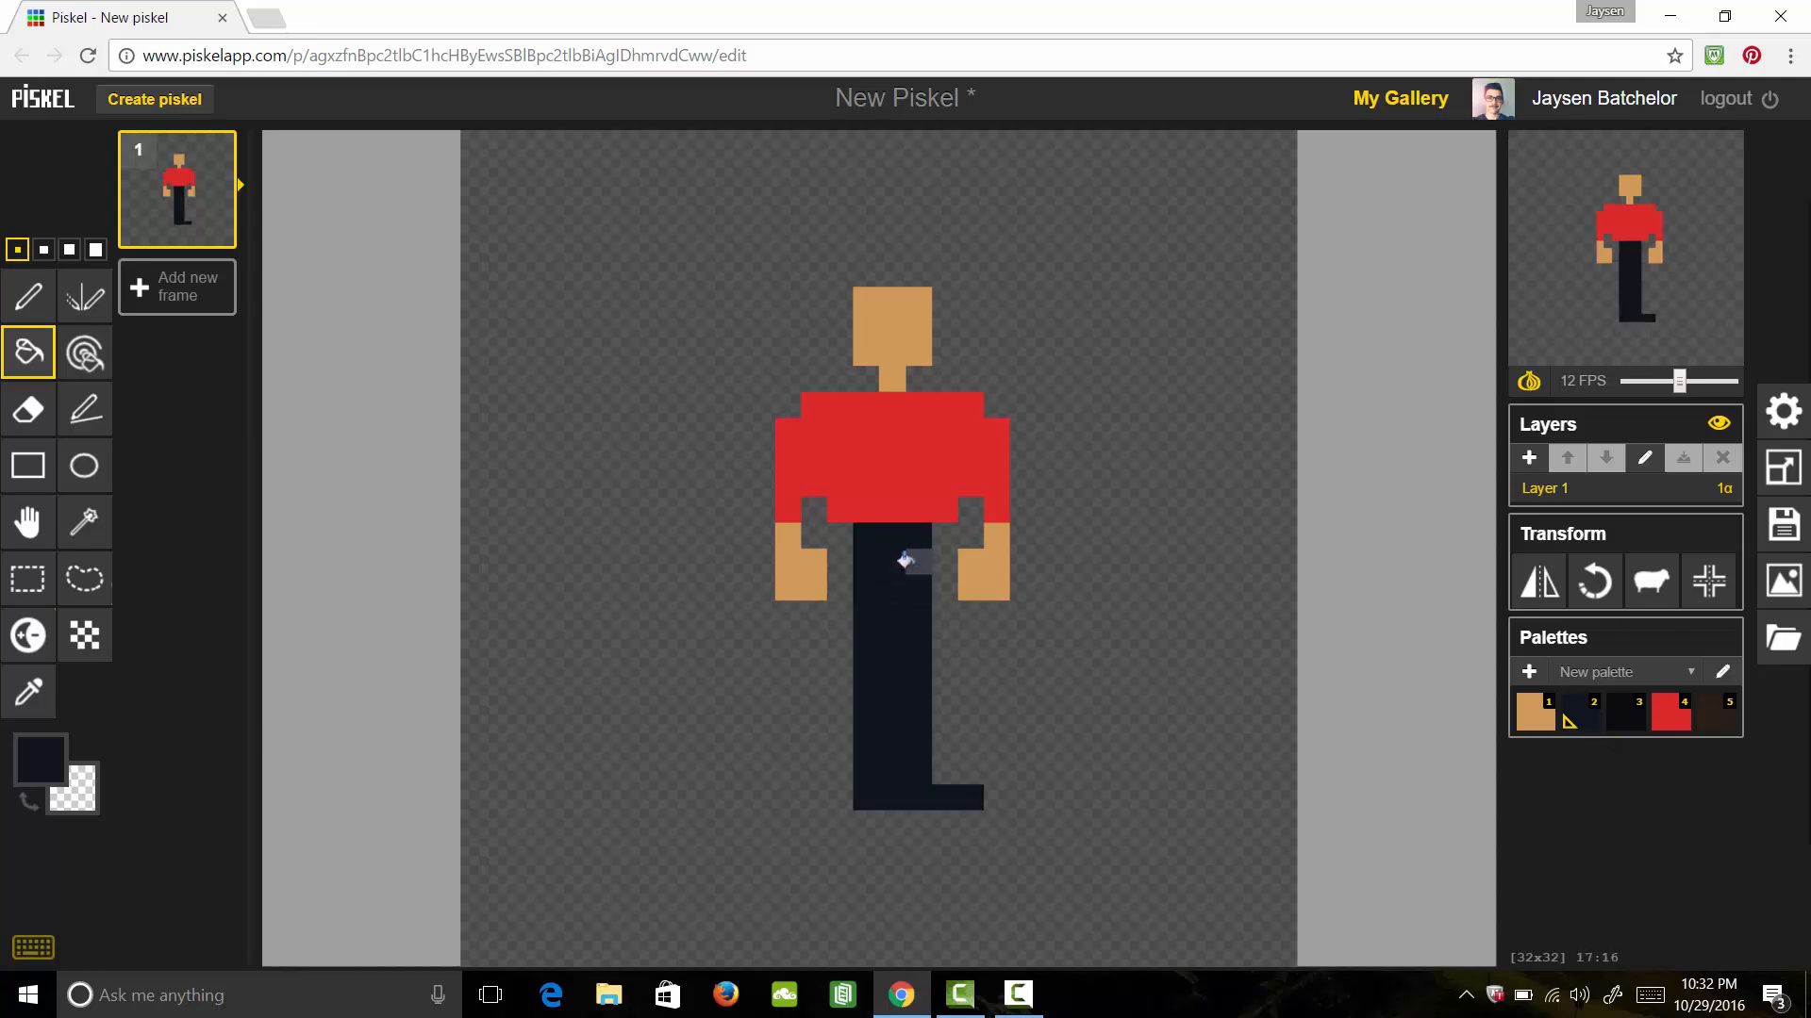
mouse_move(27, 296)
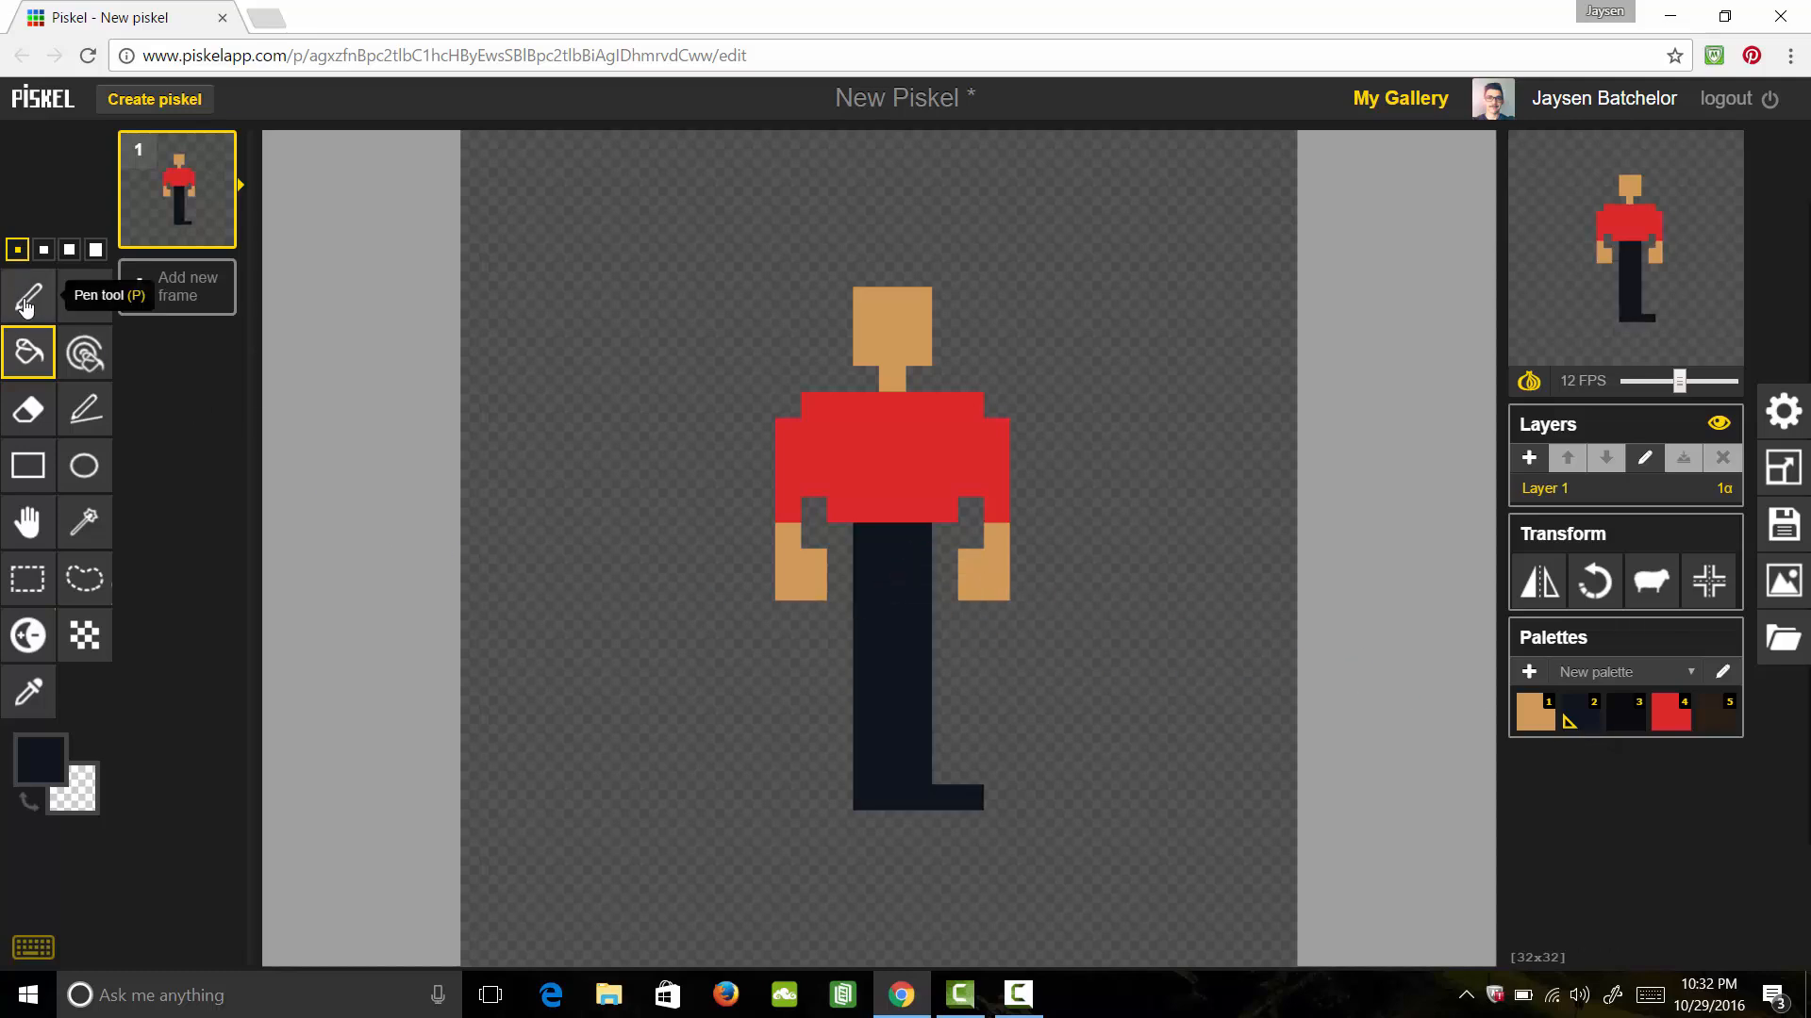
left_click(24, 296)
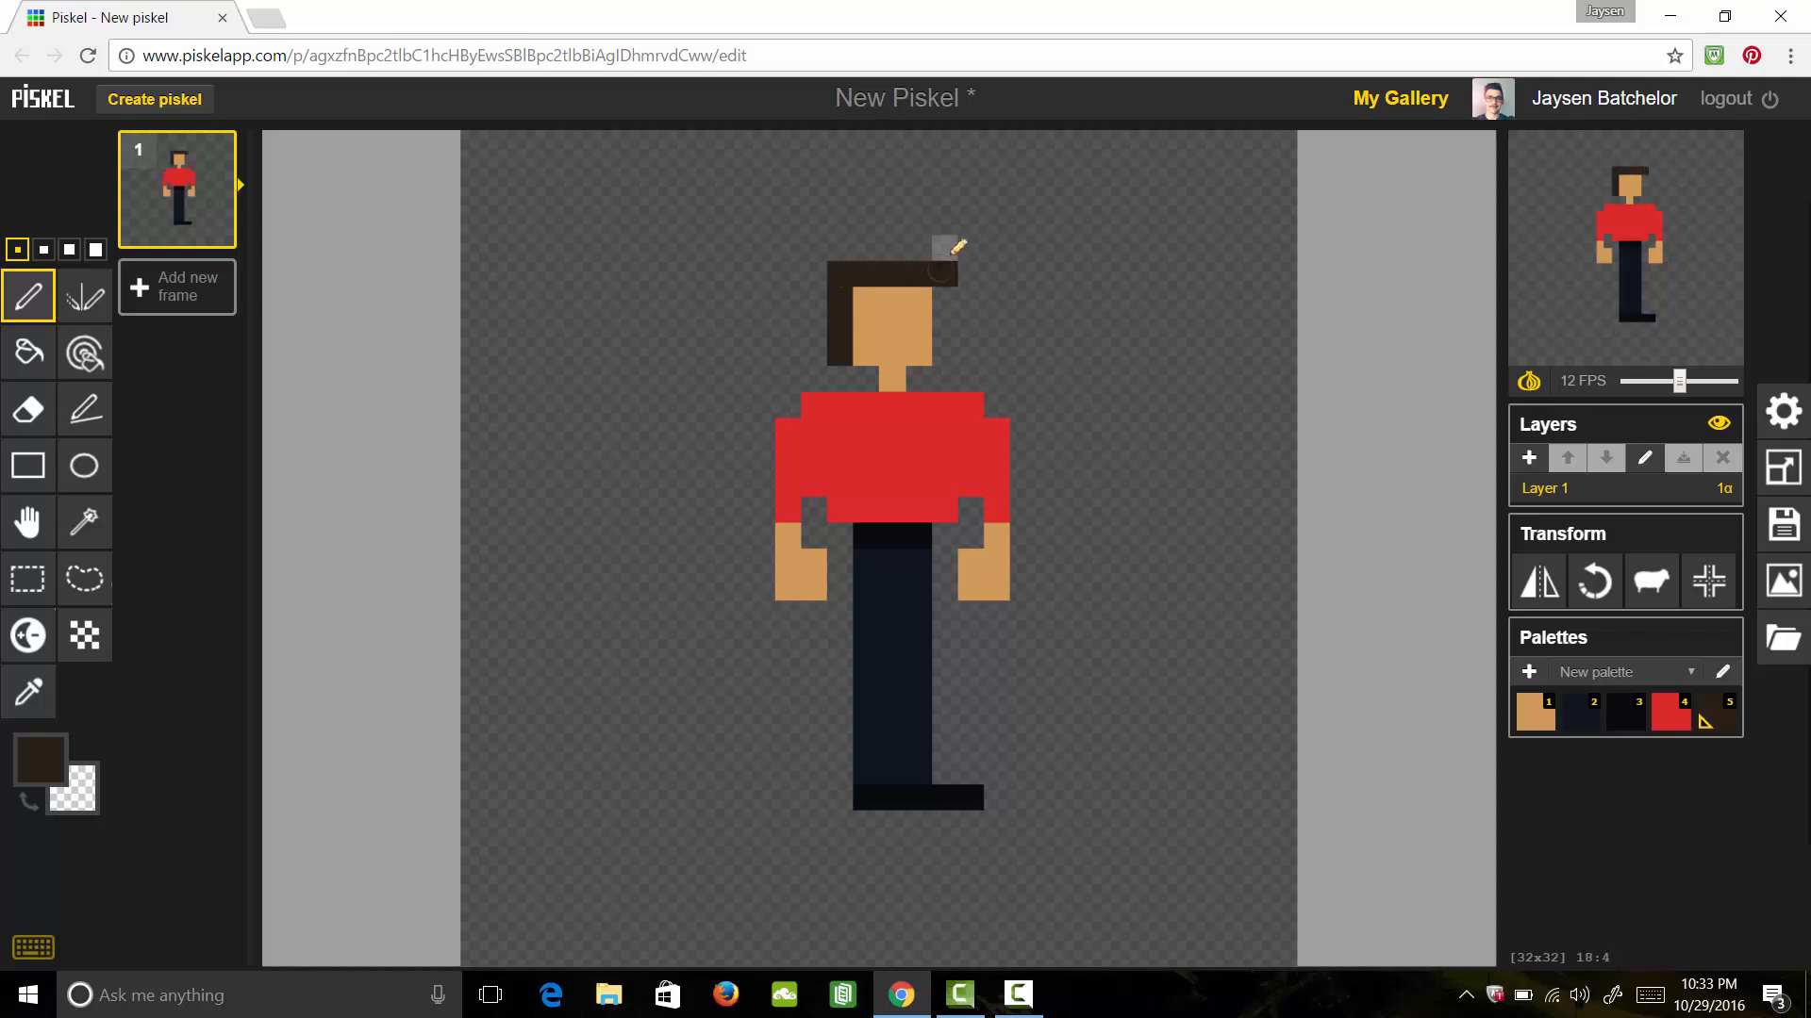
Paint dark brown hair, touch up the face edge and a pants pixel
left_click(924, 251)
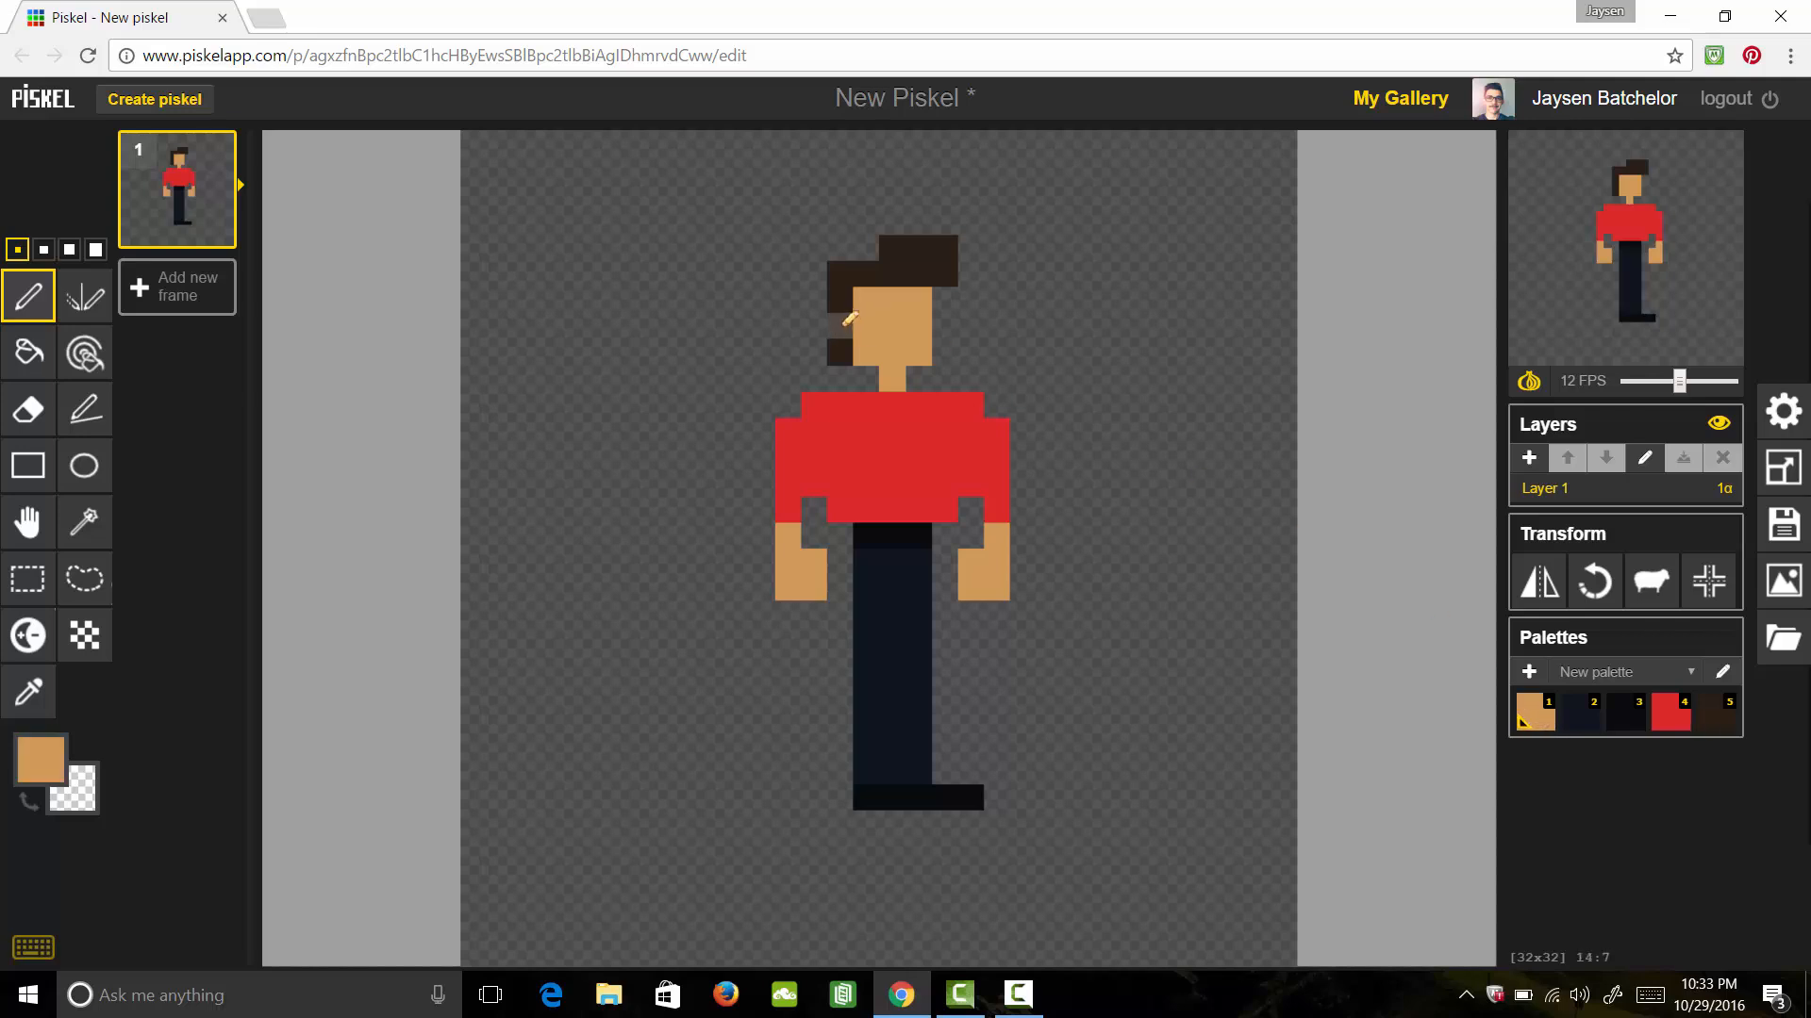
left_click(917, 769)
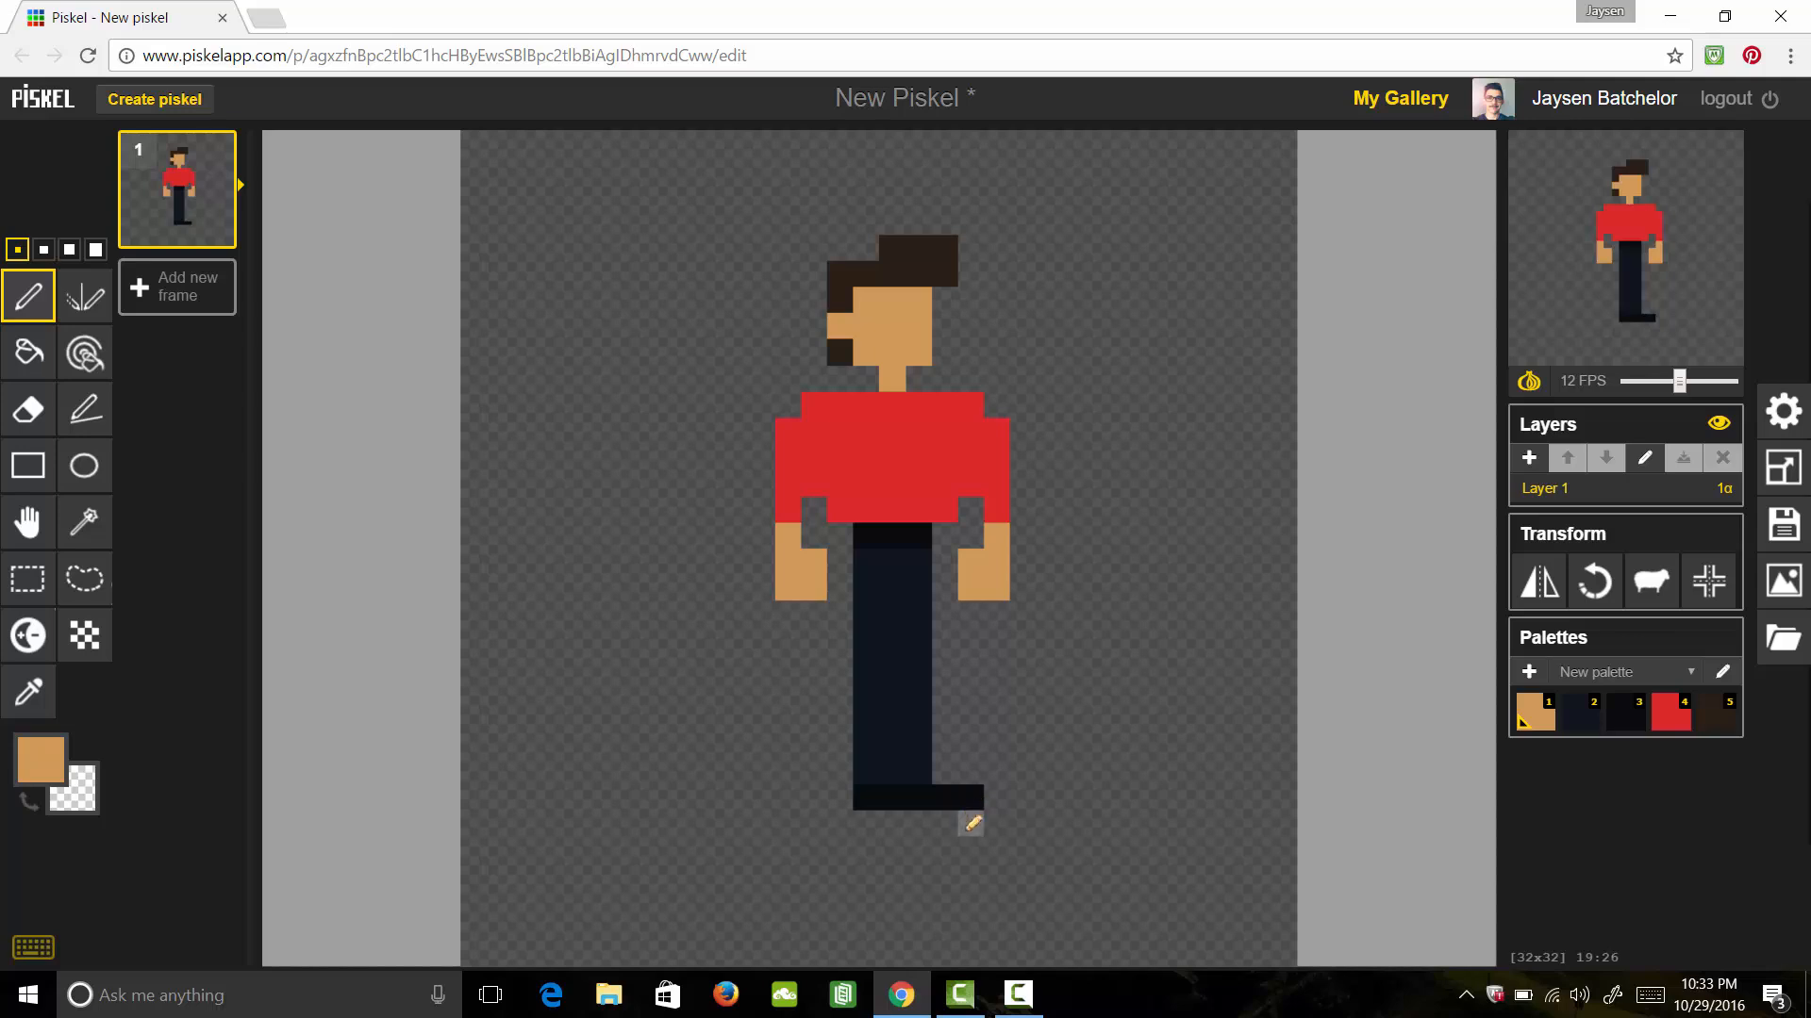
left_click(919, 718)
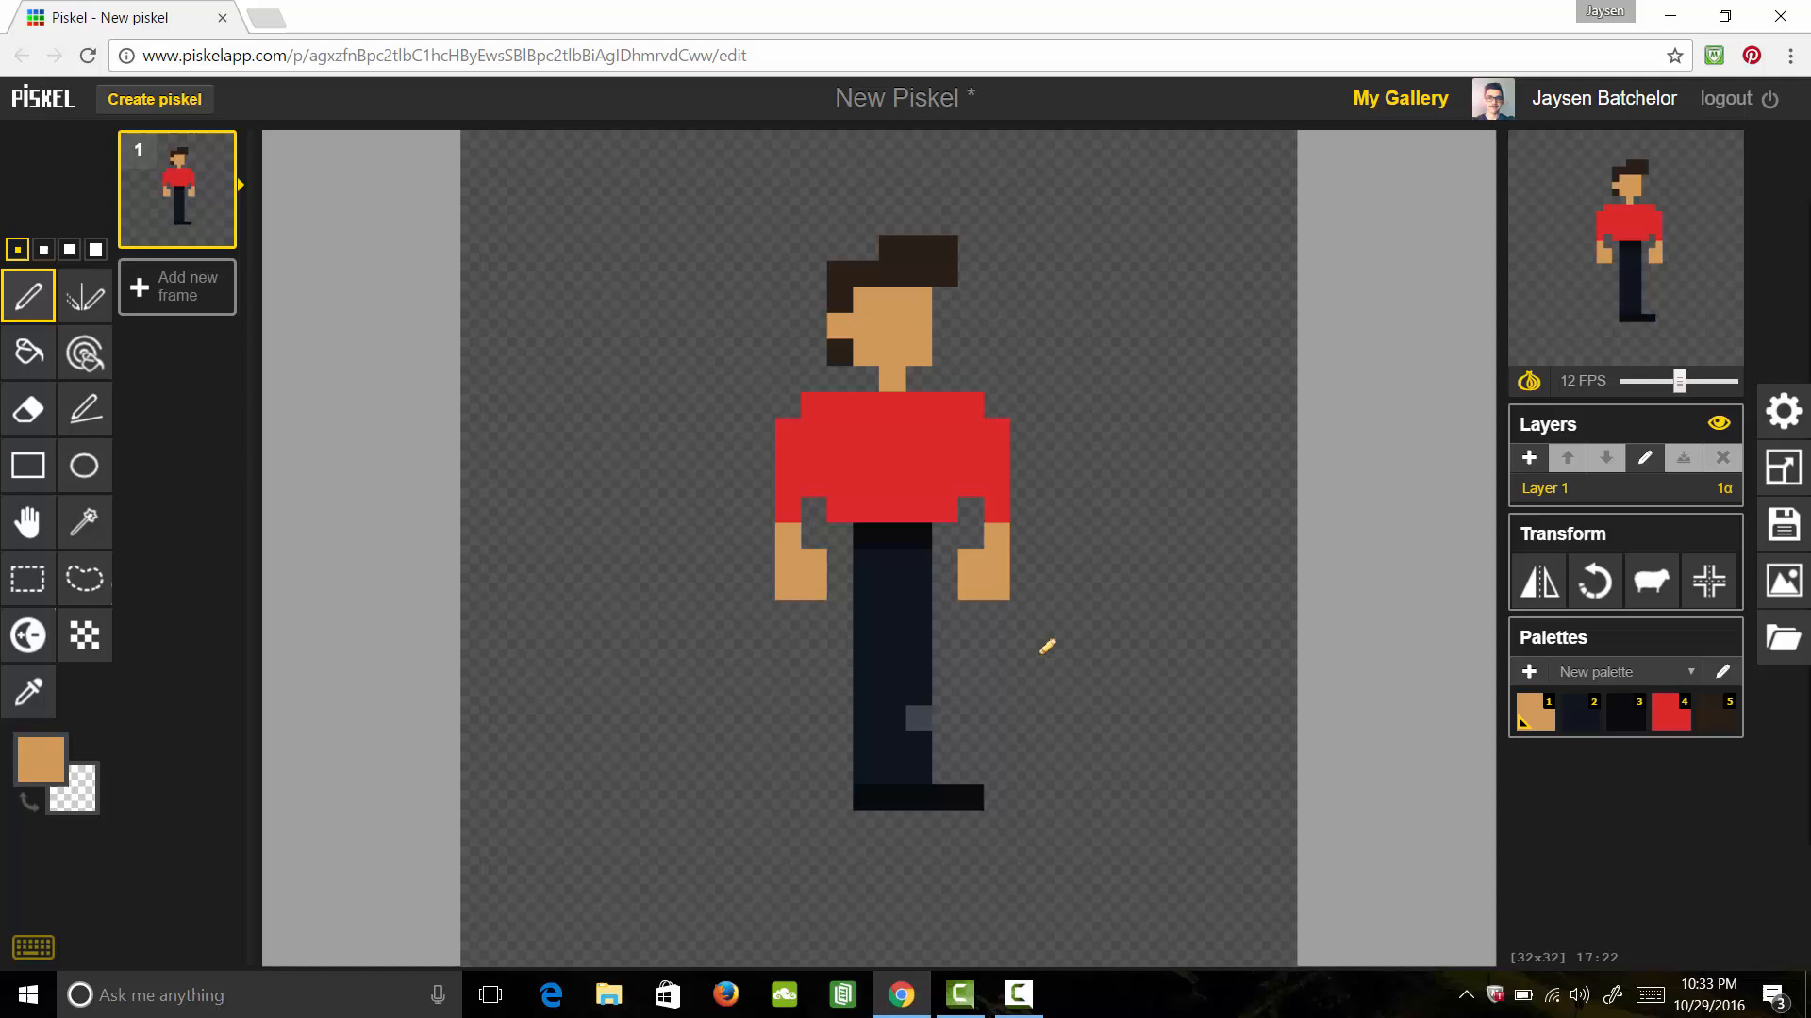
mouse_move(1720, 671)
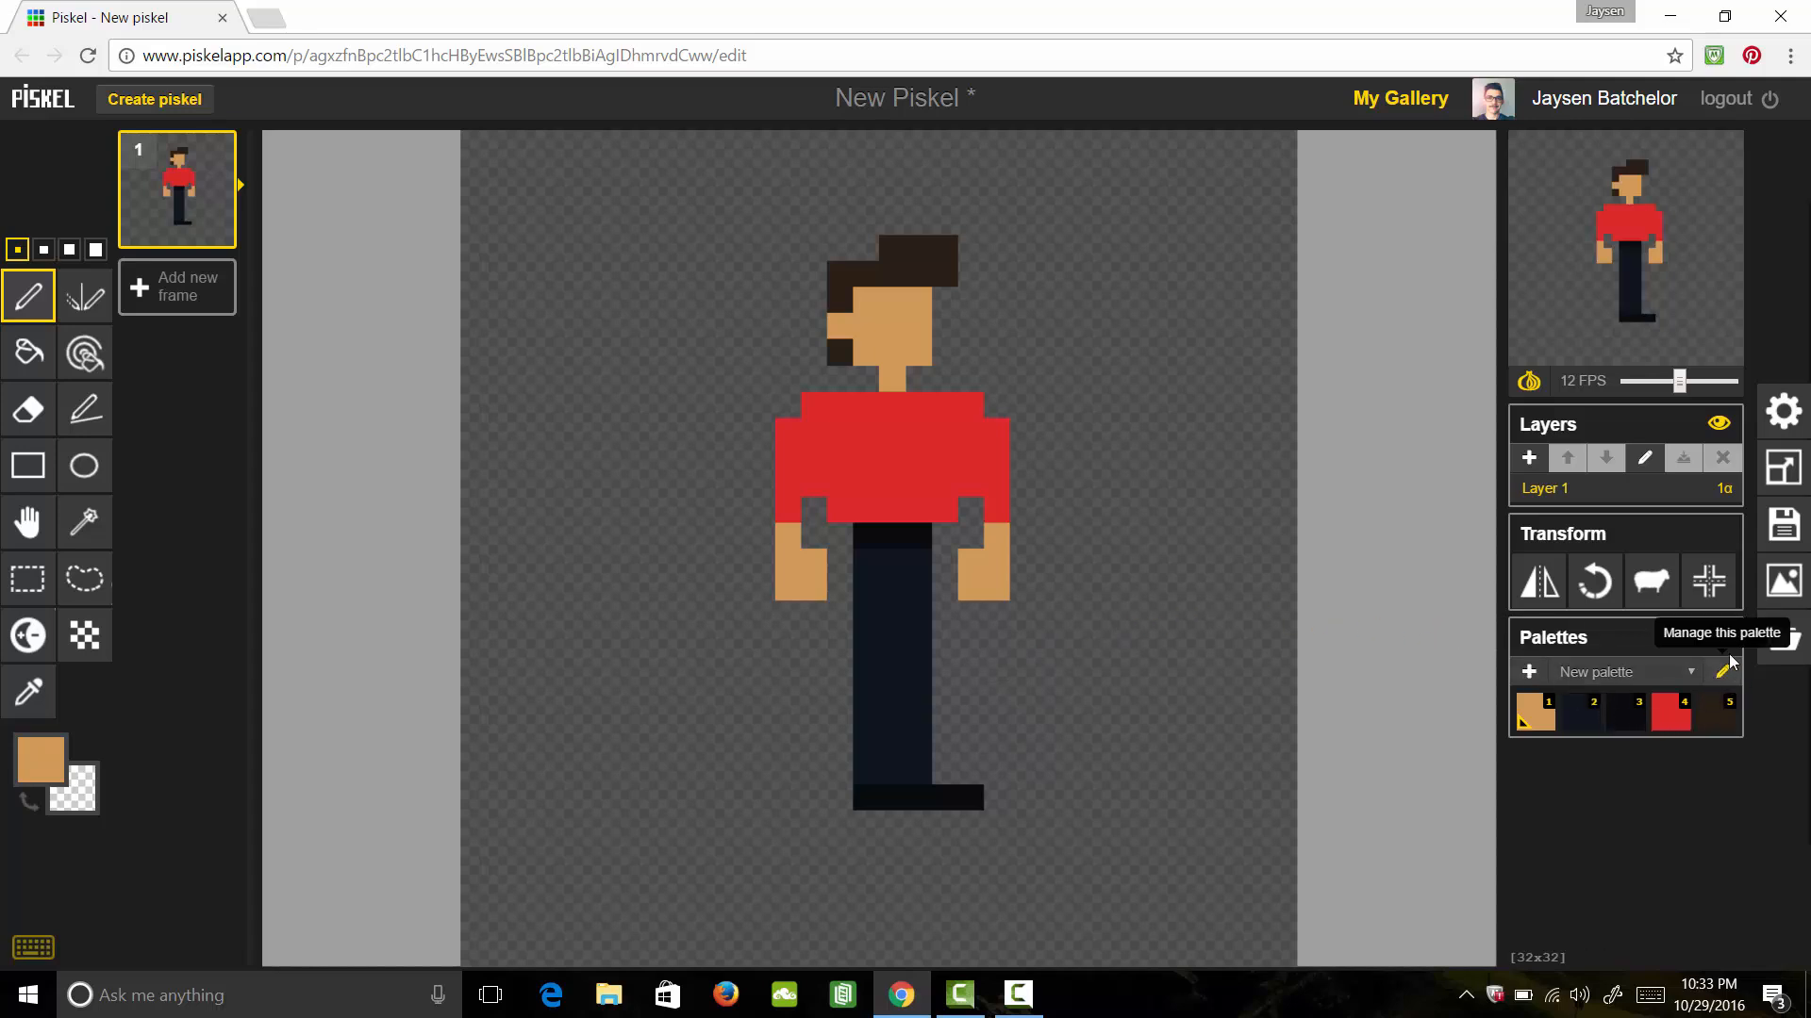
Duplicate the skin swatch in the palette editor and lighten it to a paler tone
left_click(1722, 671)
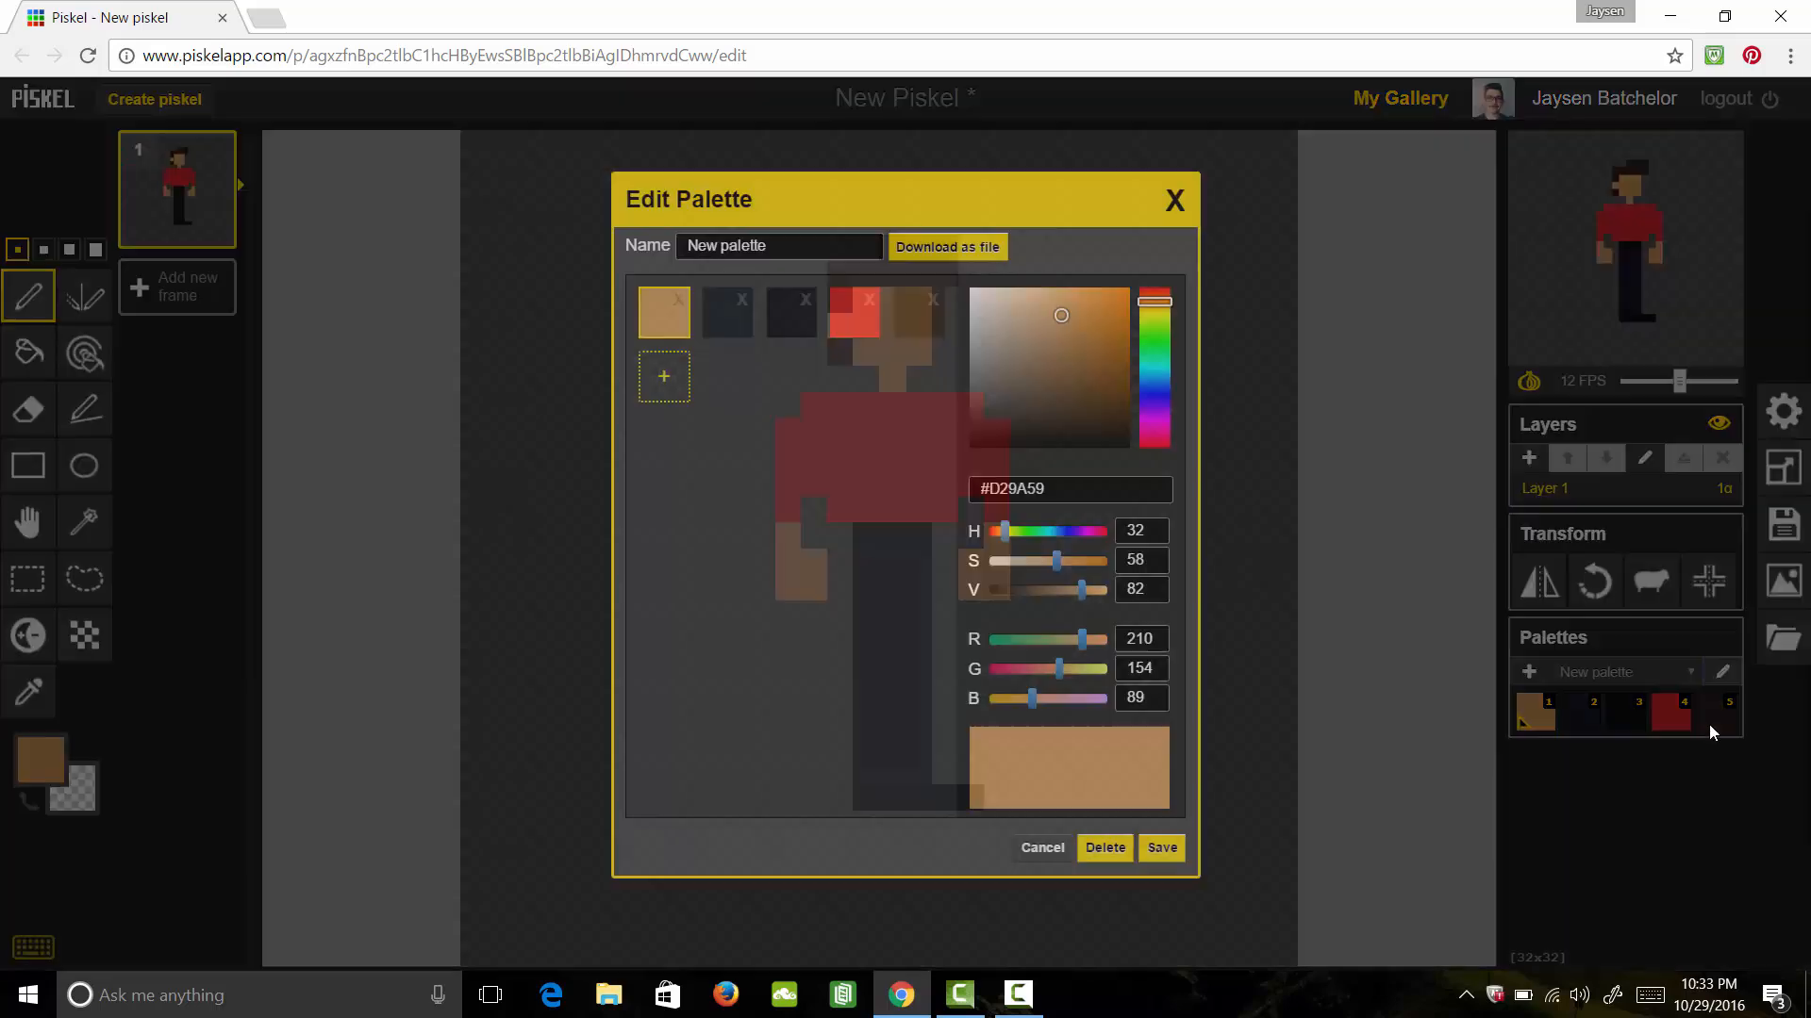
left_click(662, 313)
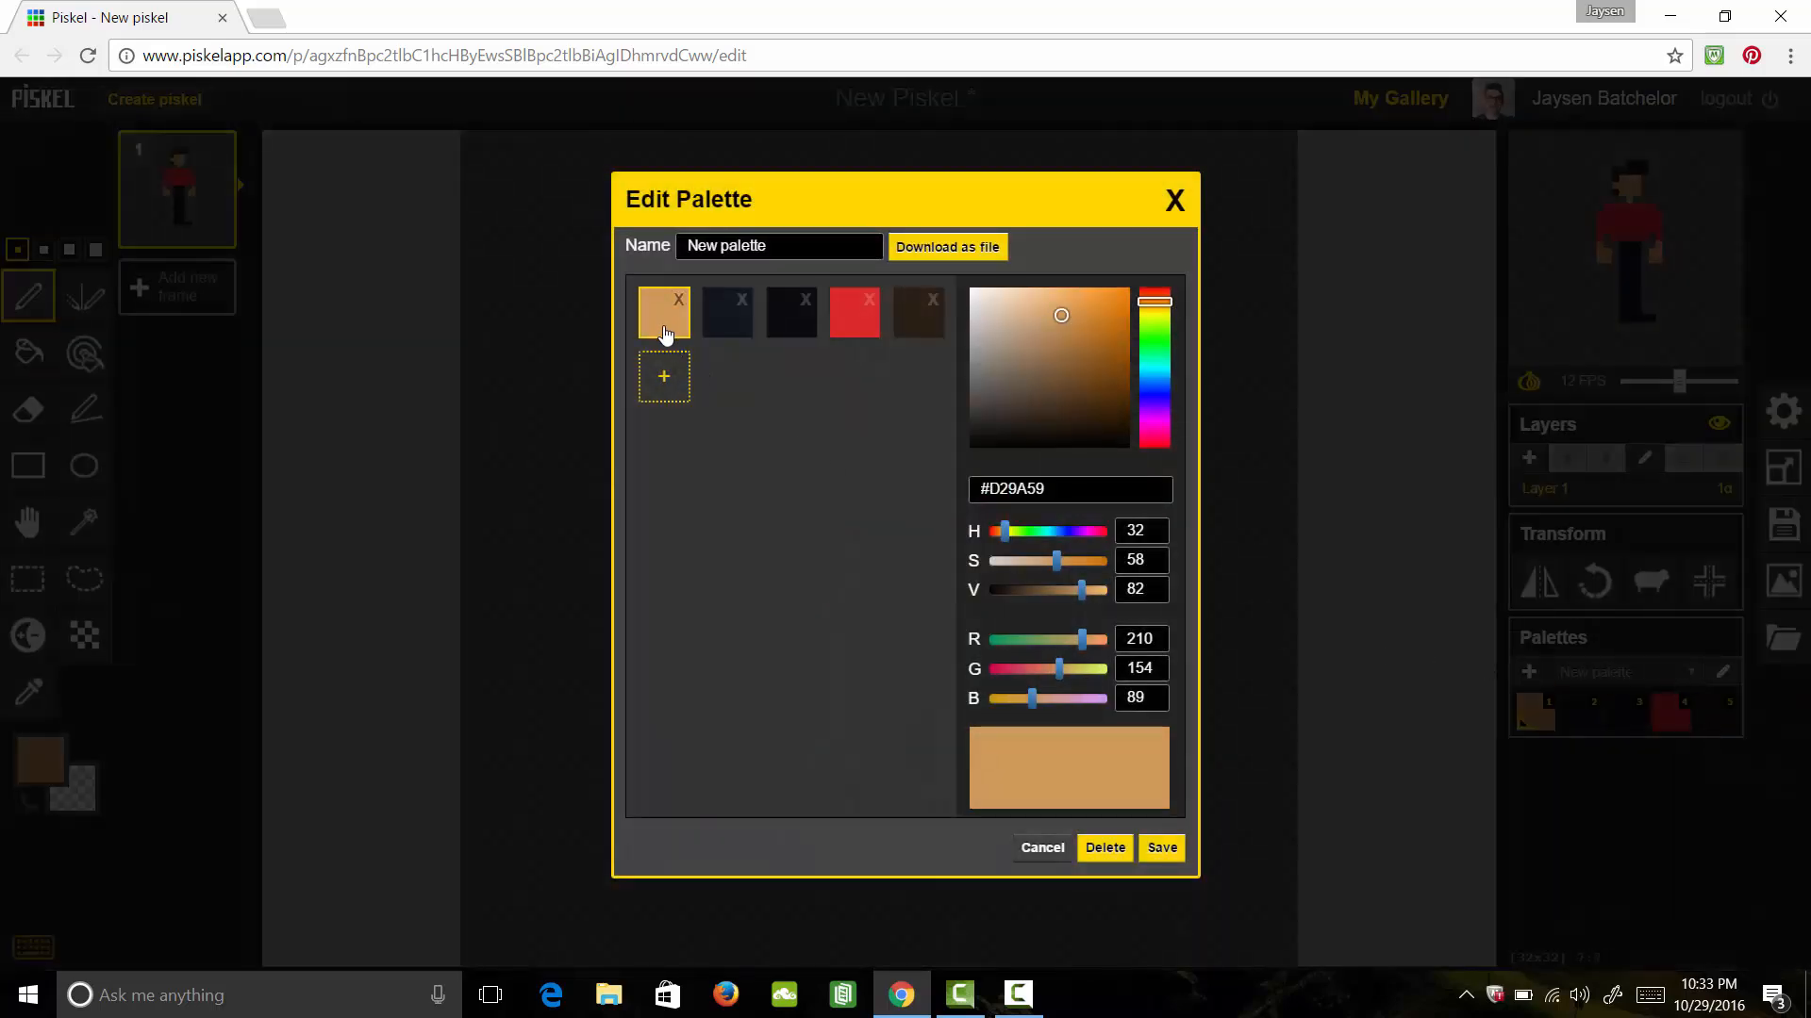
left_click(662, 375)
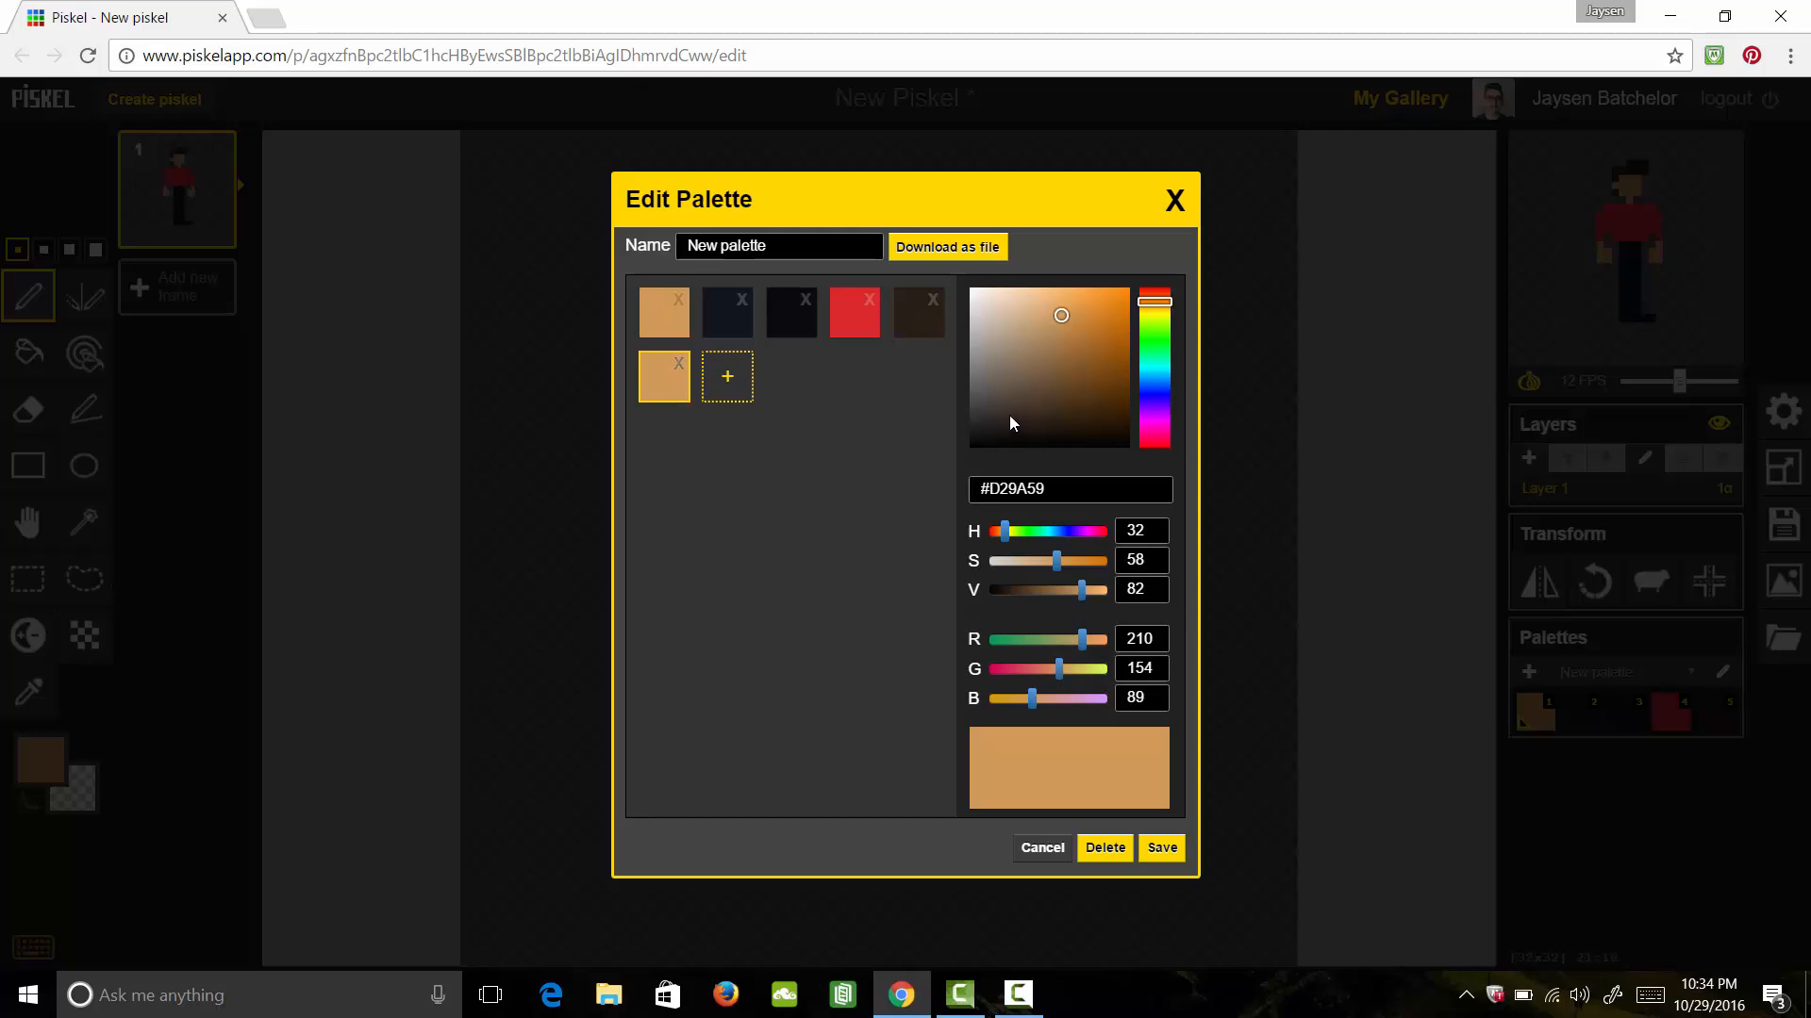
mouse_move(1056, 567)
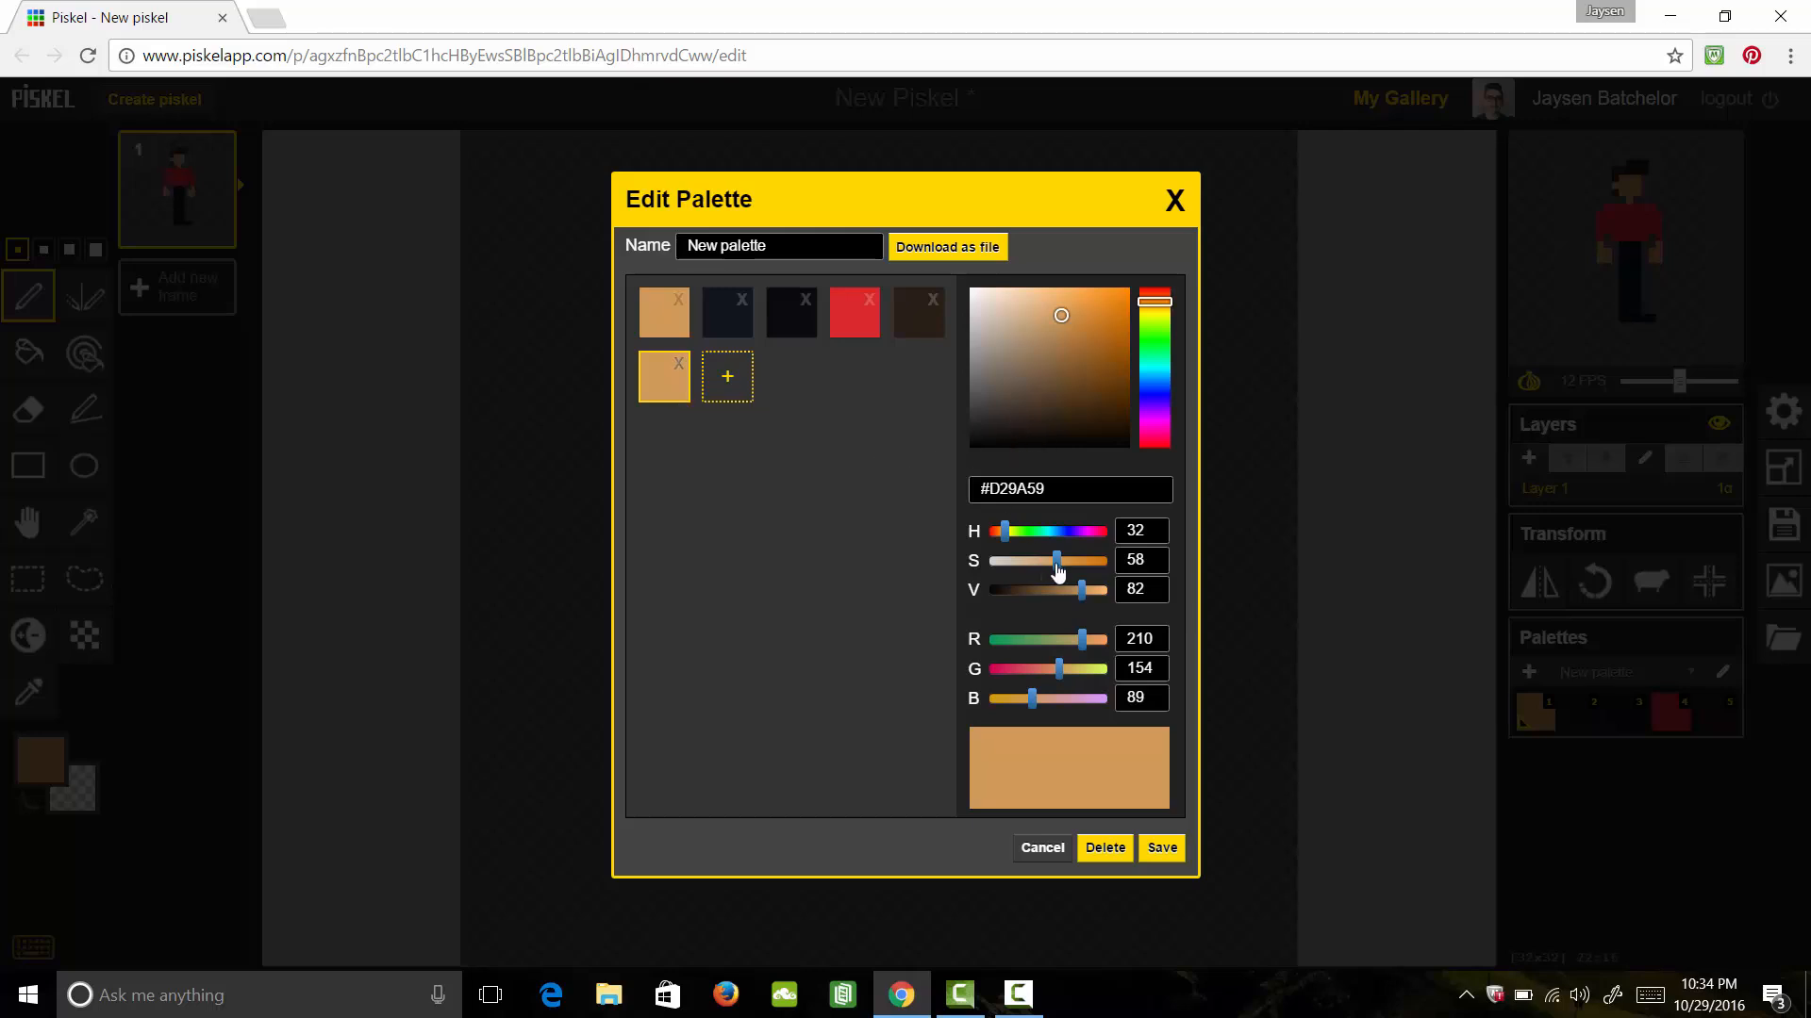
left_click_drag(1060, 560, 1039, 561)
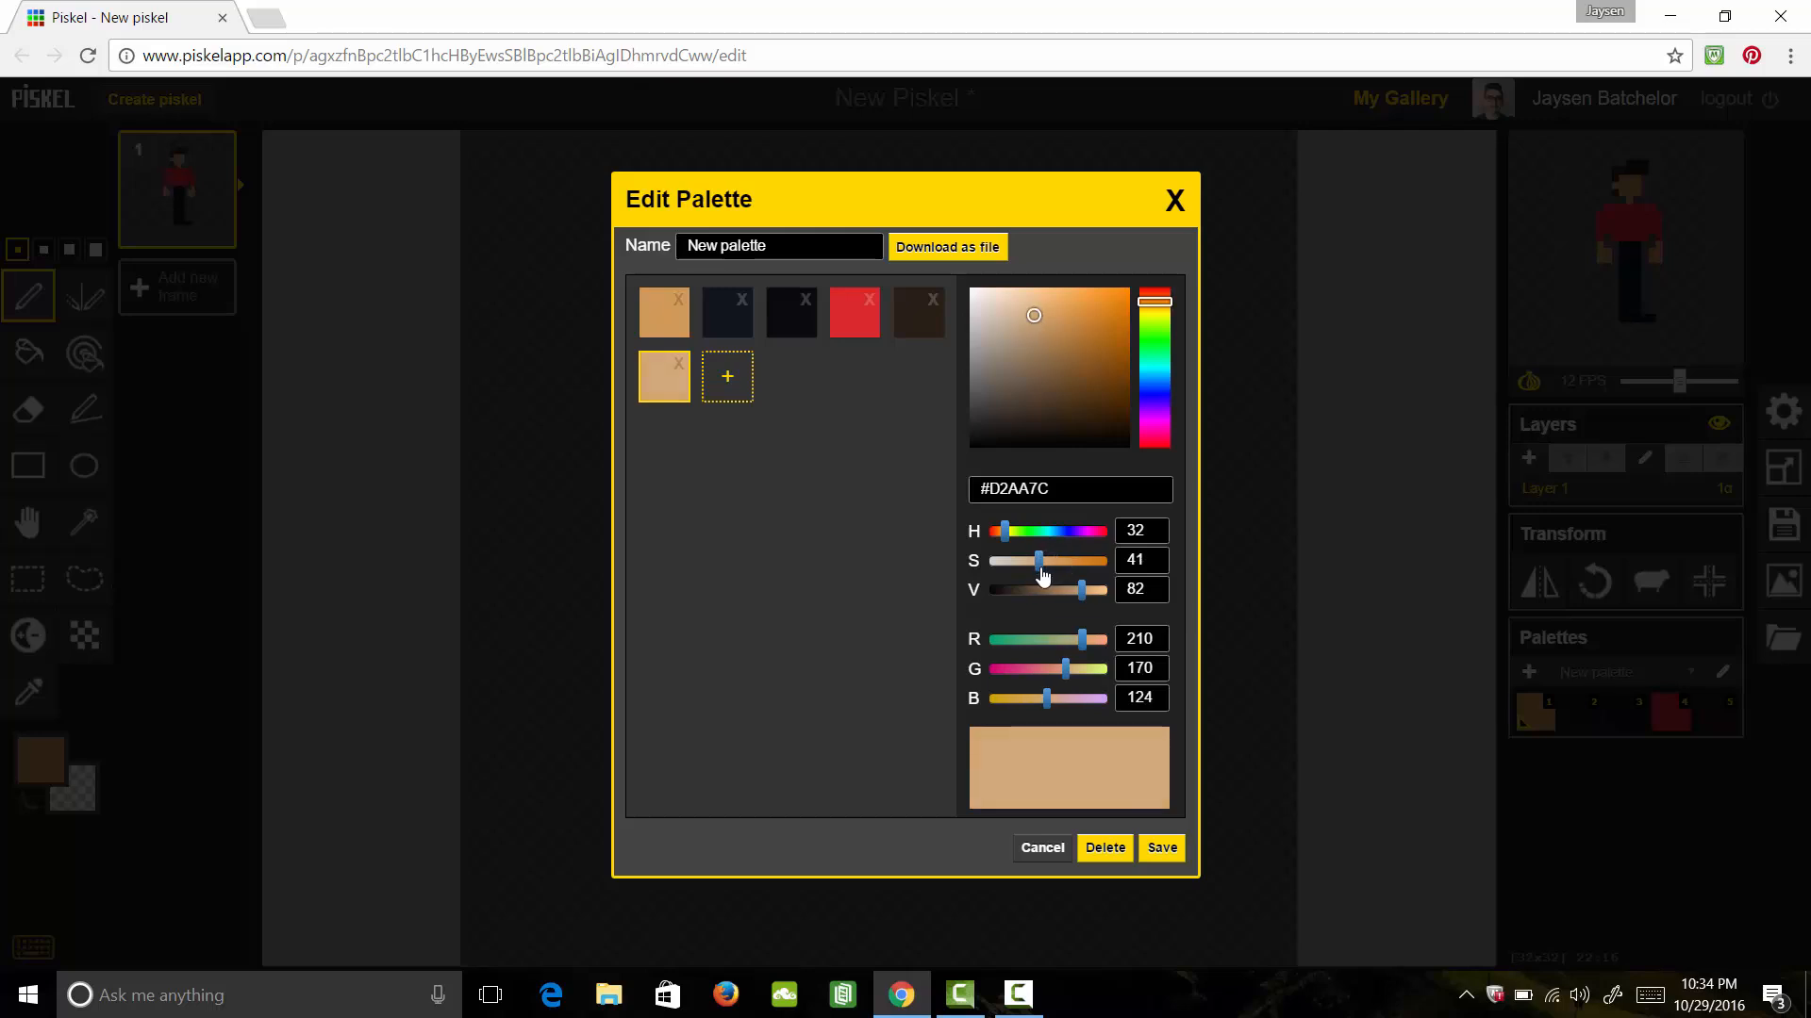
left_click_drag(1045, 560, 1037, 560)
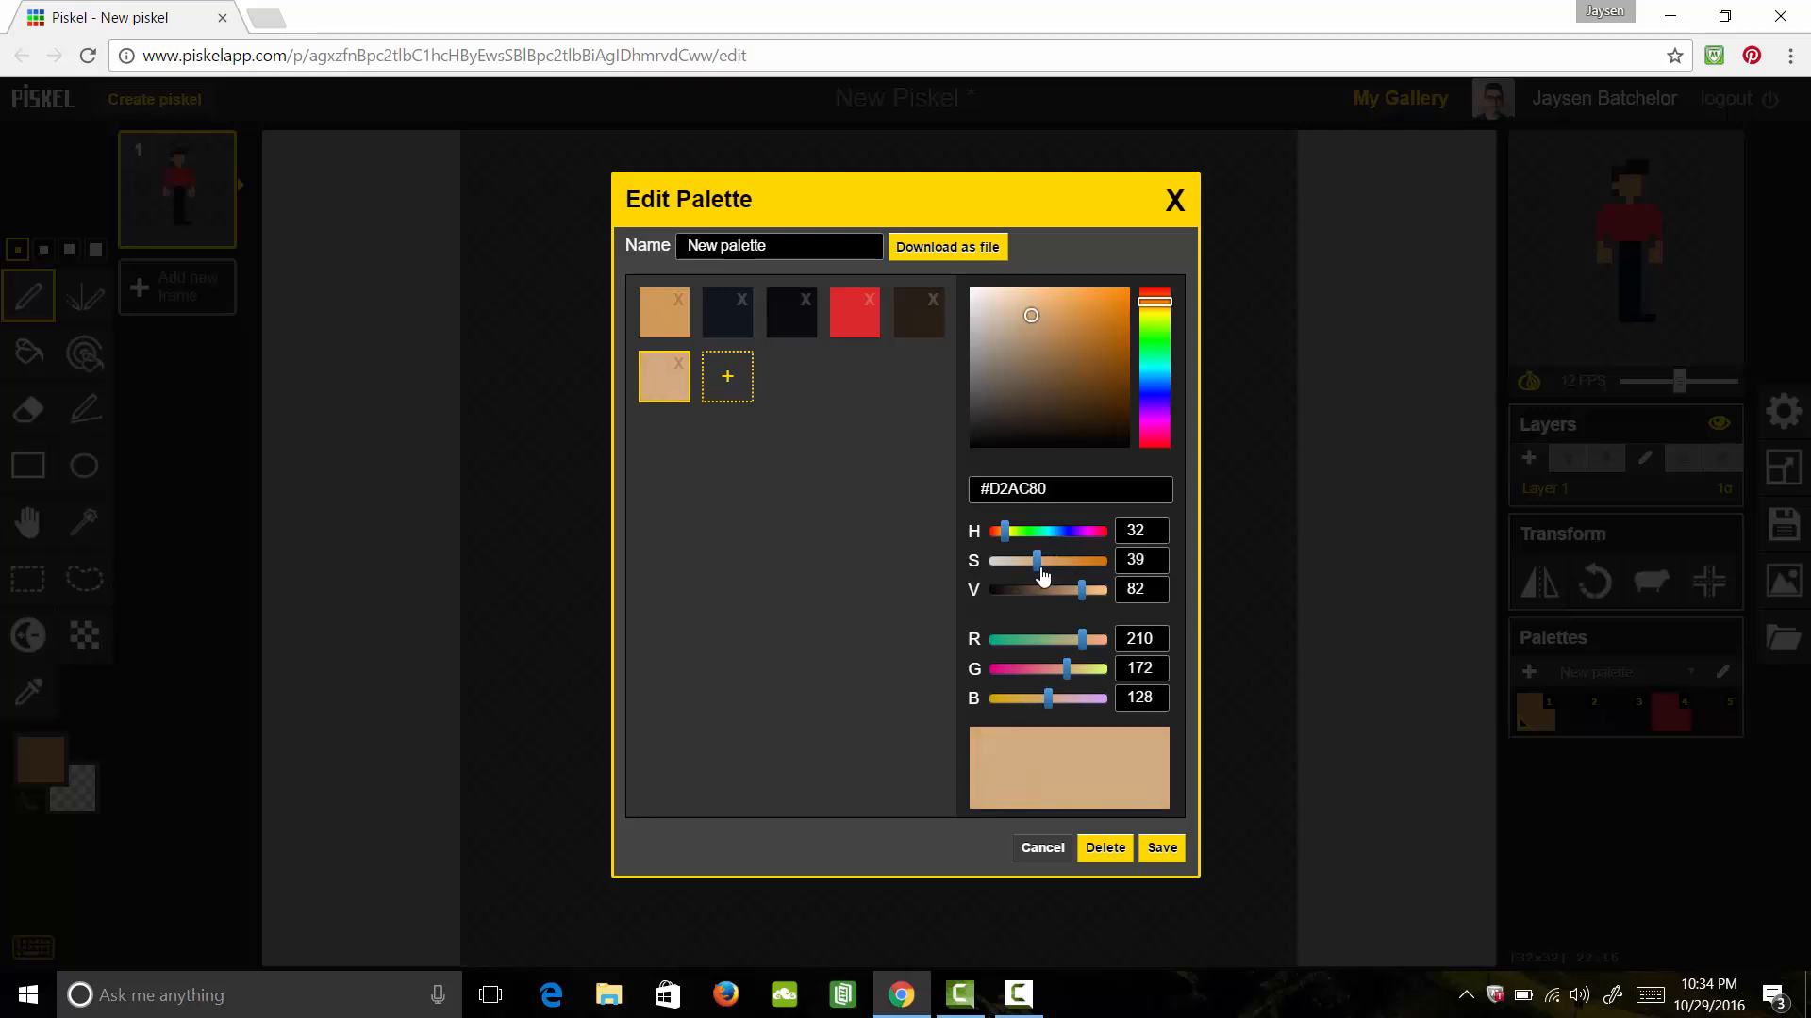
left_click_drag(1036, 560, 1039, 560)
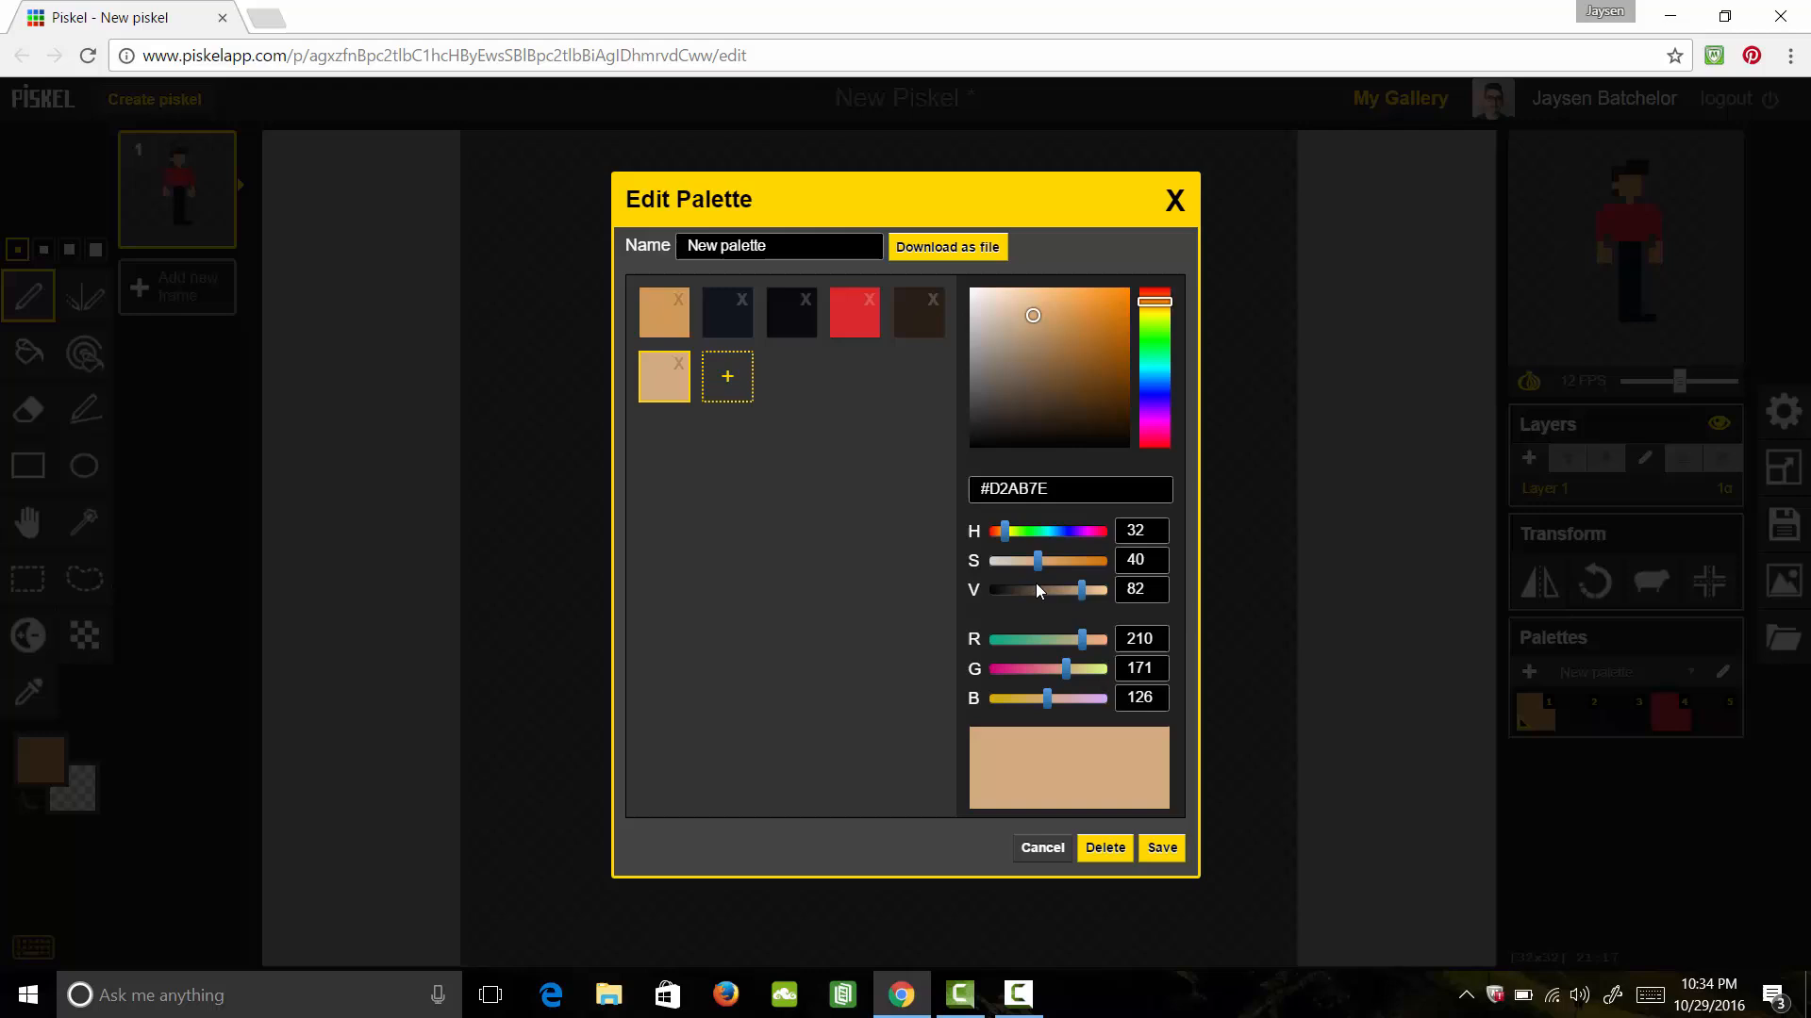
Add brighter copies of the navy pants and red sweater colours
left_click(727, 311)
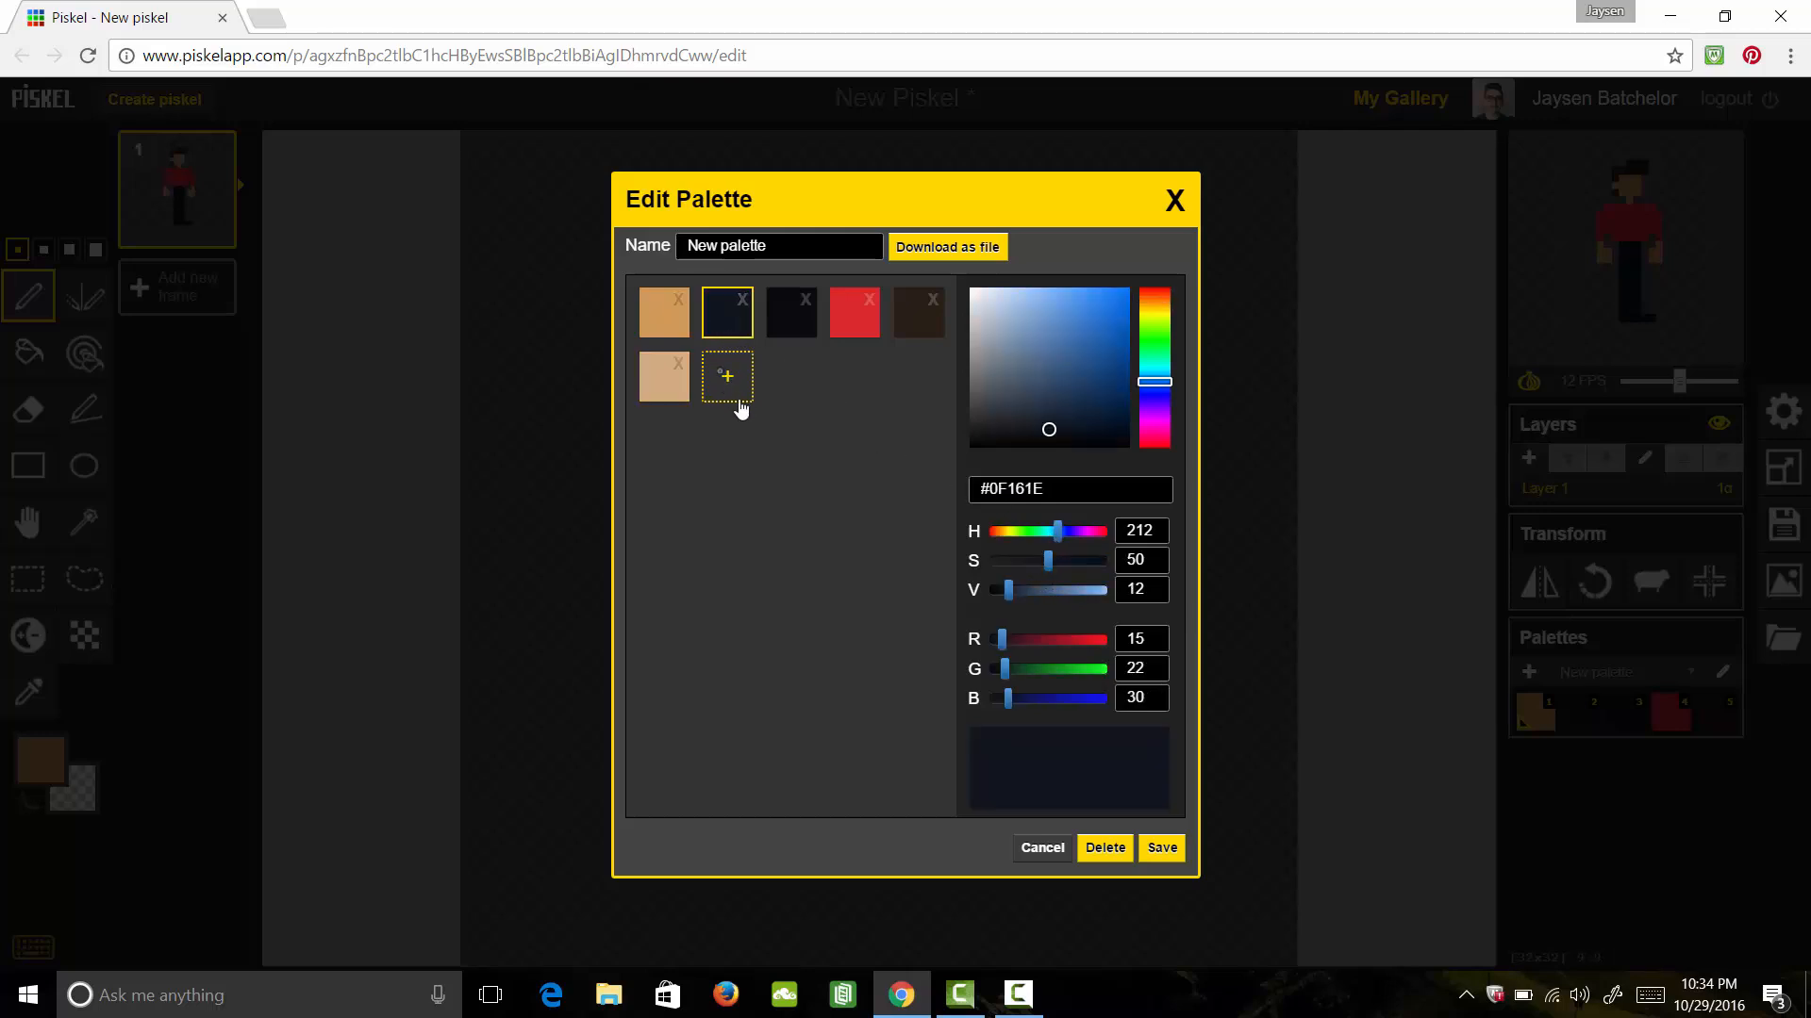
left_click(726, 377)
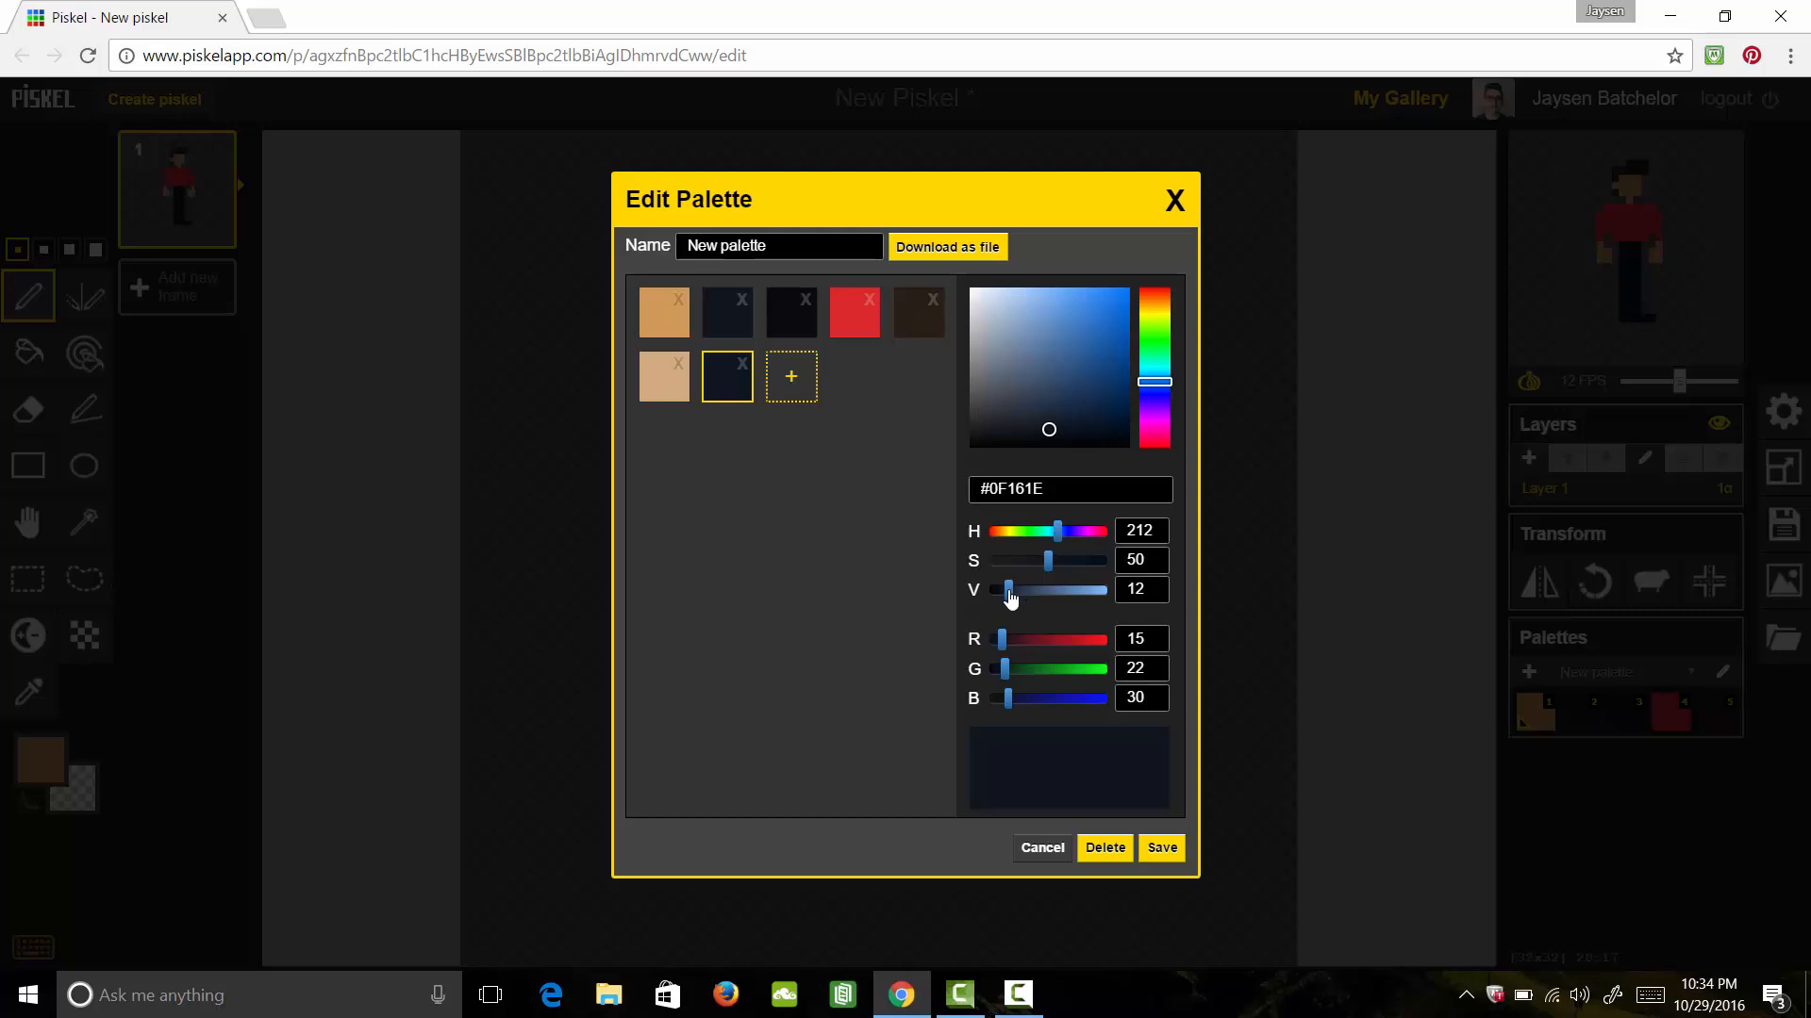
left_click_drag(1005, 591, 1029, 590)
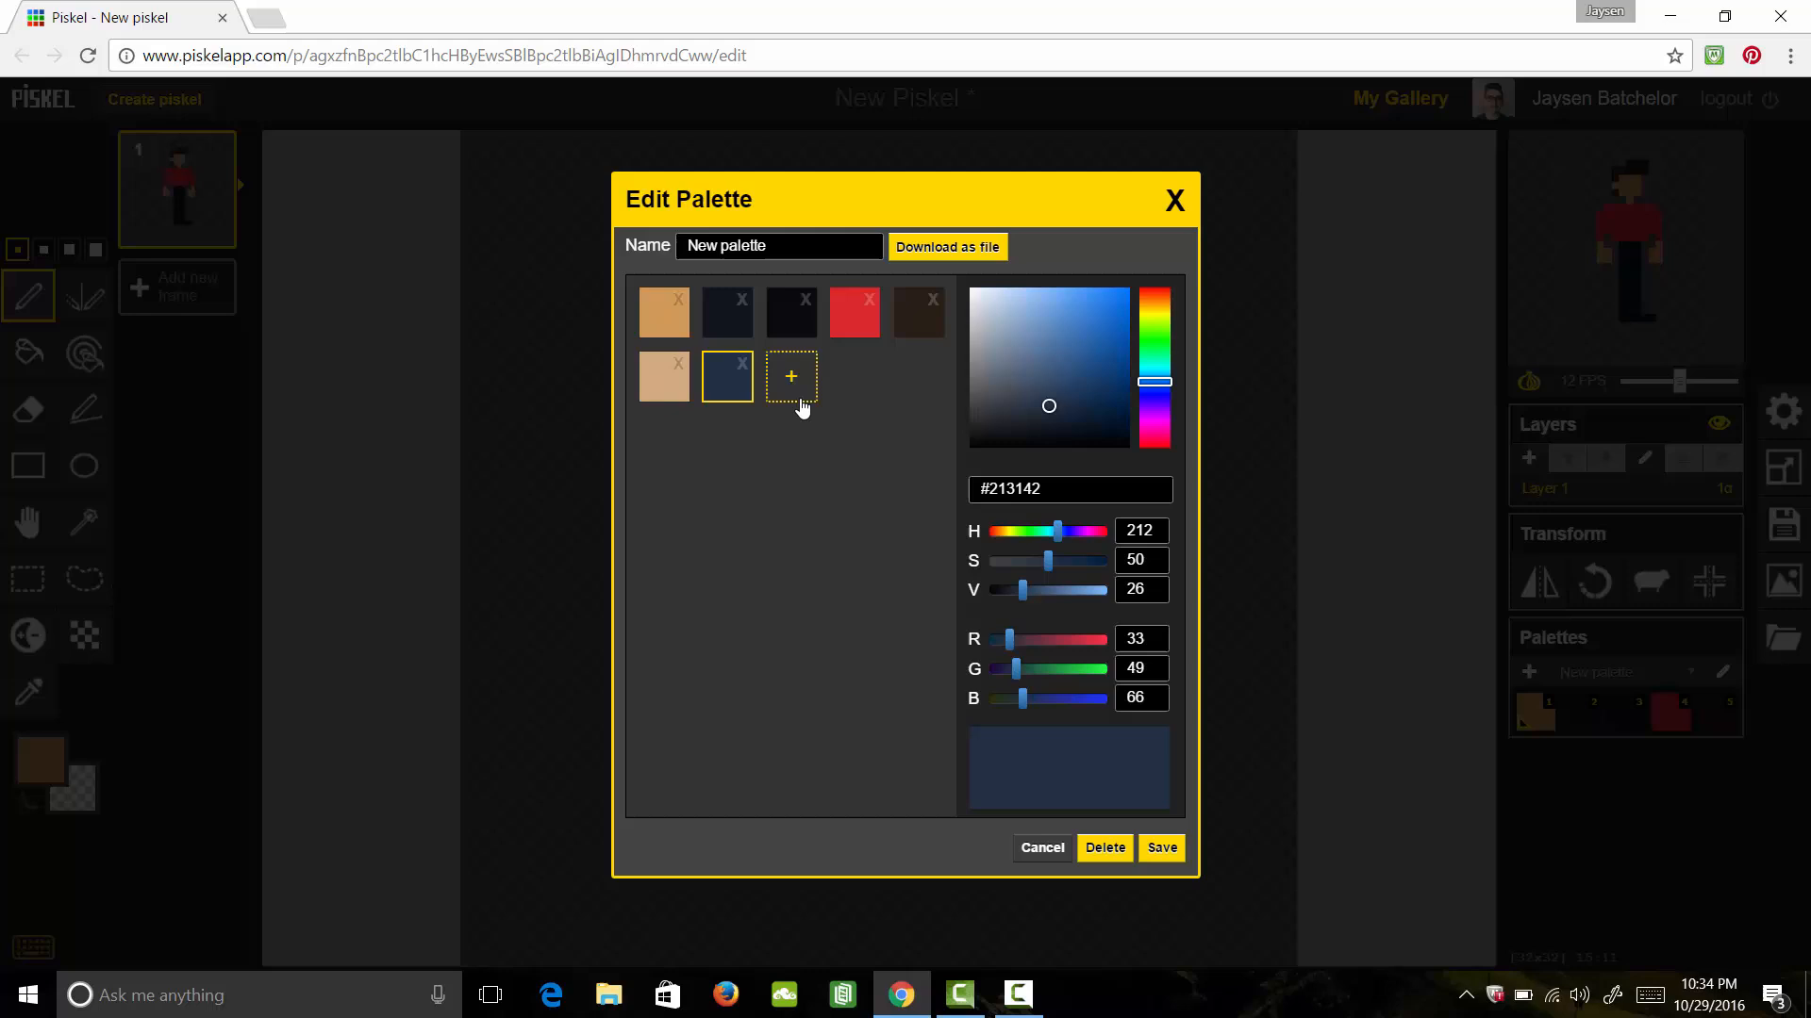
left_click(853, 311)
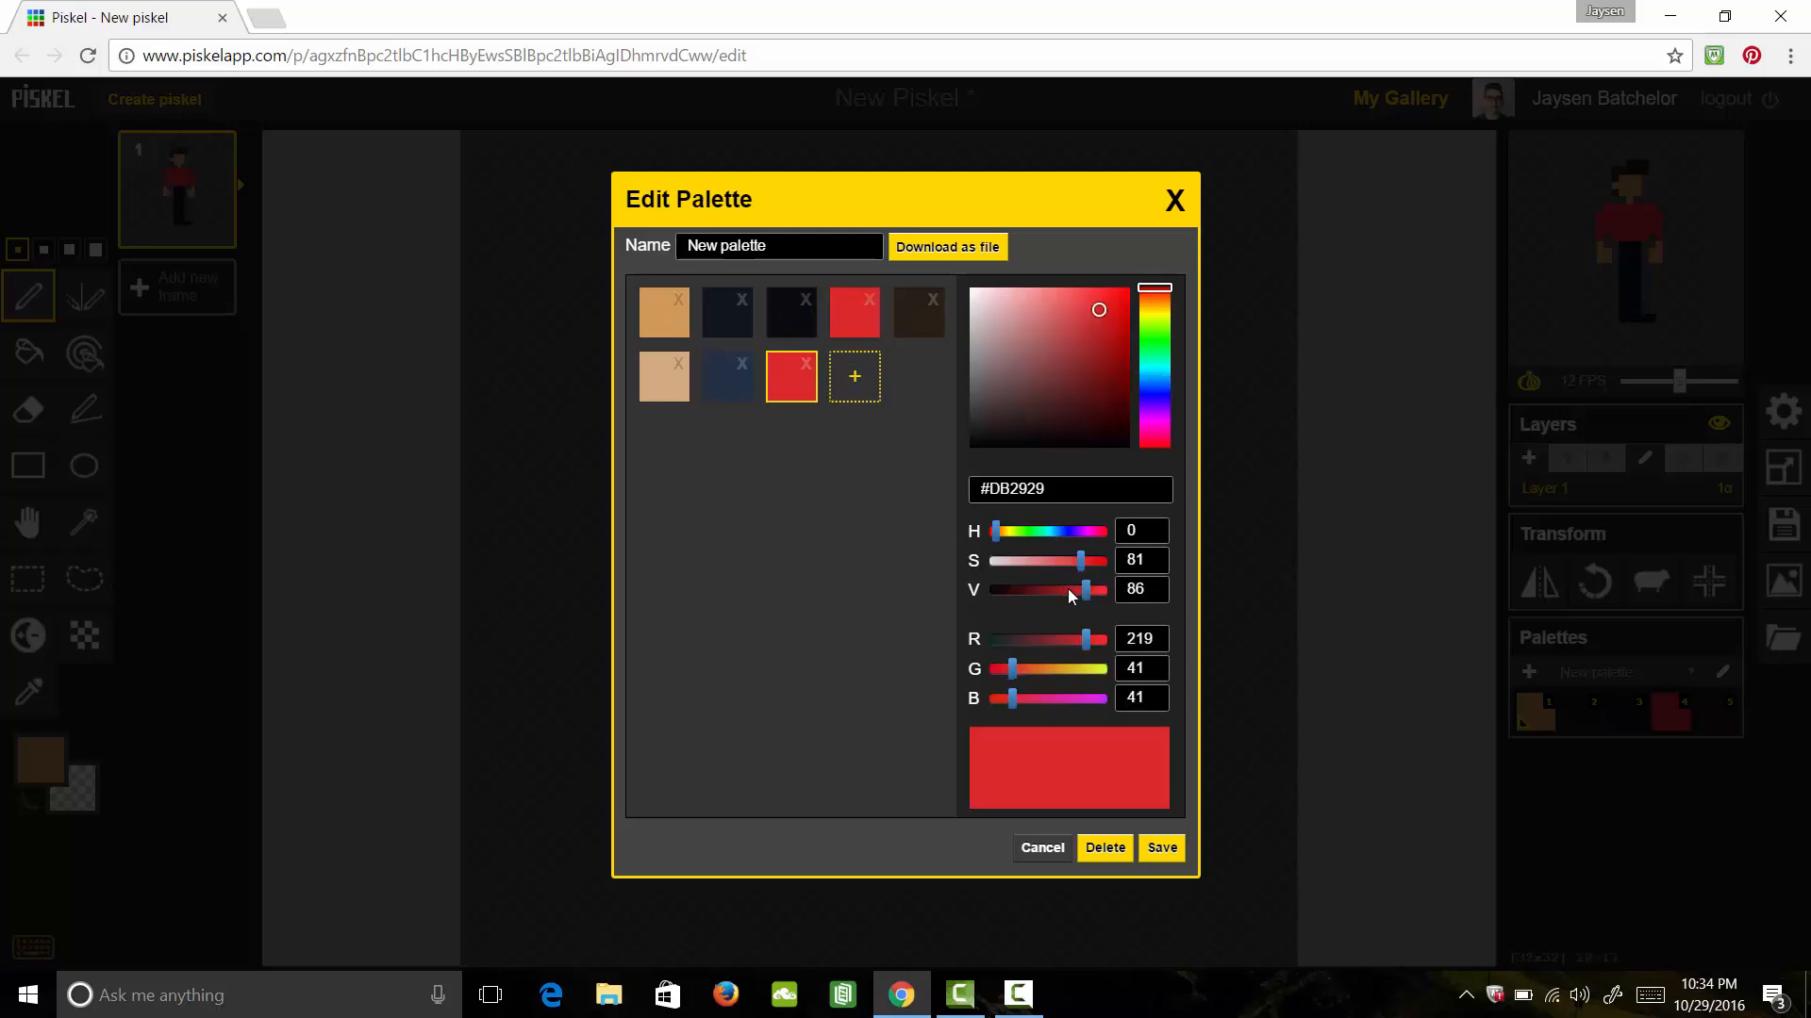
left_click_drag(1082, 560, 1064, 560)
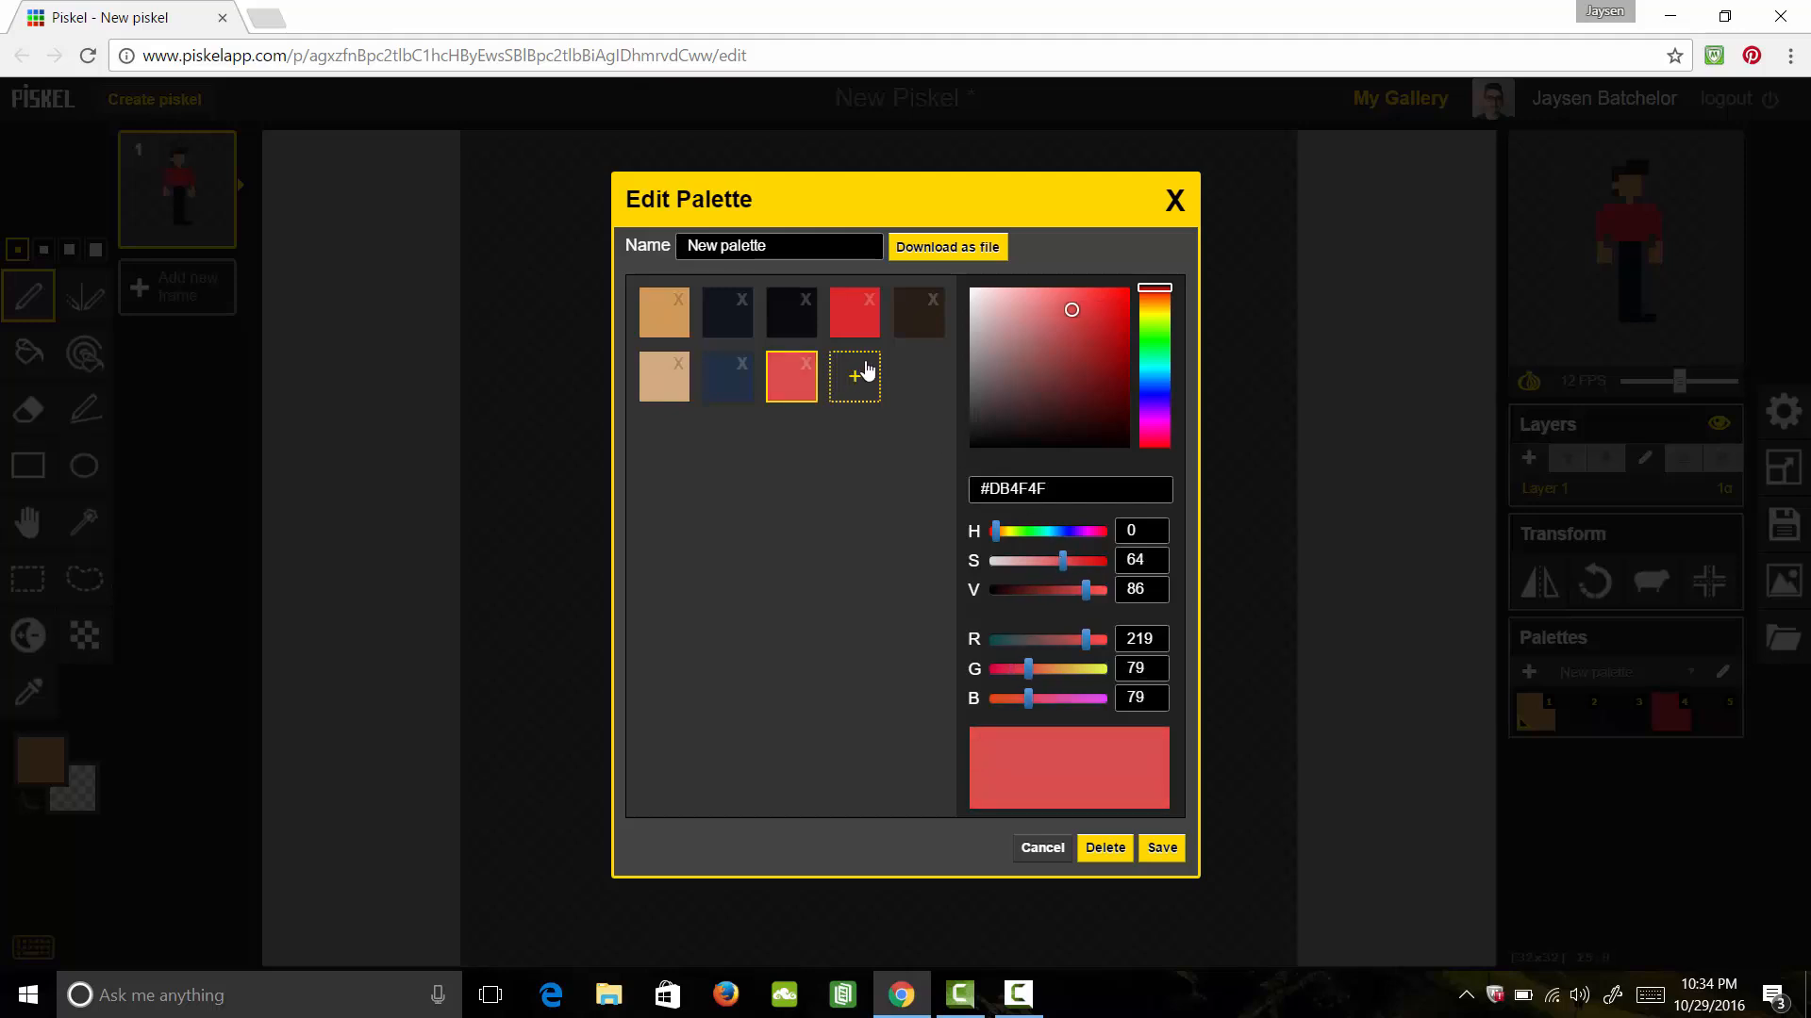
Add a lighter copy of the brown hair colour and save the nine-colour palette
left_click(919, 311)
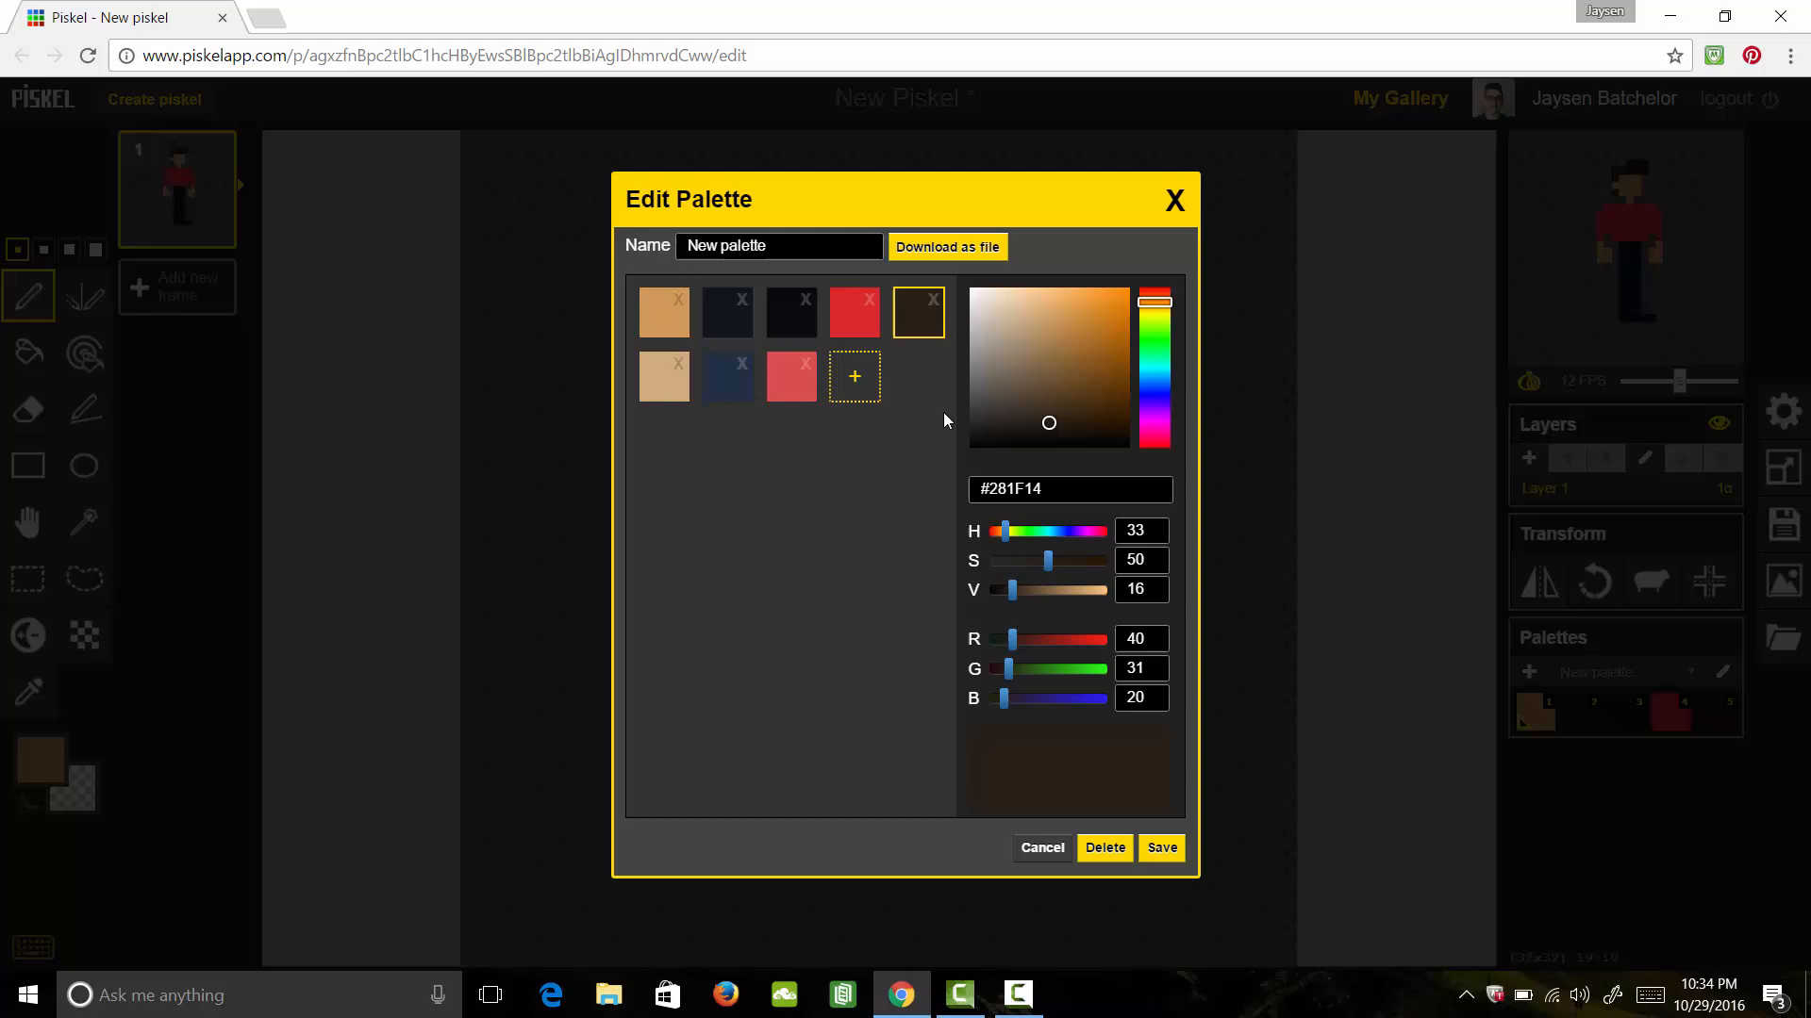
left_click(853, 377)
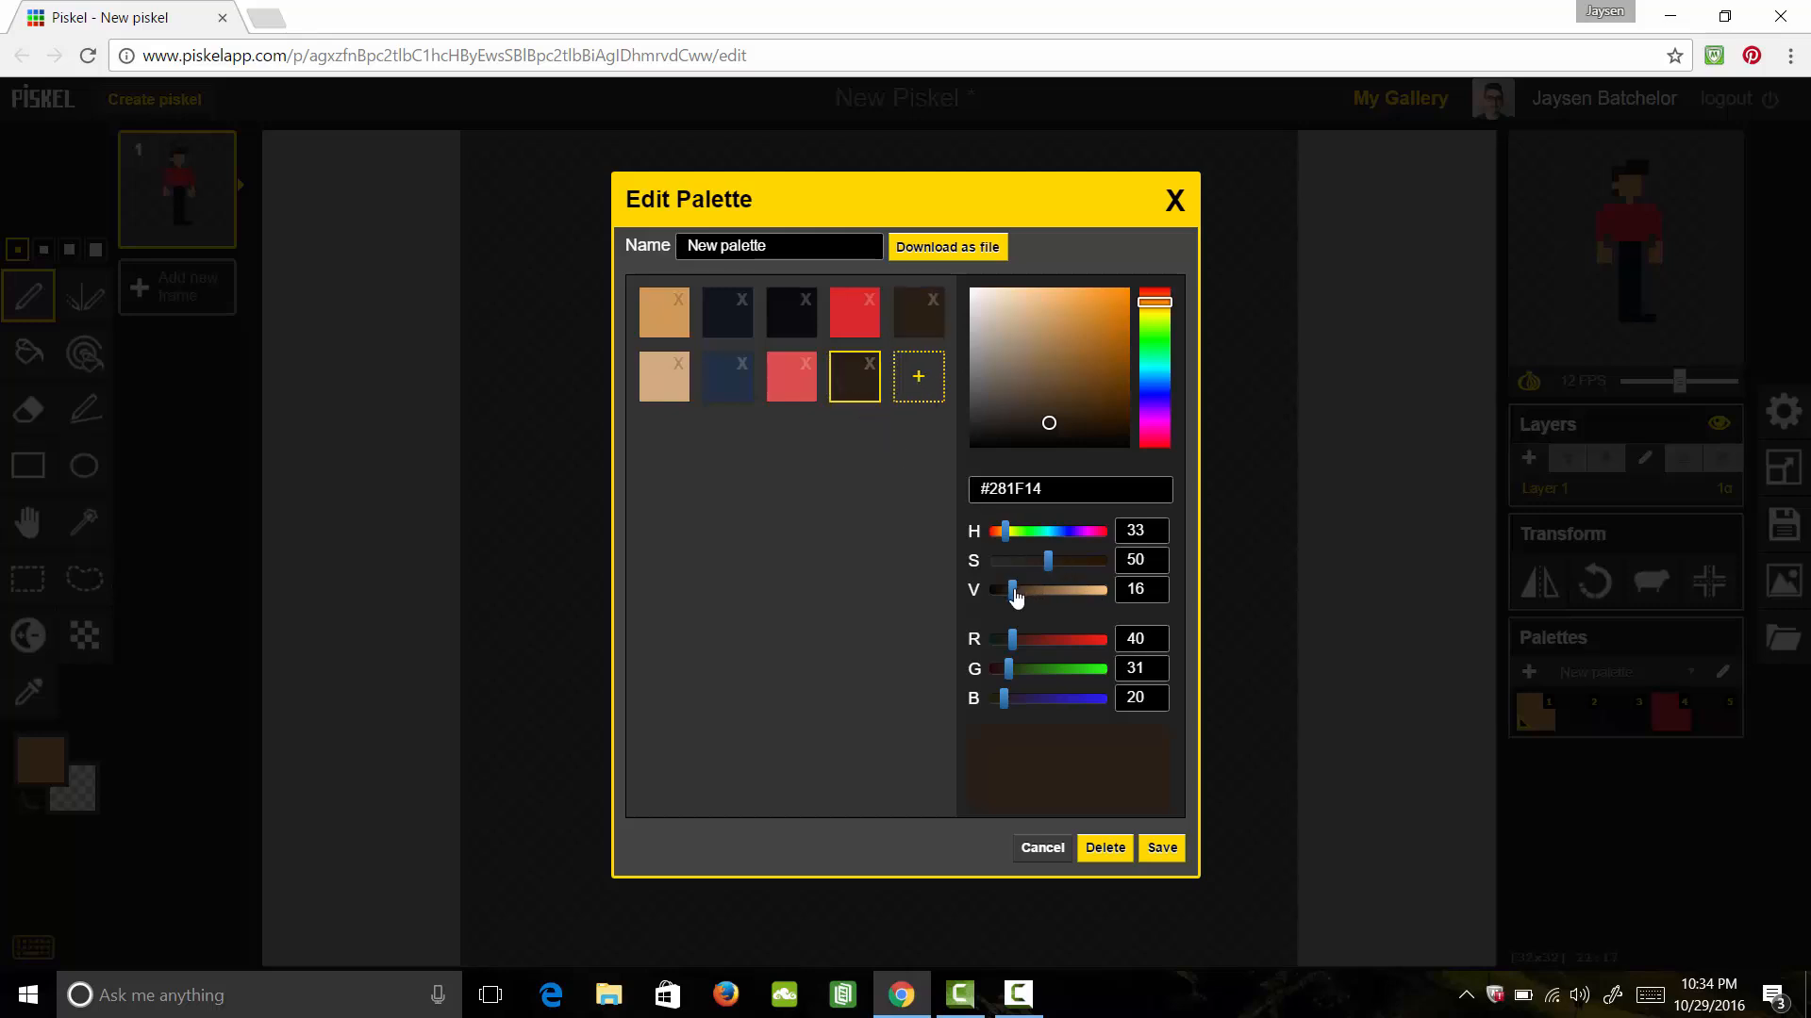
left_click_drag(1011, 590, 1032, 590)
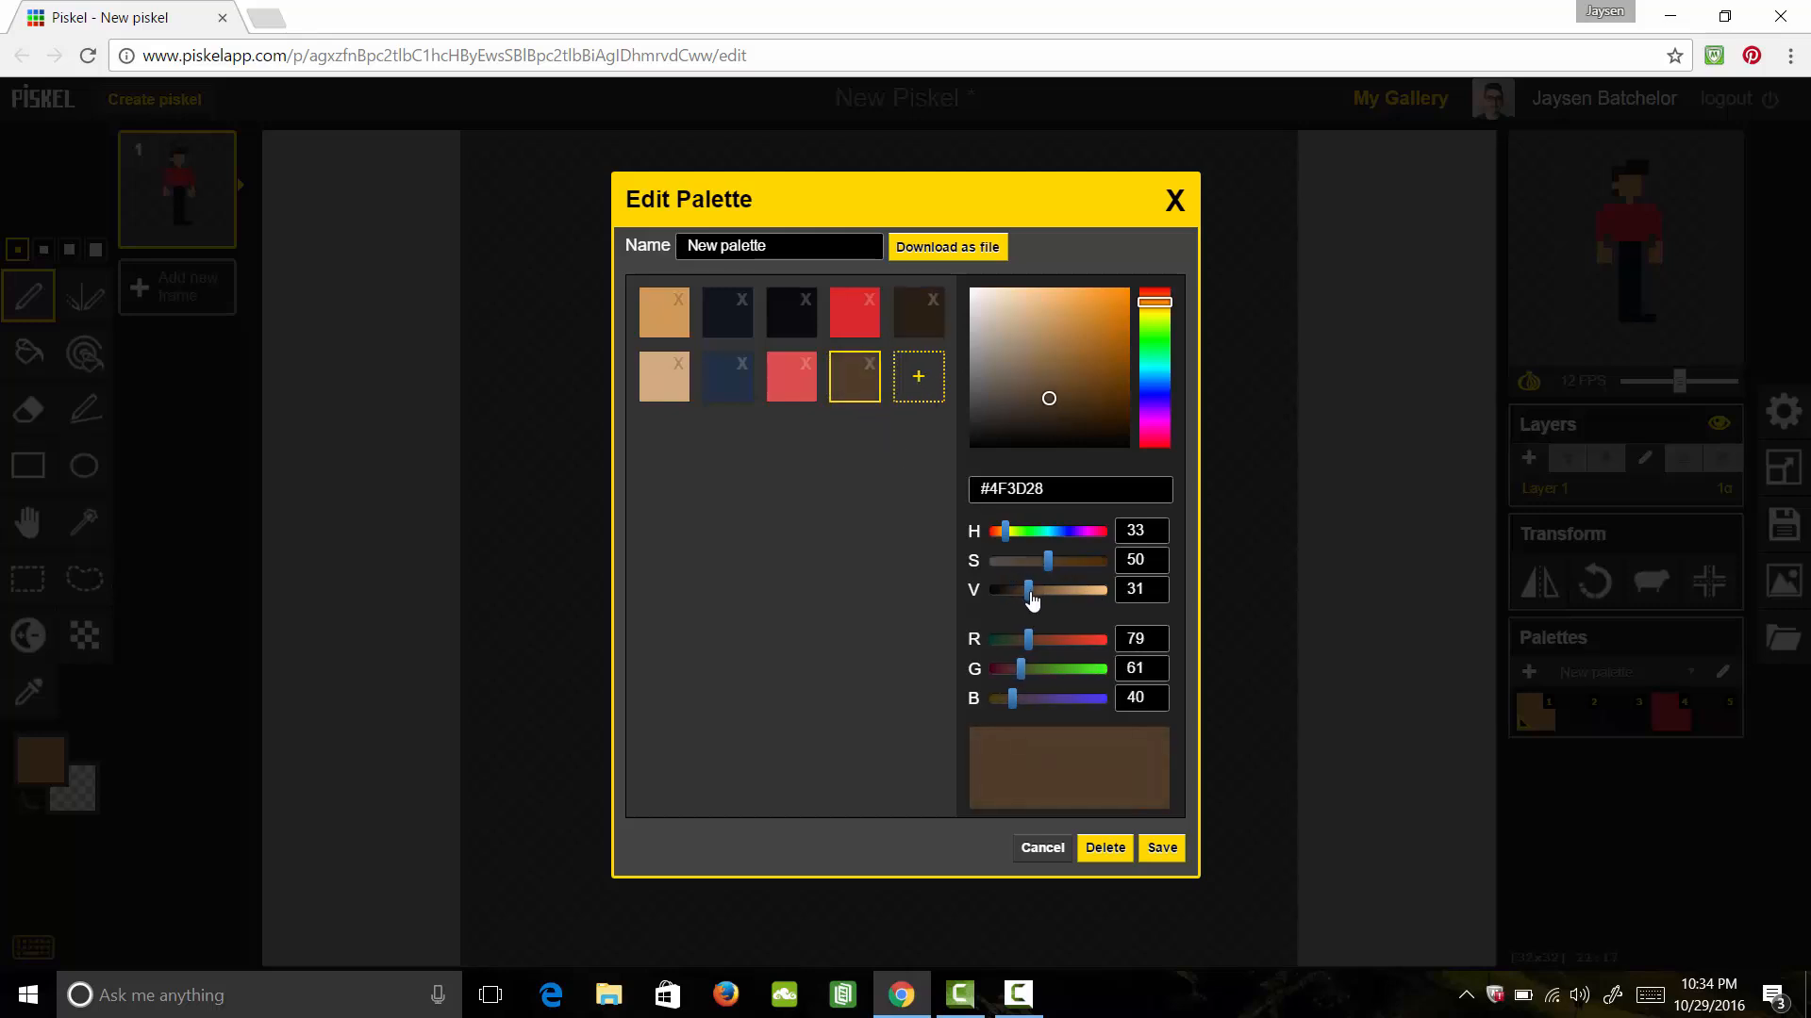
left_click_drag(1032, 588, 1035, 590)
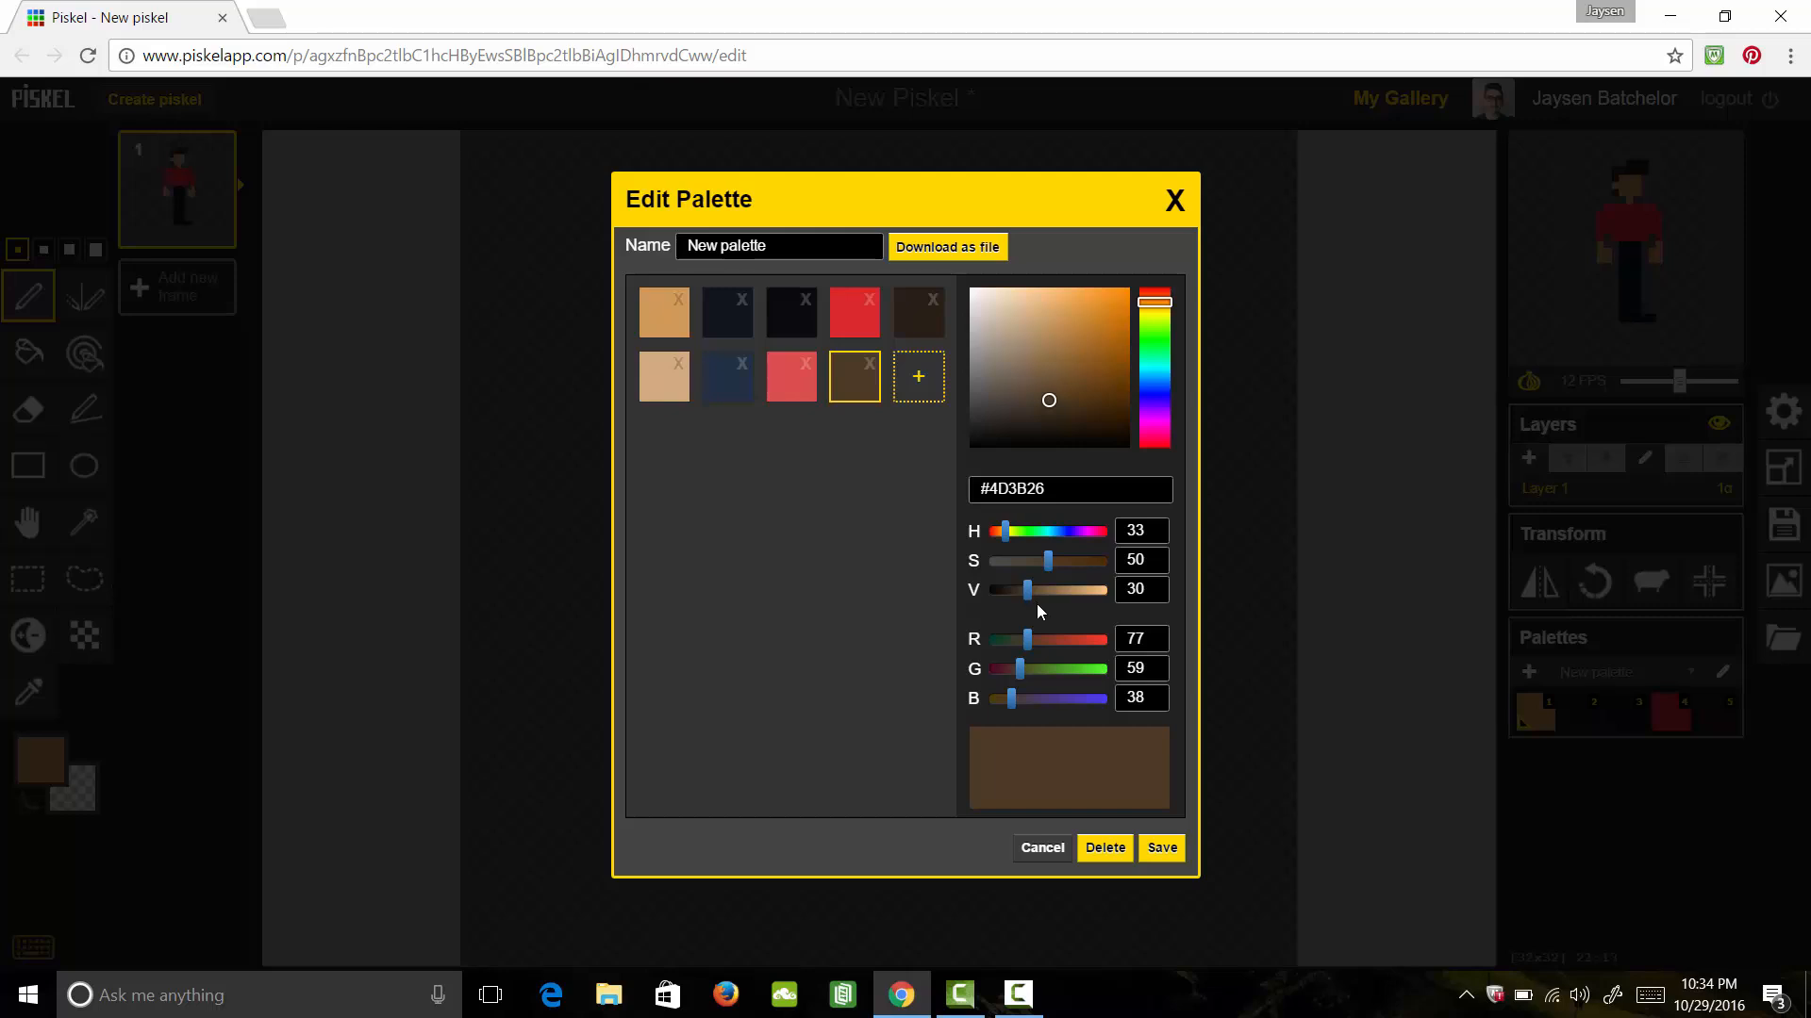
left_click(1159, 847)
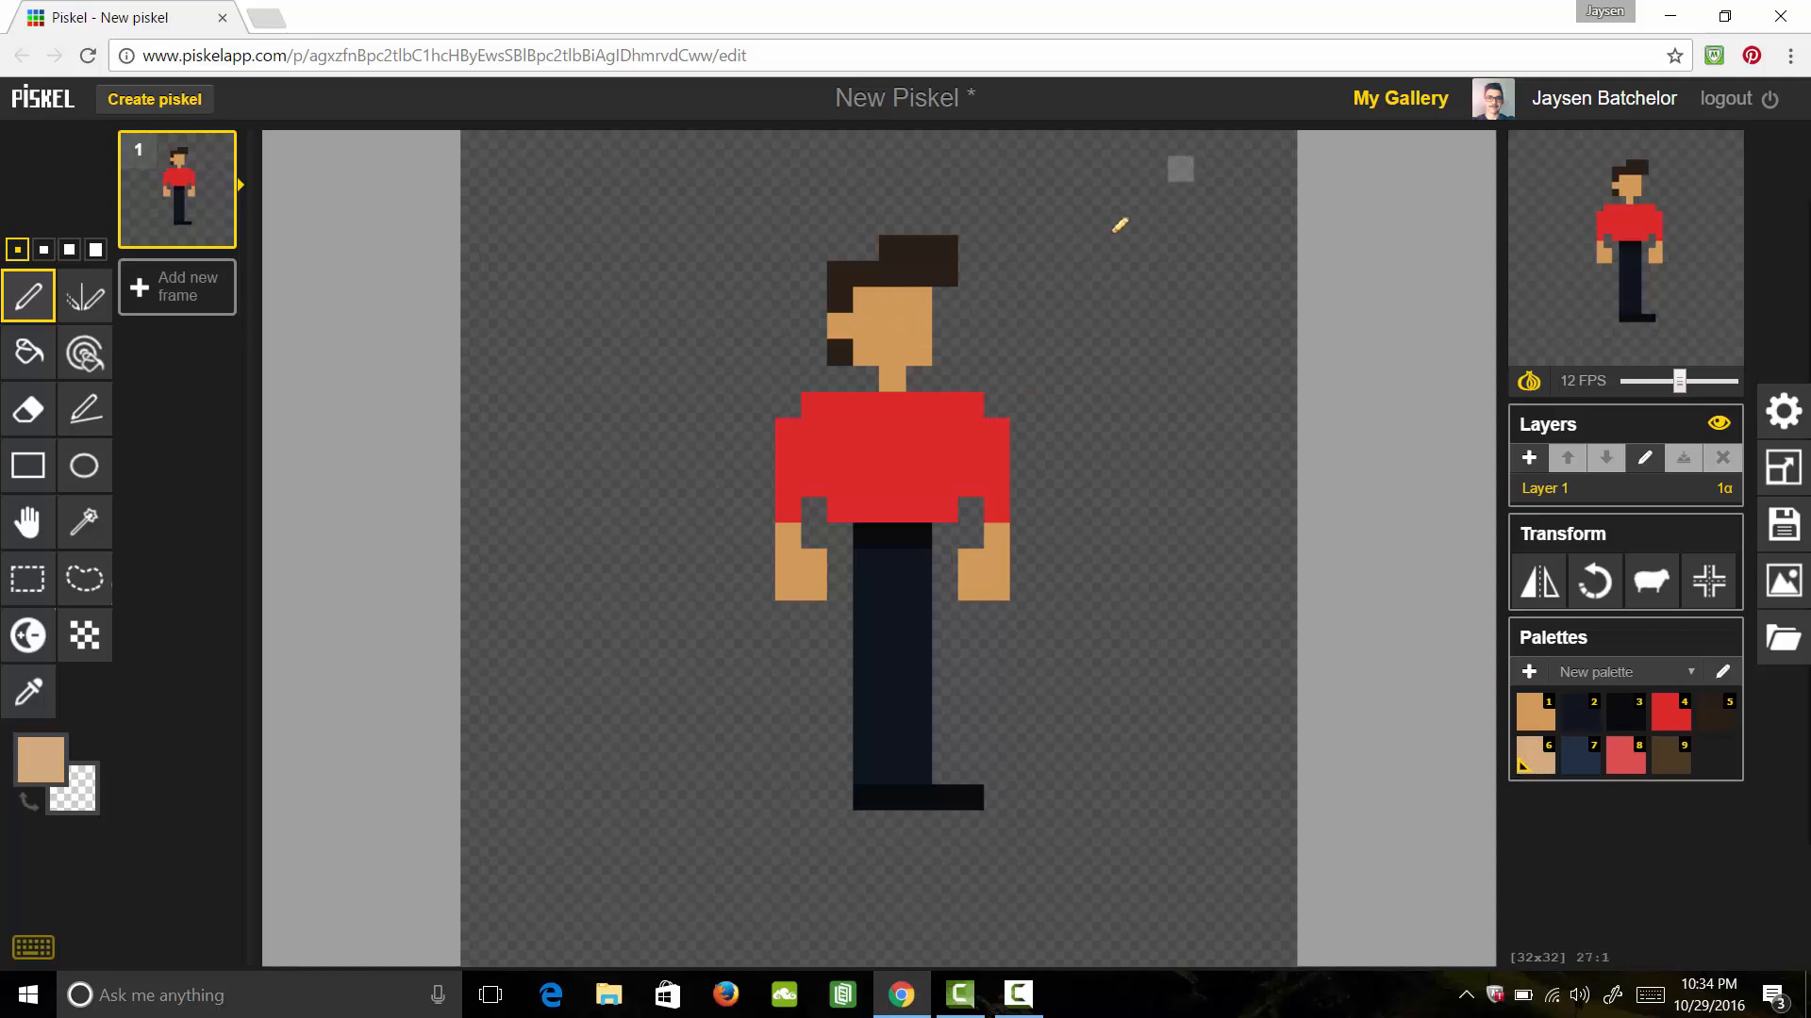
Highlight the right of the face and the hands with the lighter skin tone
left_click_drag(1181, 170, 1058, 336)
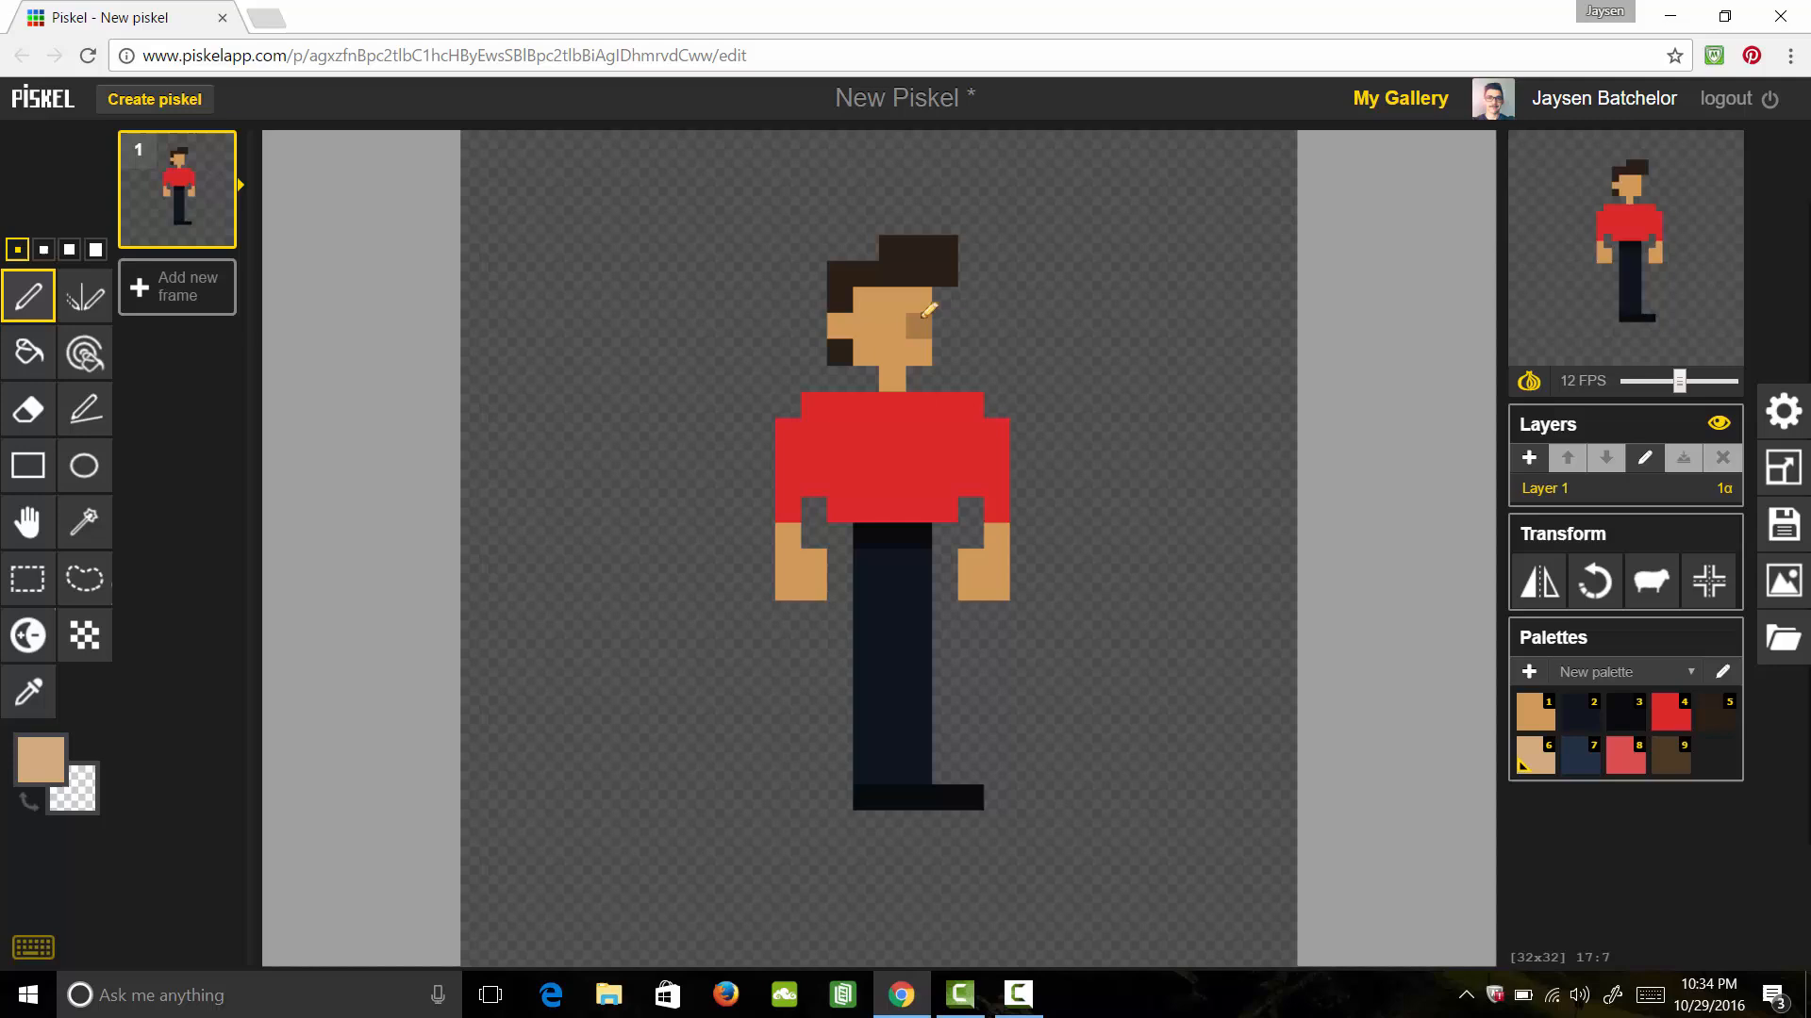
left_click(911, 334)
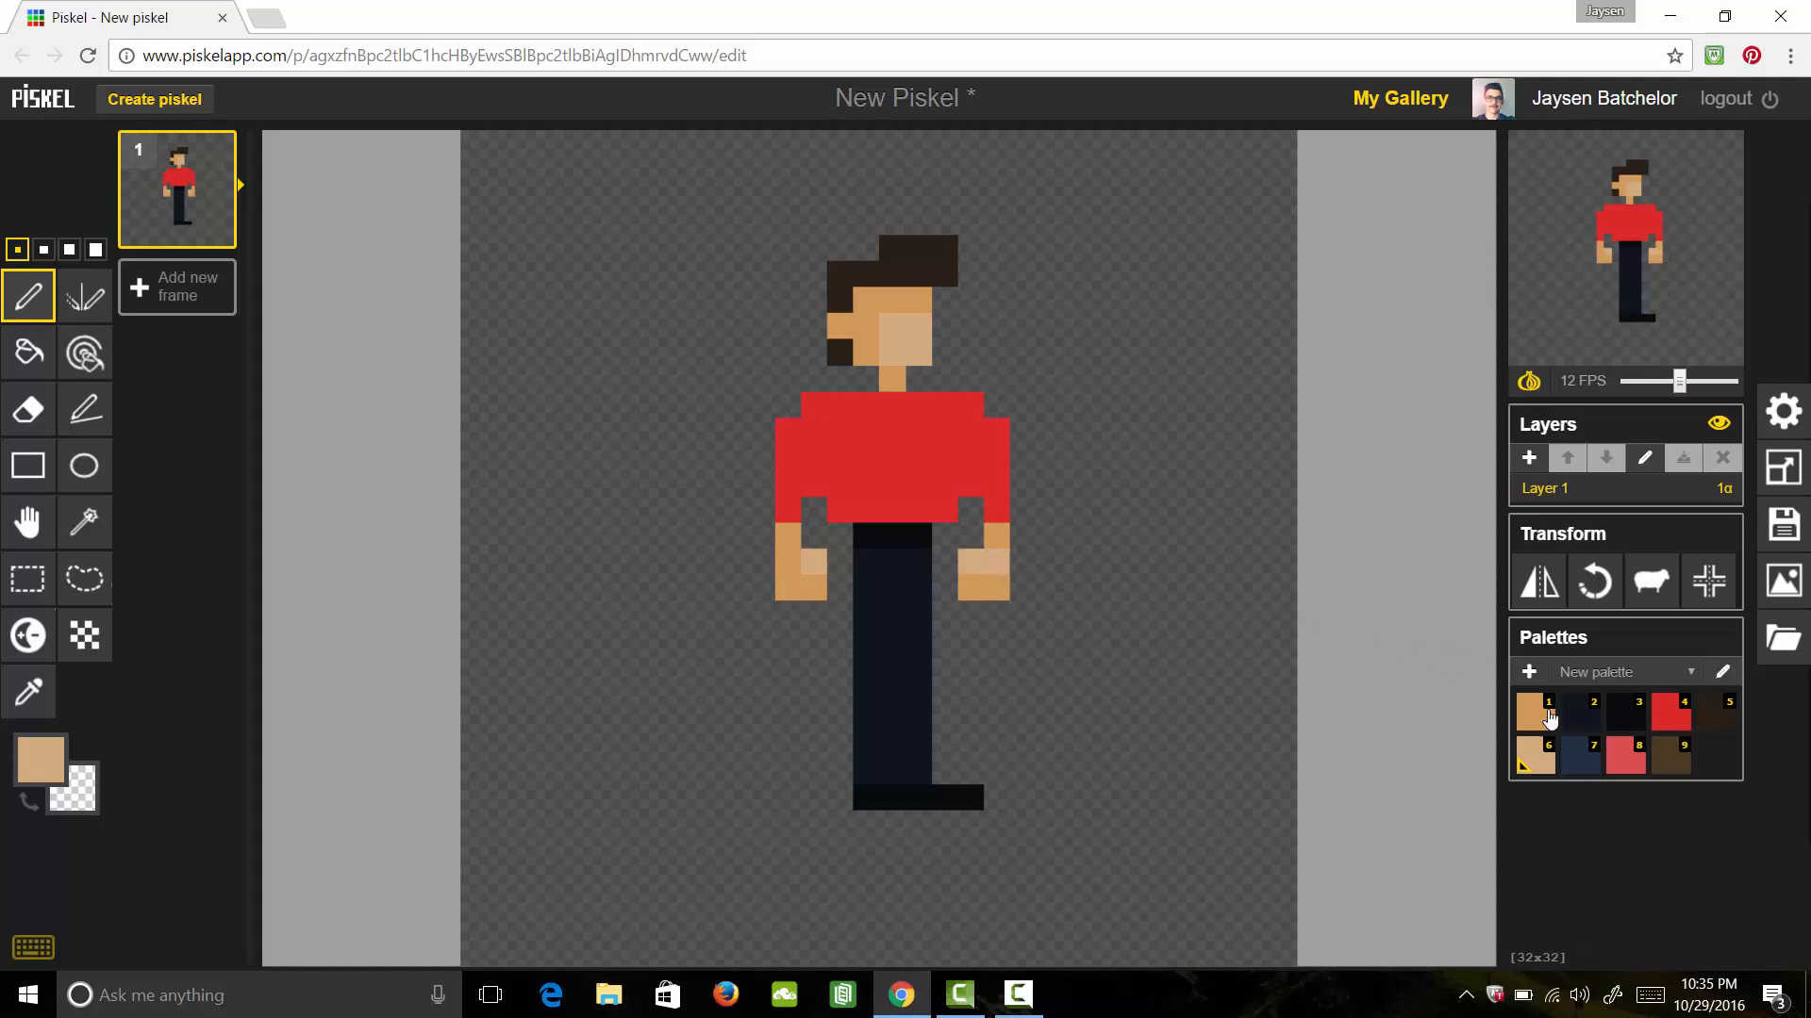
Highlight the sweater's right side in light red and the hair in light brown
left_click(1626, 759)
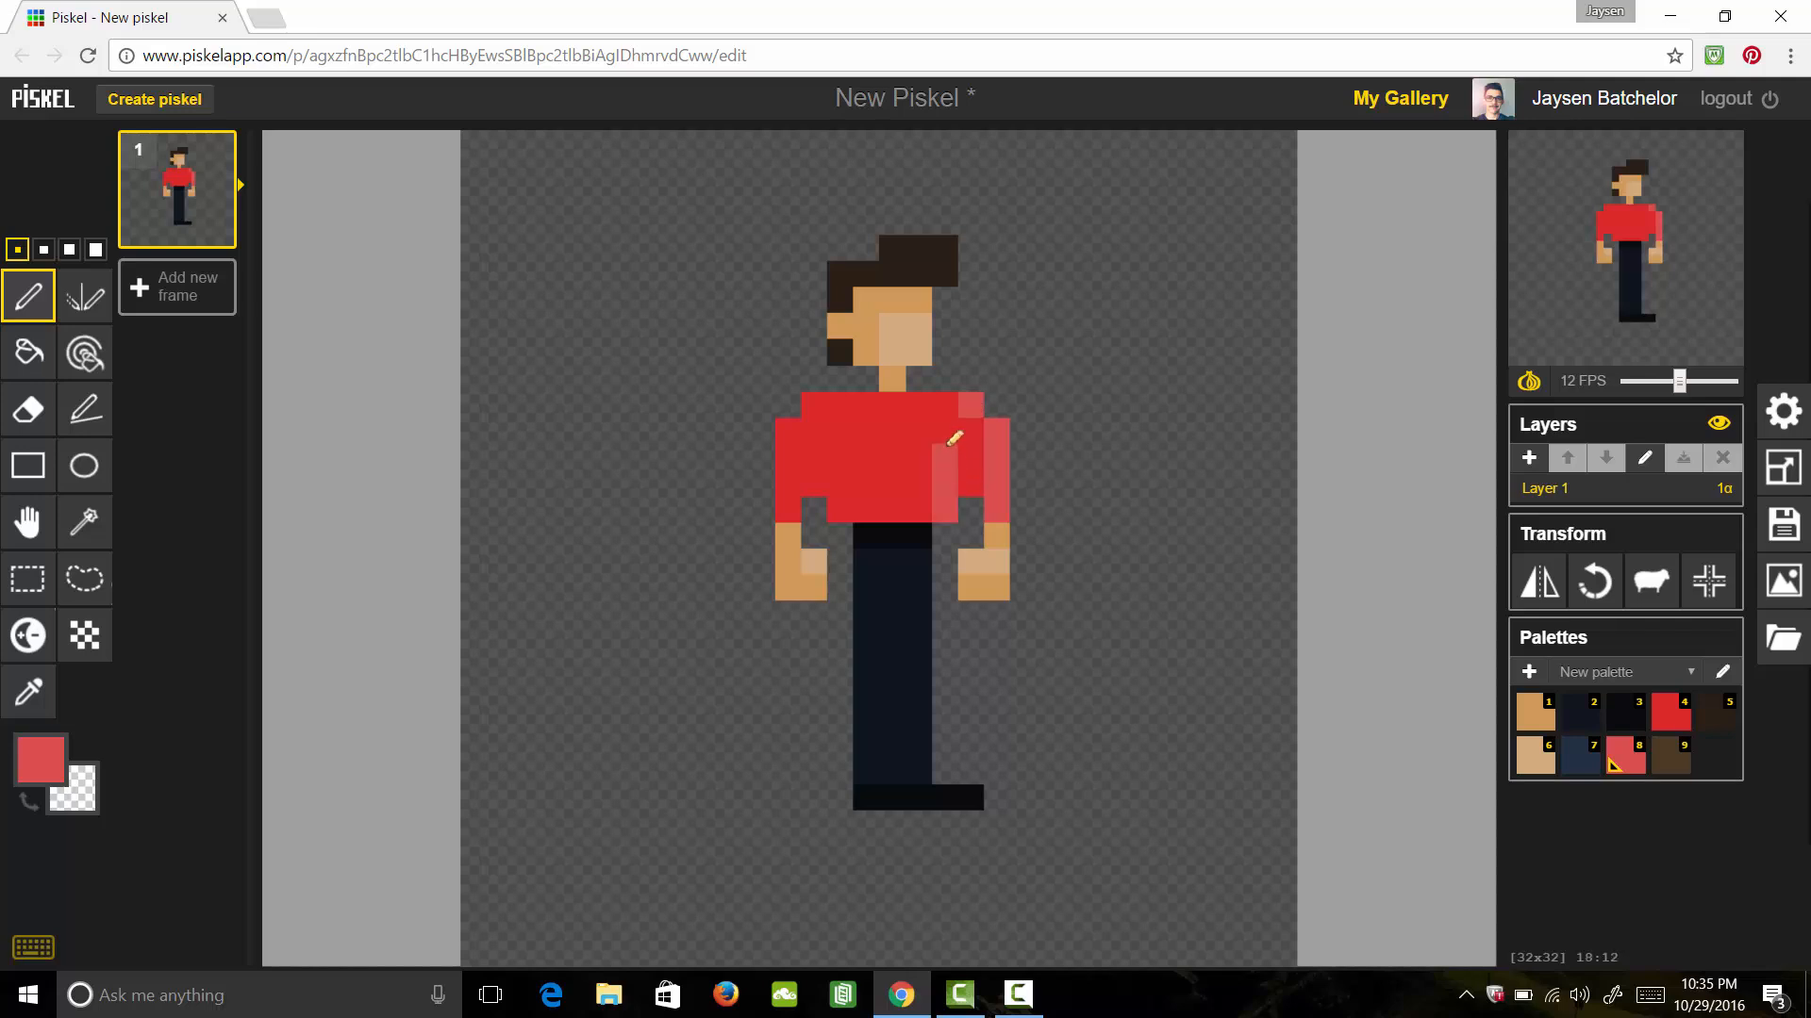
left_click(809, 481)
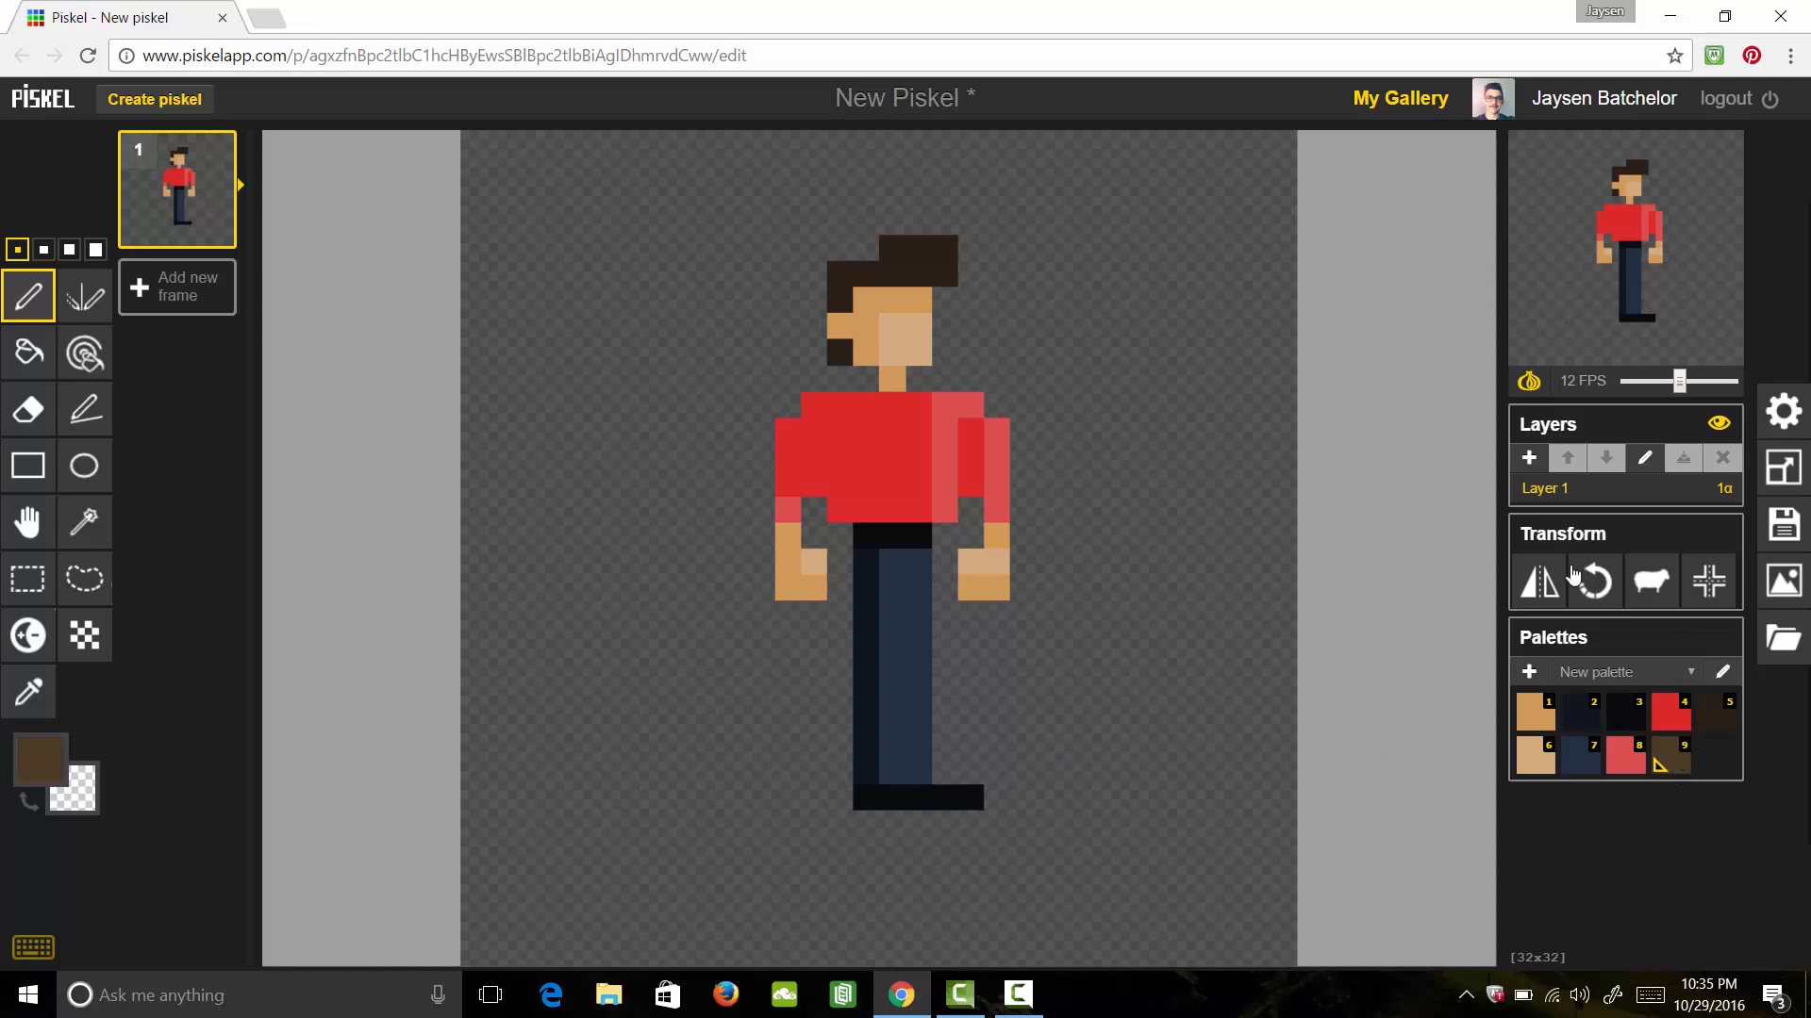
left_click(953, 245)
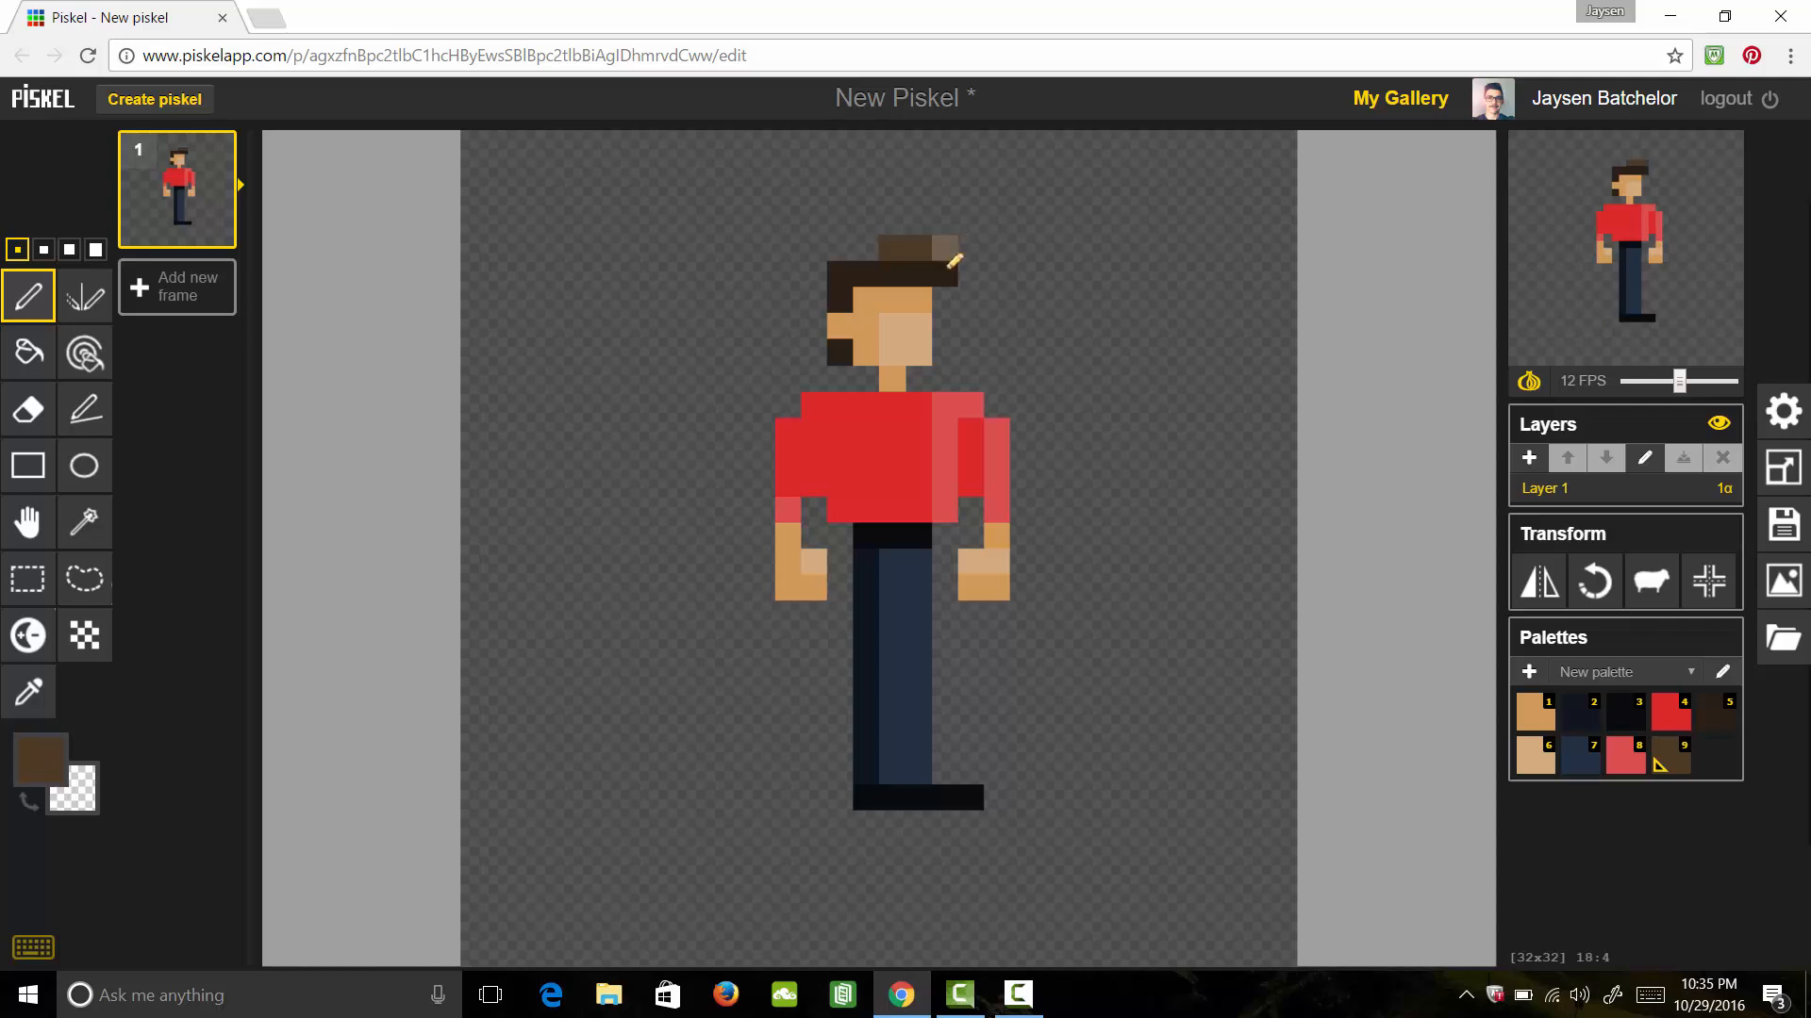